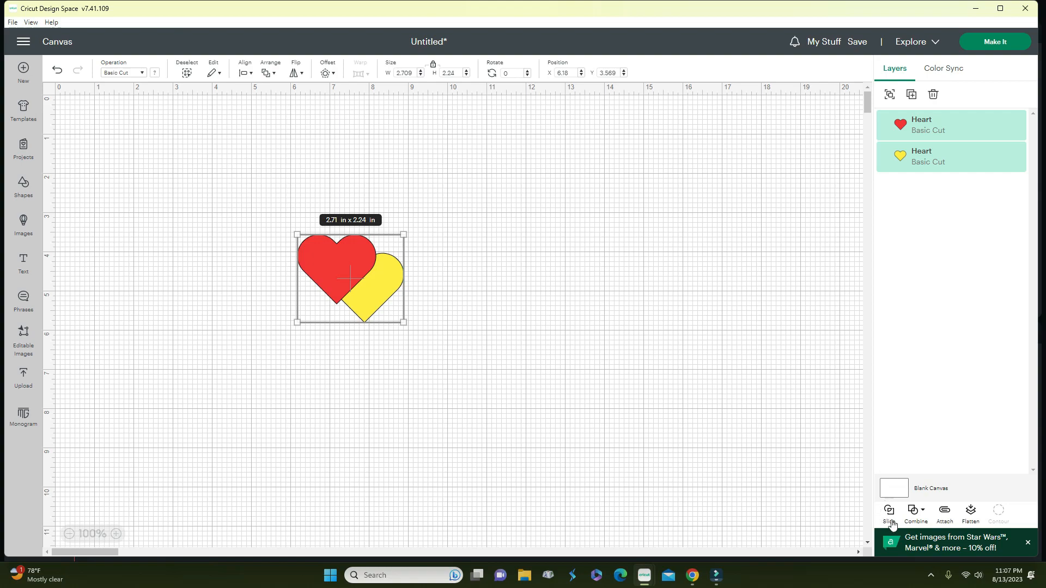
mouse_move(889, 513)
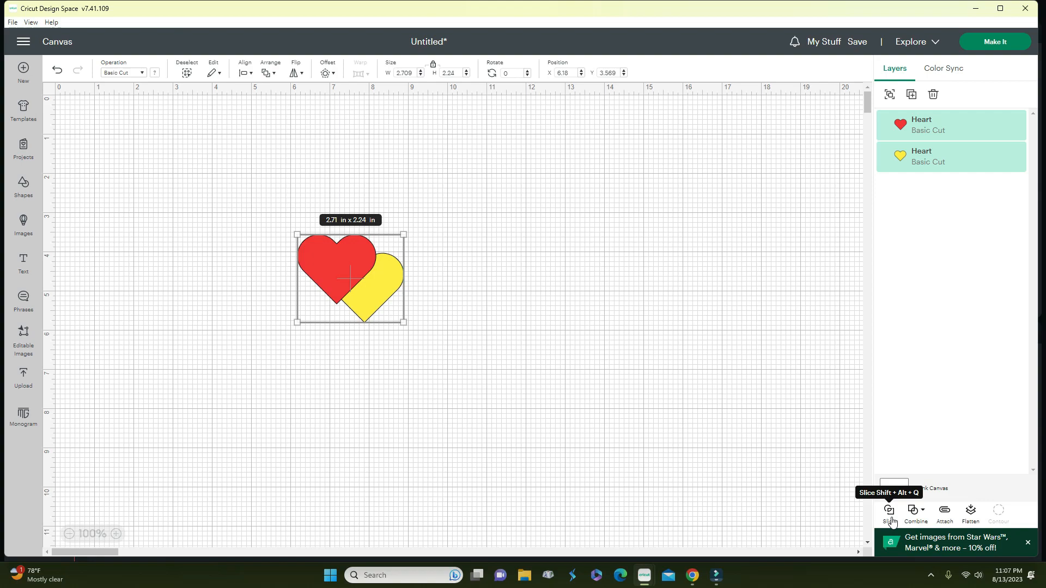
Enlarge the yellow heart, then enlarge the red heart to overlap the yellow heart's left side.
left_click(916, 512)
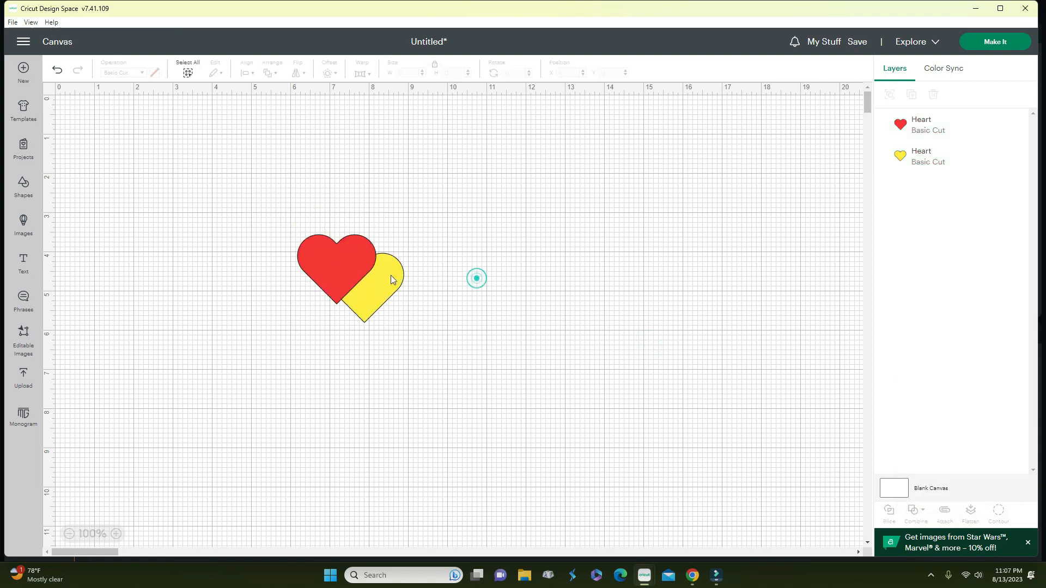
left_click_drag(377, 293, 343, 270)
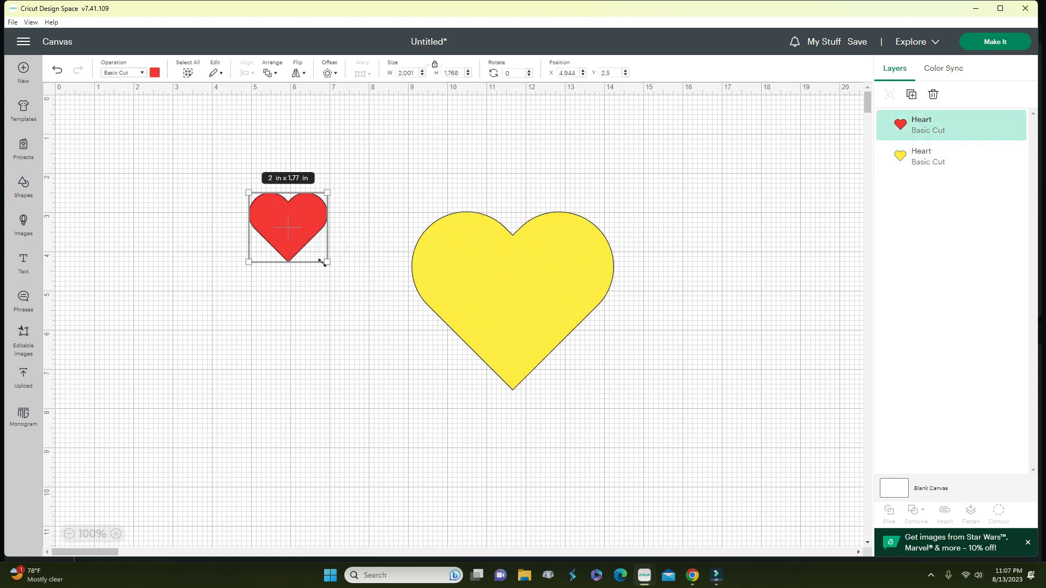
left_click_drag(324, 263, 445, 350)
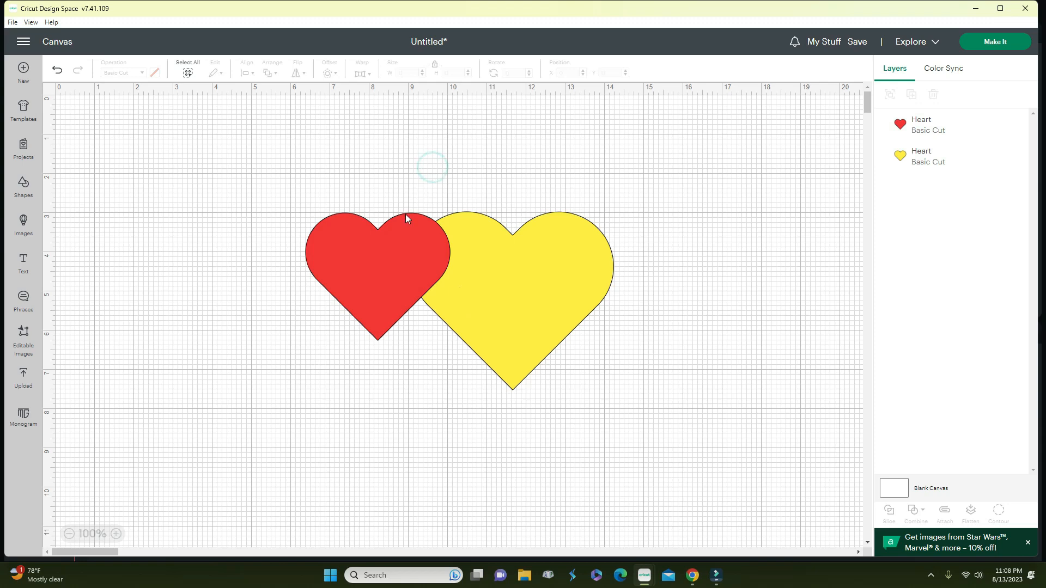
mouse_move(400, 315)
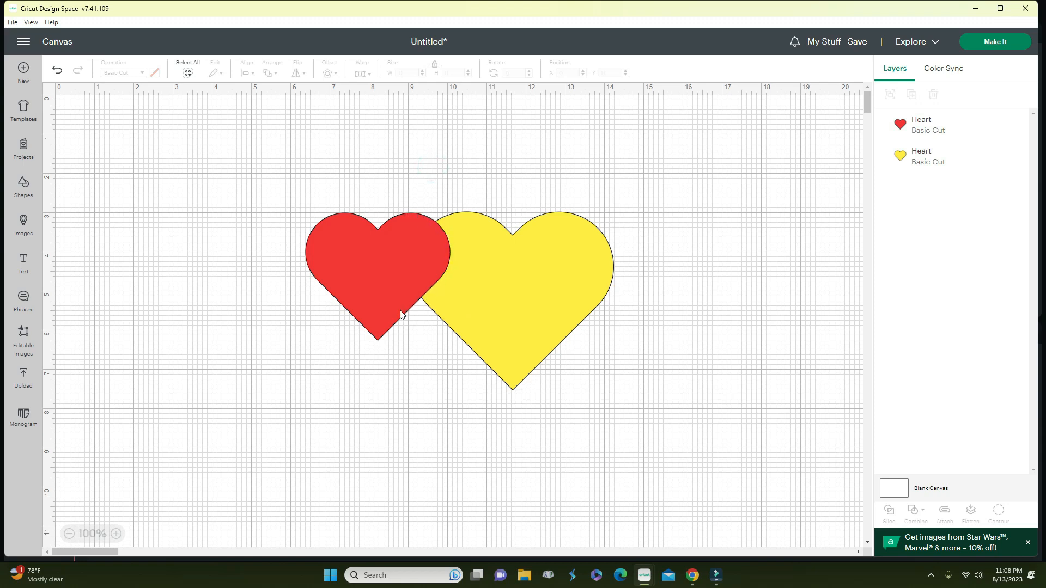
mouse_move(453, 213)
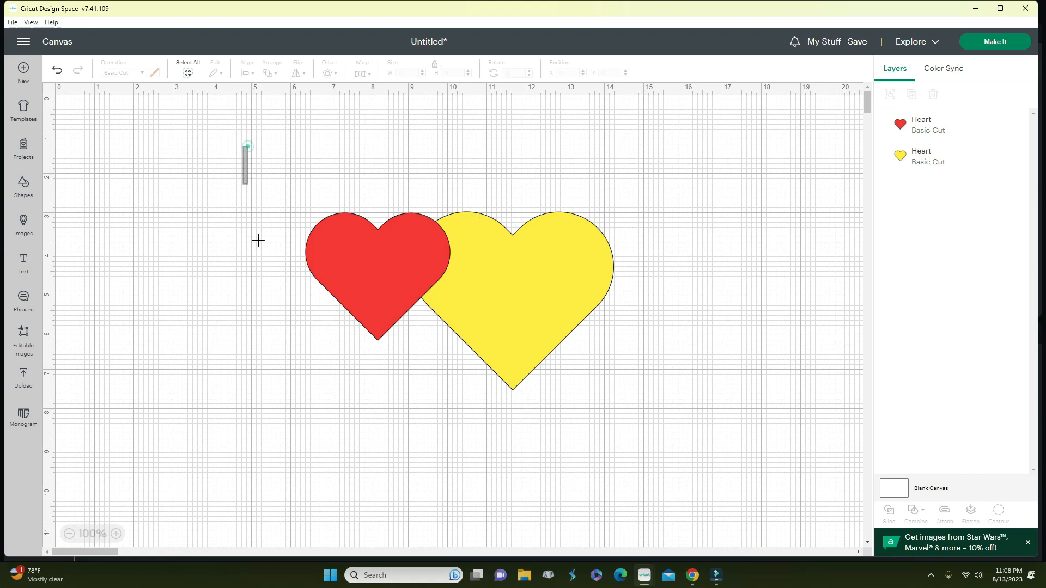
Select the red and yellow hearts together and weld them into one double-heart shape.
left_click(915, 512)
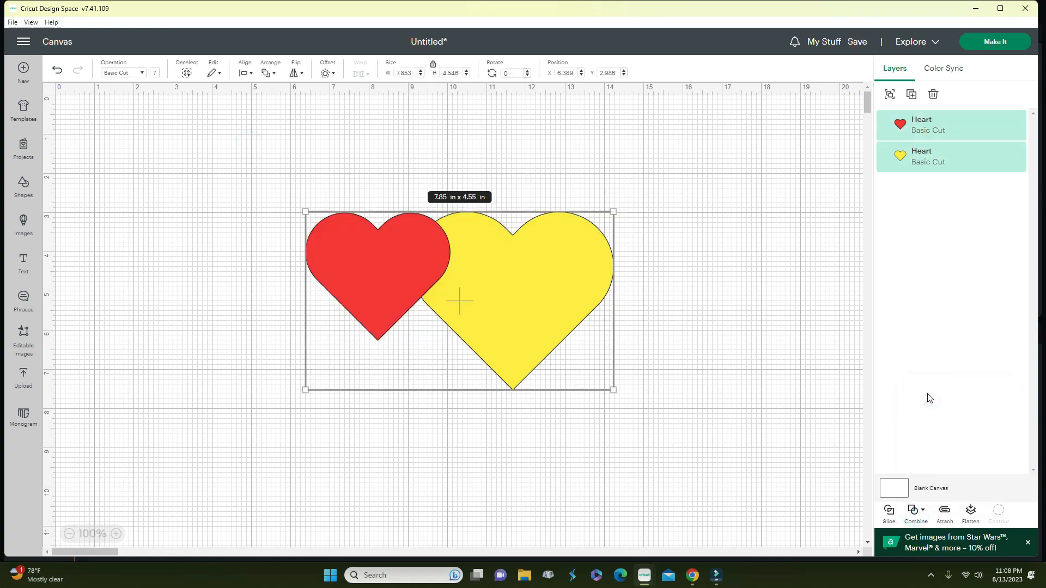
left_click(915, 510)
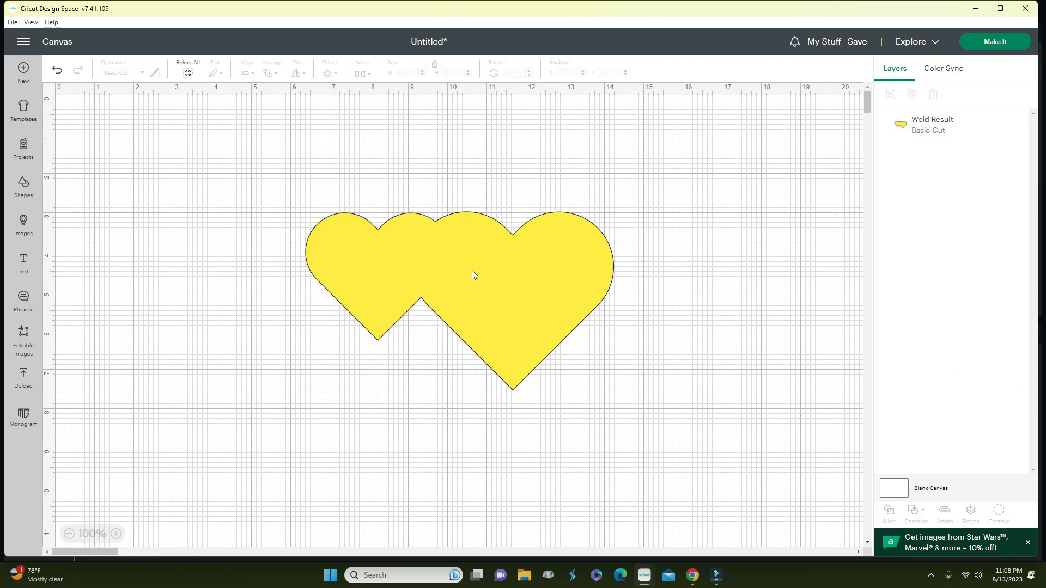
mouse_move(453, 220)
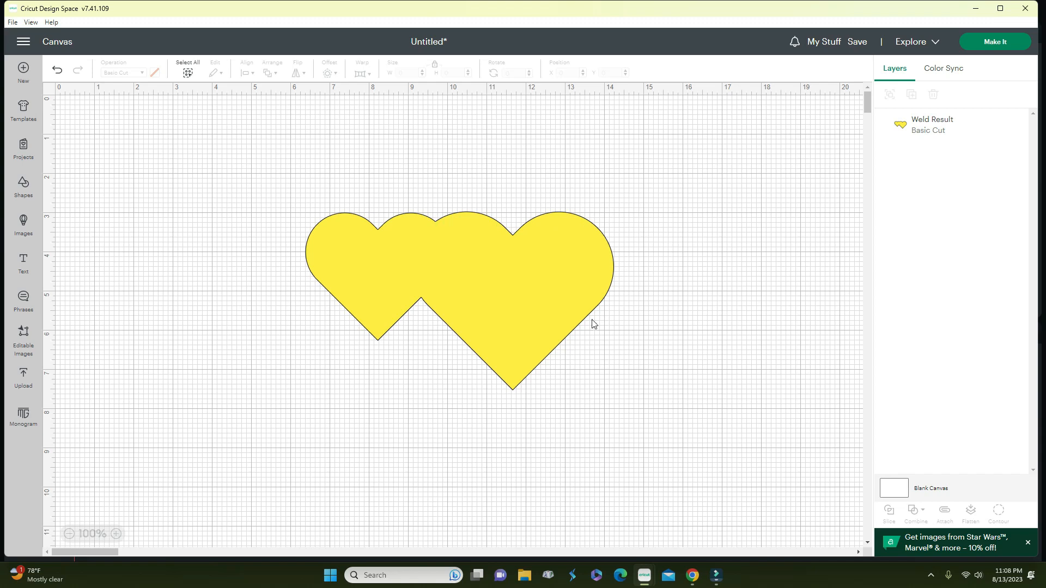
mouse_move(432, 245)
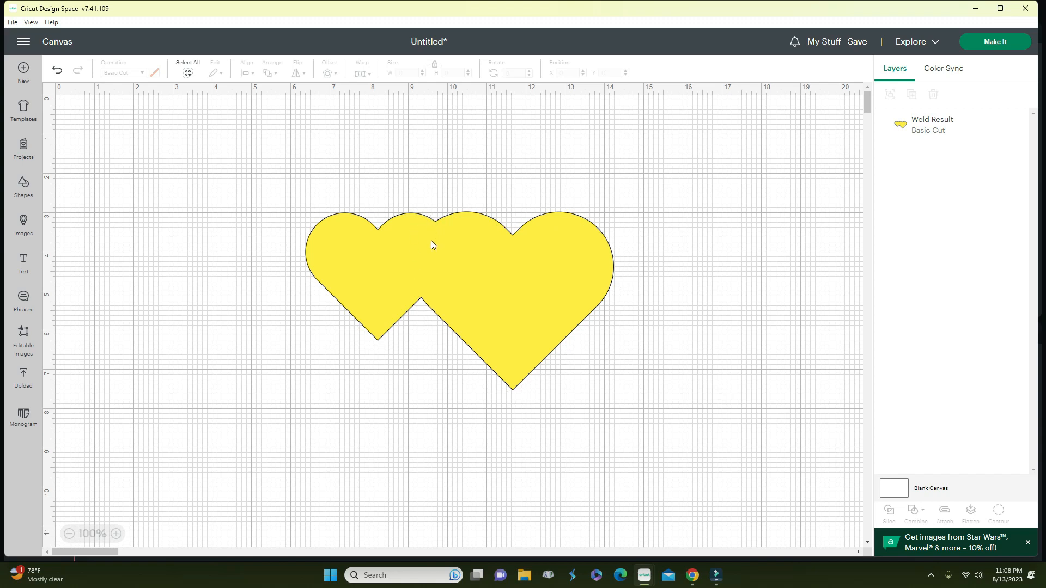
mouse_move(531, 332)
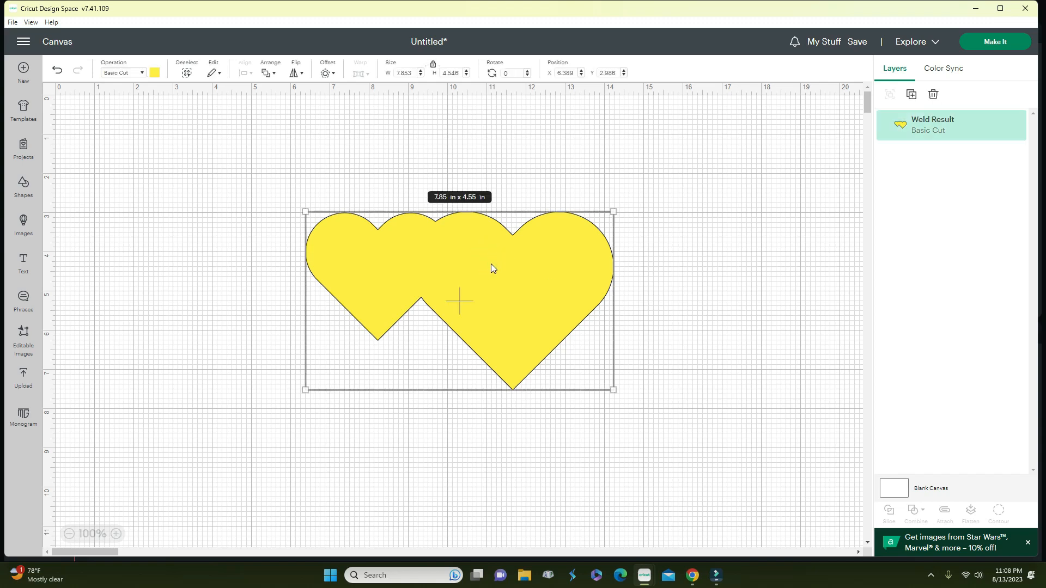
mouse_move(602, 231)
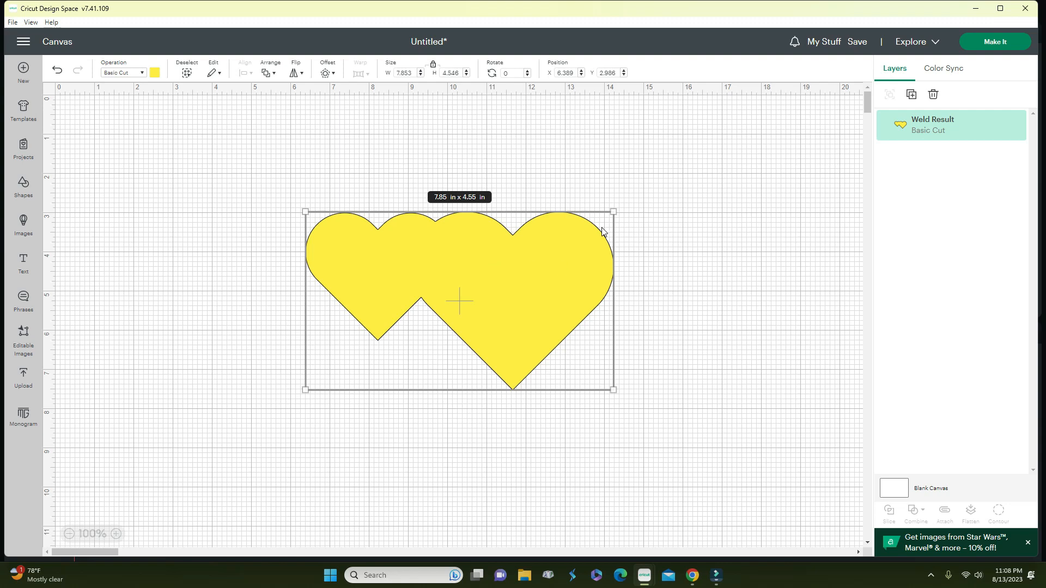
mouse_move(559, 233)
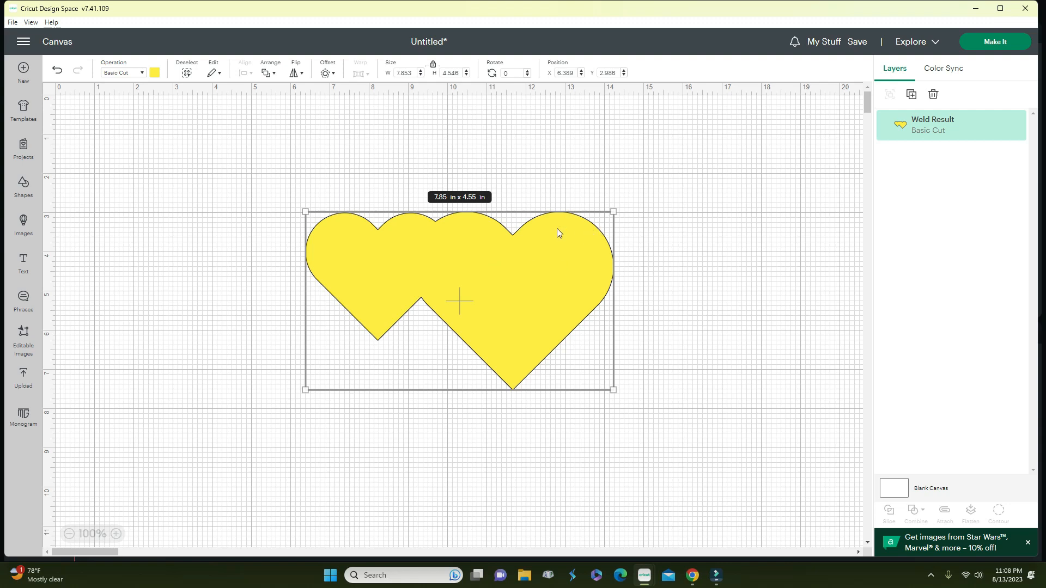
Undo the heart weld and move the red heart aside, leaving the canvas empty.
left_click(56, 70)
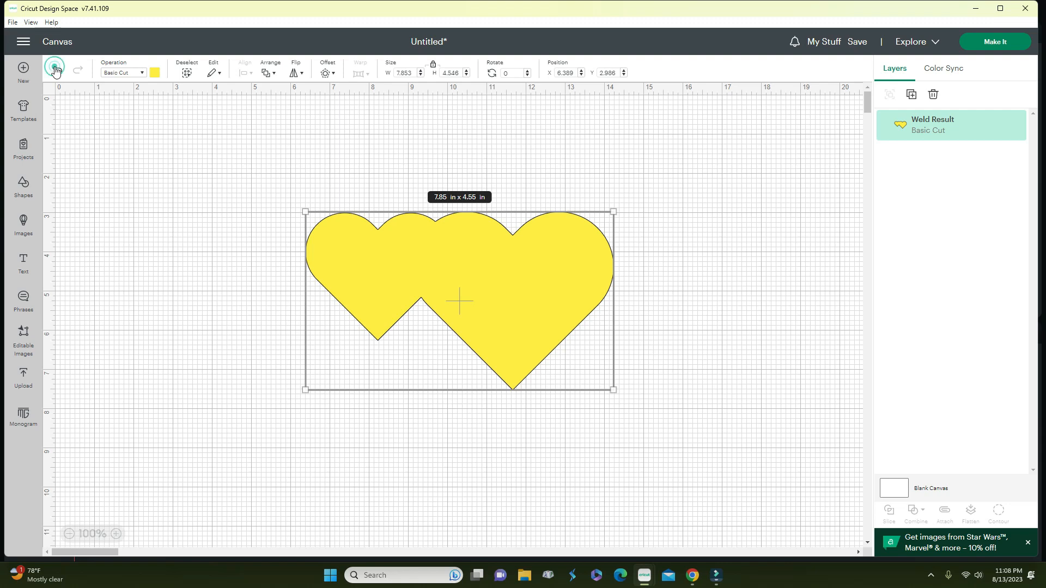
left_click(56, 71)
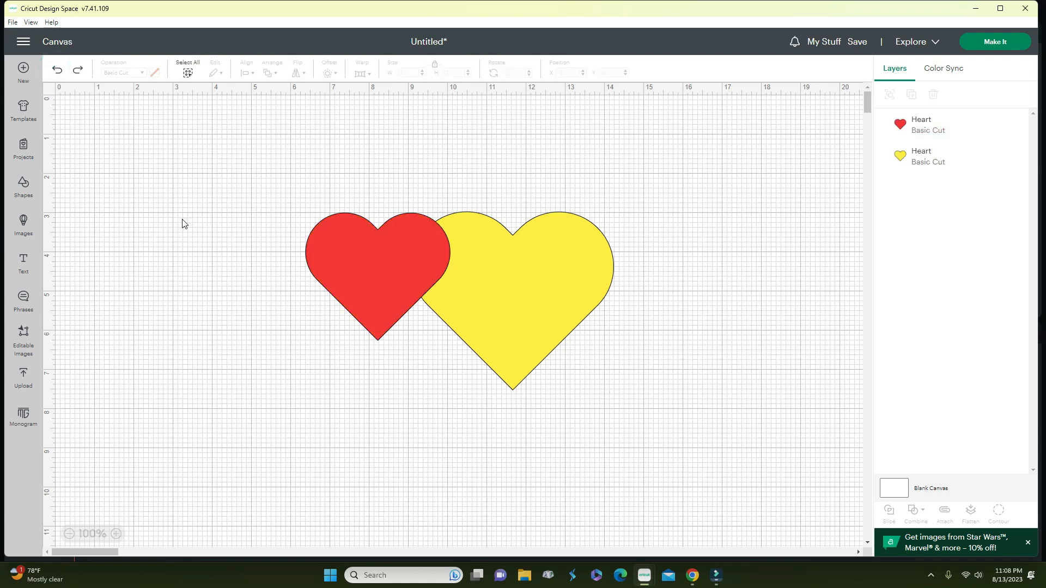
left_click(367, 274)
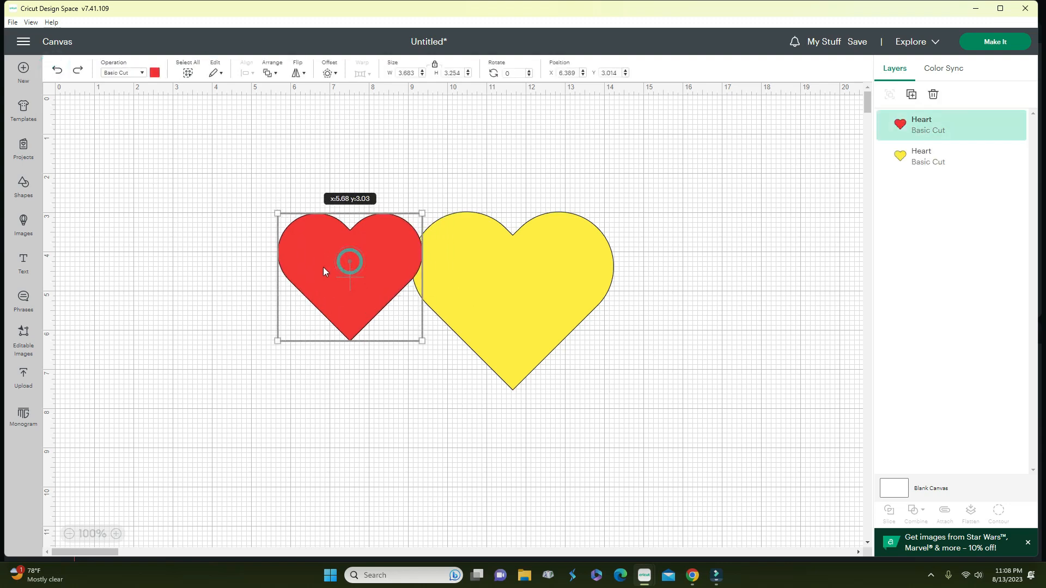
left_click_drag(350, 274, 383, 270)
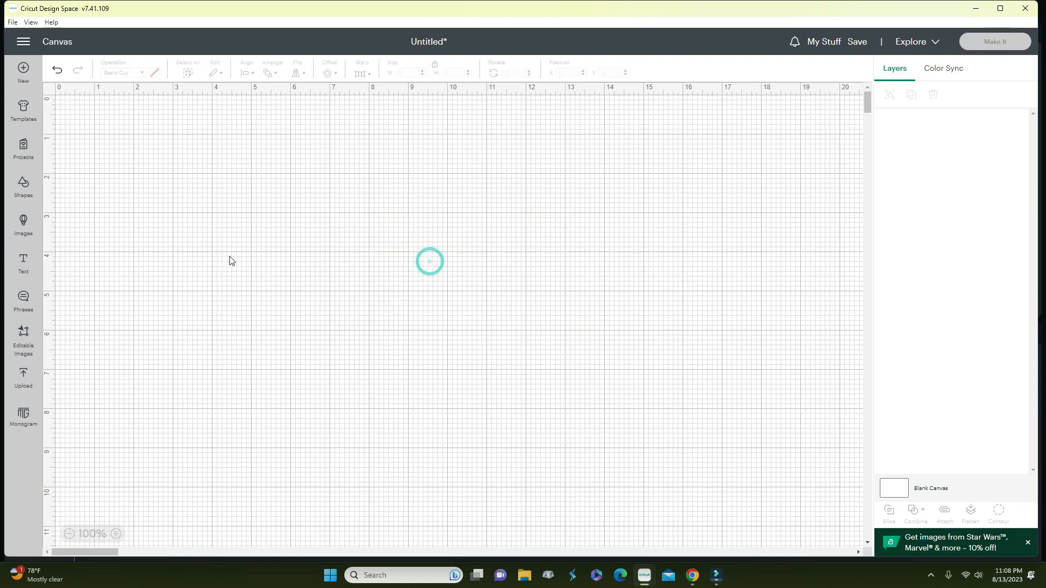
Add a new text box reading 'Lenie Alexis Designs' on the empty canvas.
left_click(23, 264)
type("L")
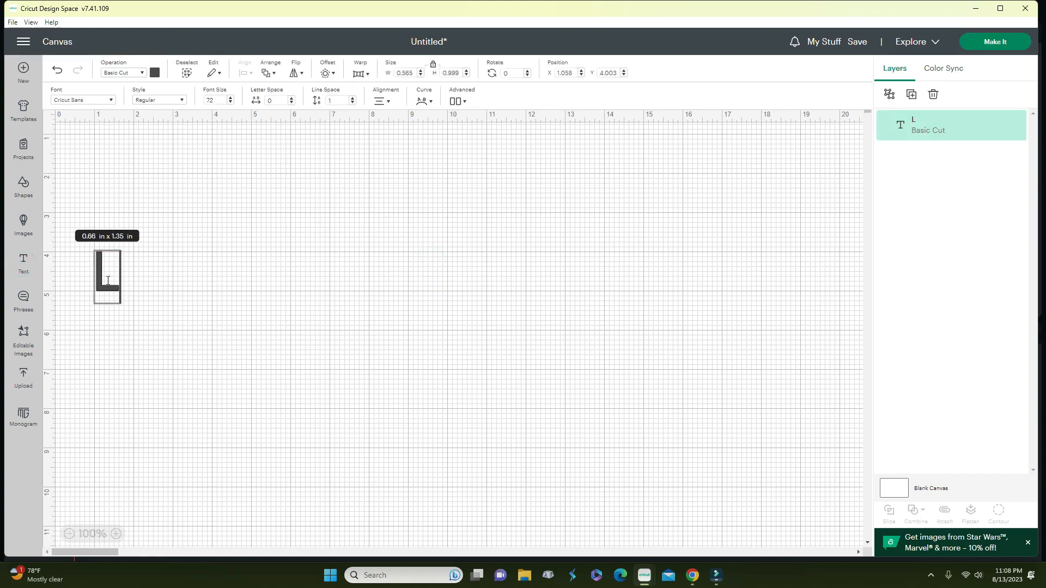
type("enie")
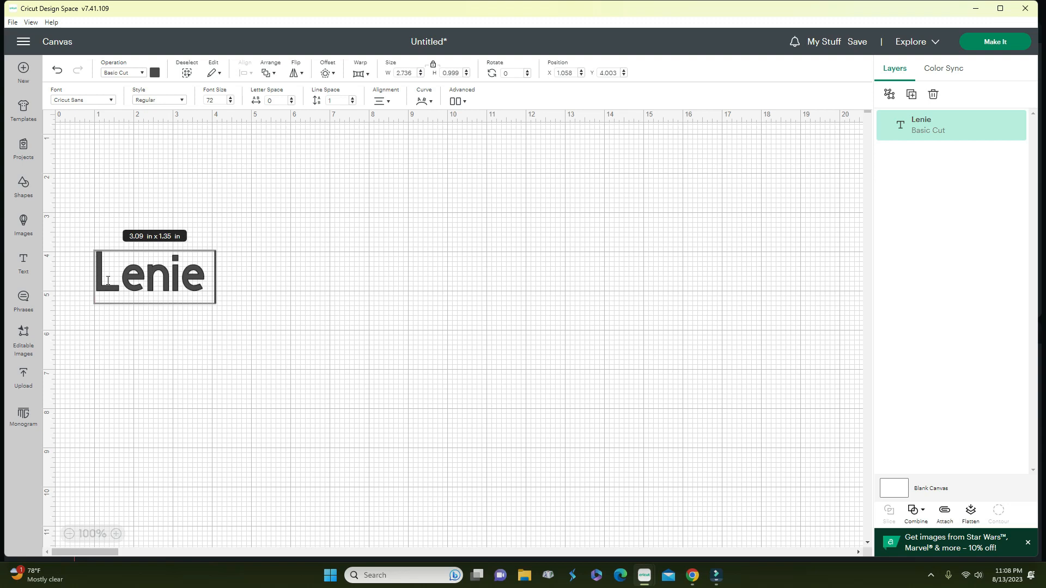
type("Alexis D")
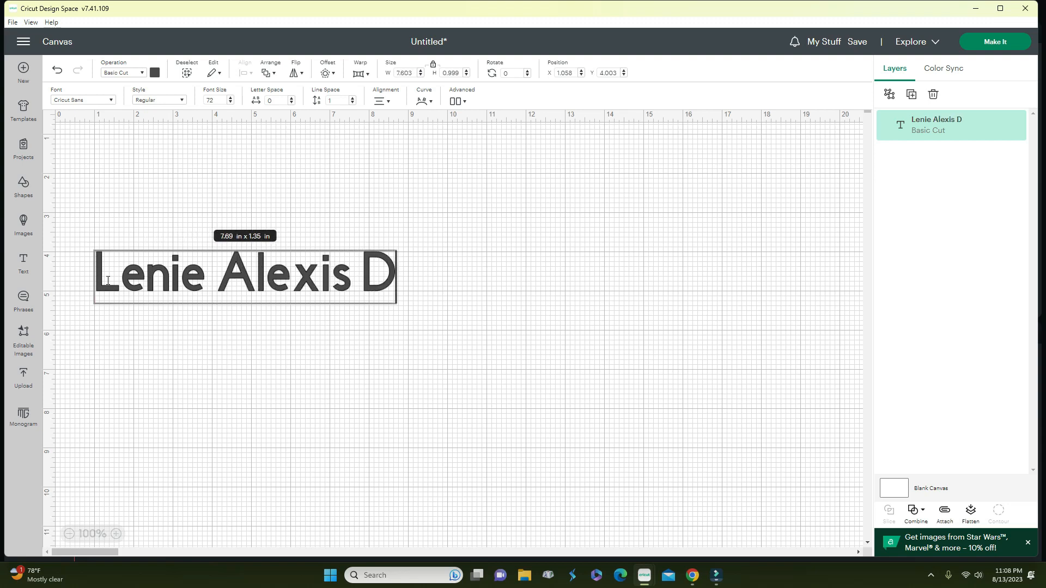
type("esigns")
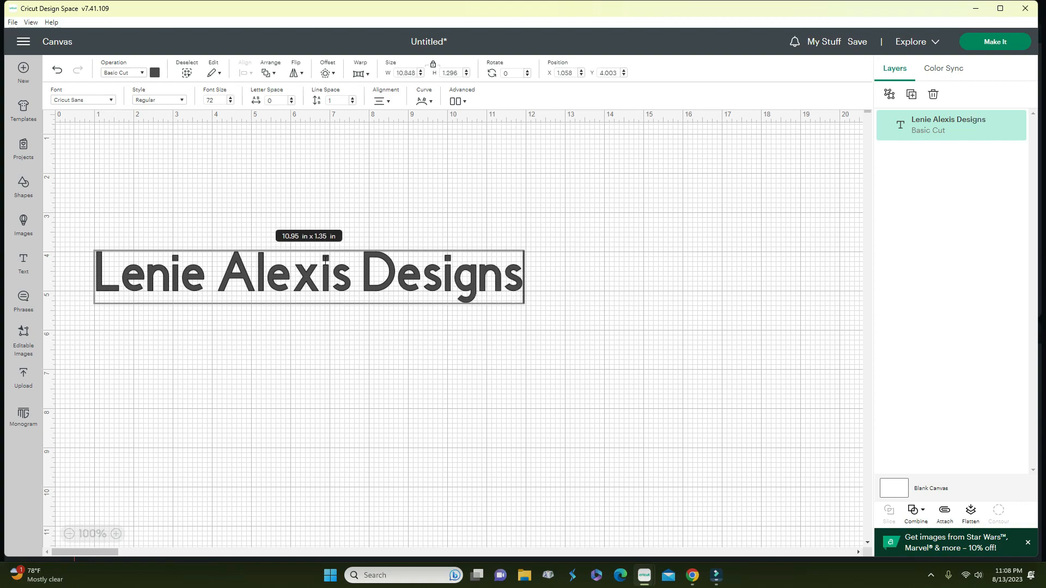
Apply the bookmarked America script font and move the text to the left edge.
left_click_drag(308, 276, 403, 301)
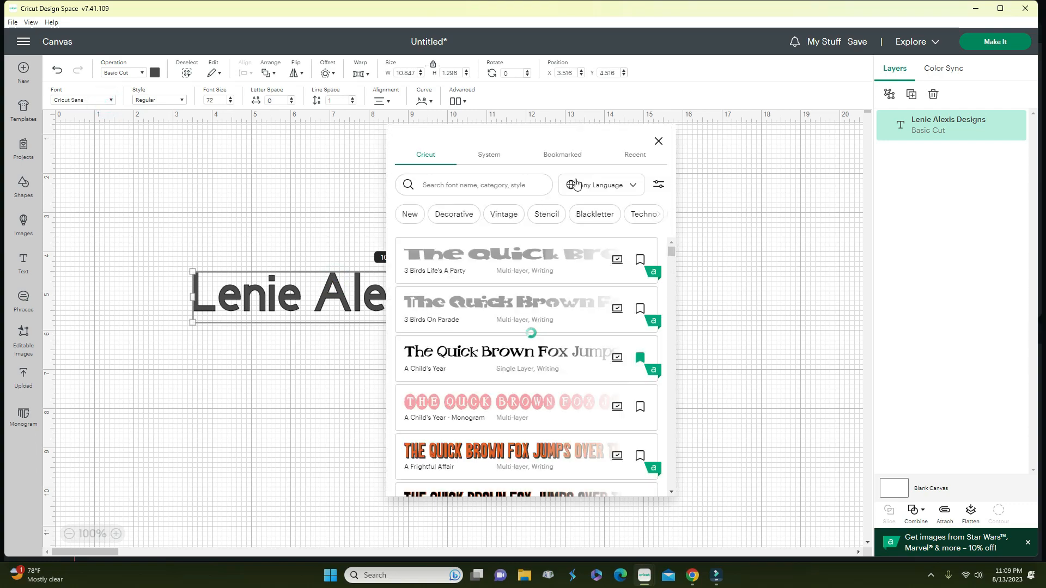
left_click(563, 154)
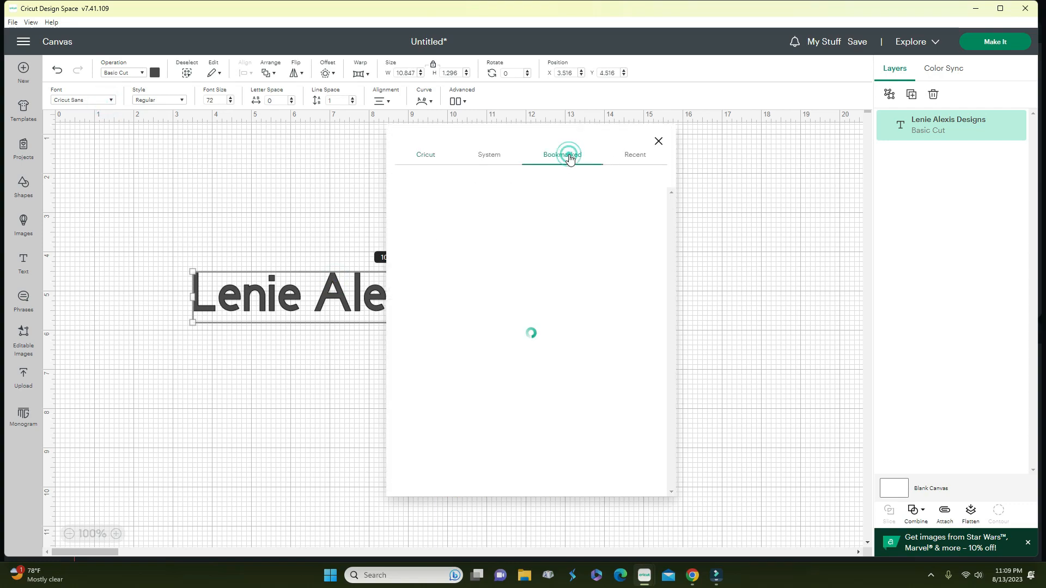
left_click(561, 154)
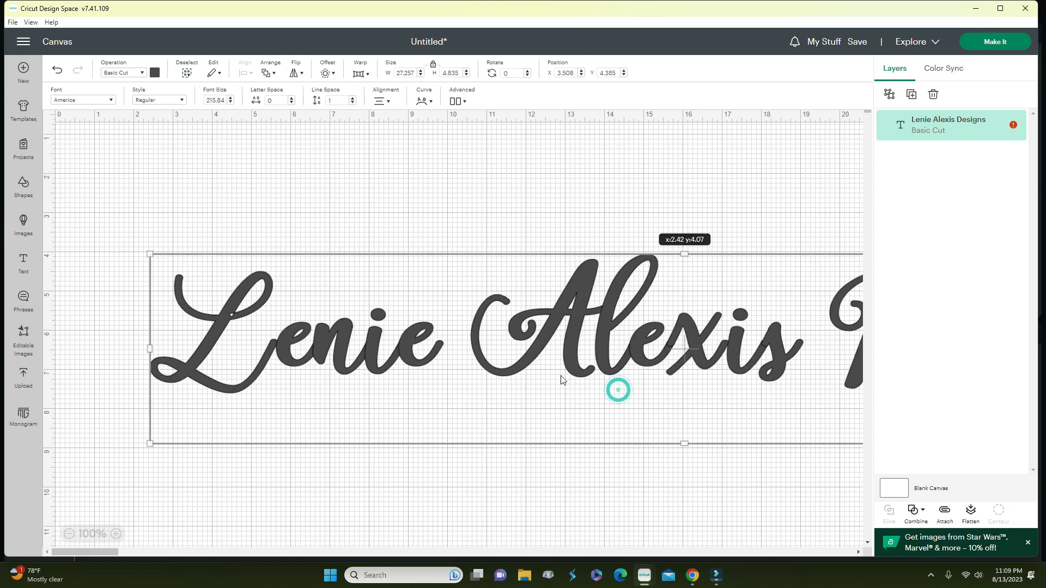
left_click_drag(617, 390, 336, 286)
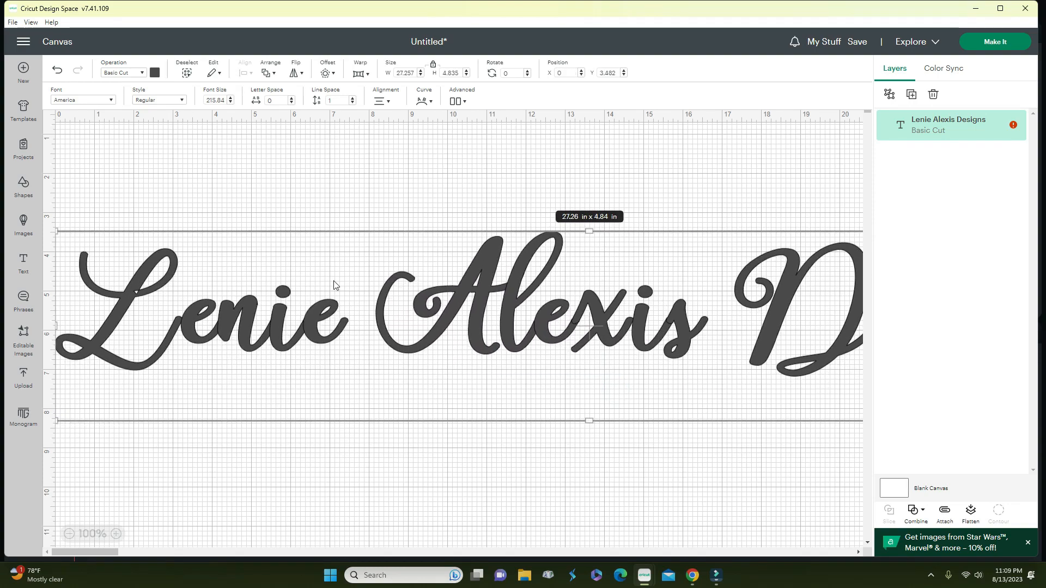
Change the script text's operation colour to yellow from the material colours.
left_click(155, 73)
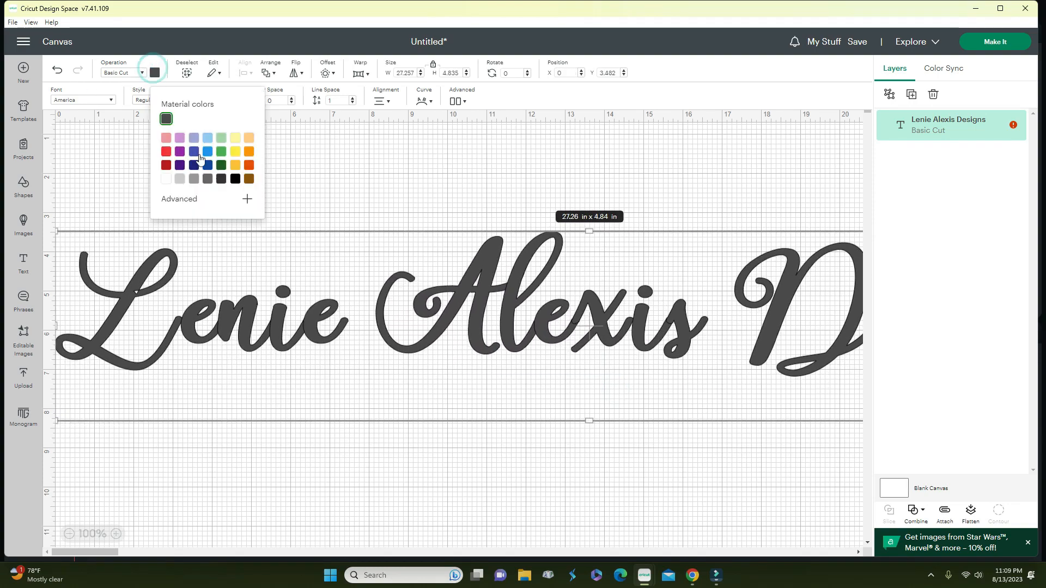
left_click(234, 151)
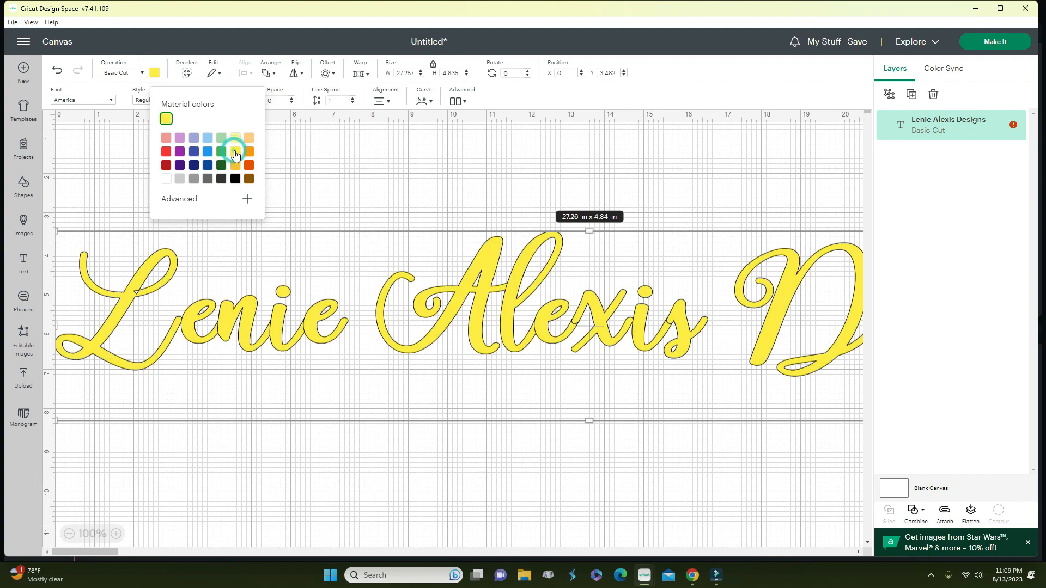
left_click(335, 480)
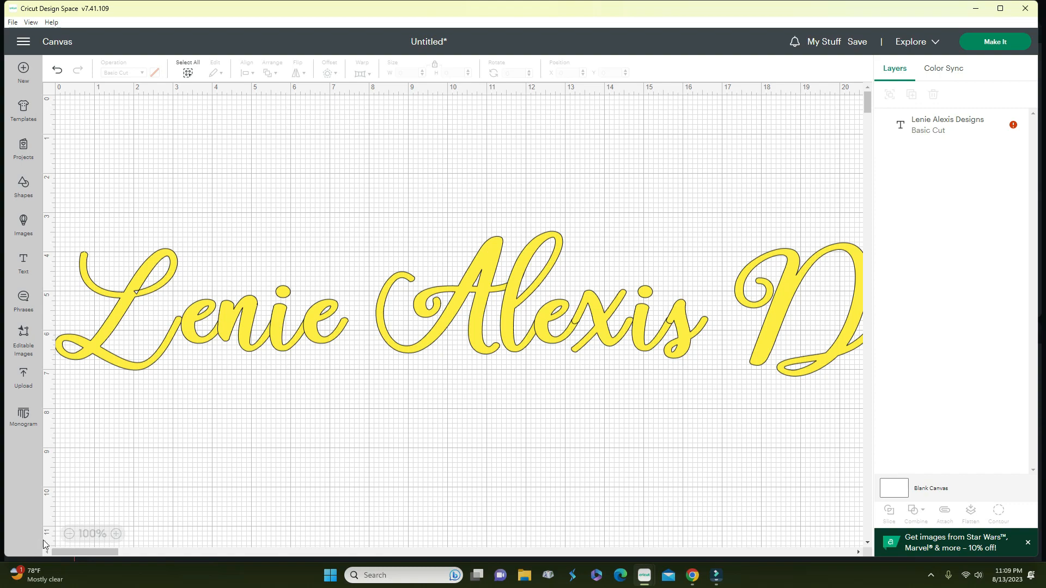
Select the text layer and ungroup it into individual letter layers.
left_click(68, 534)
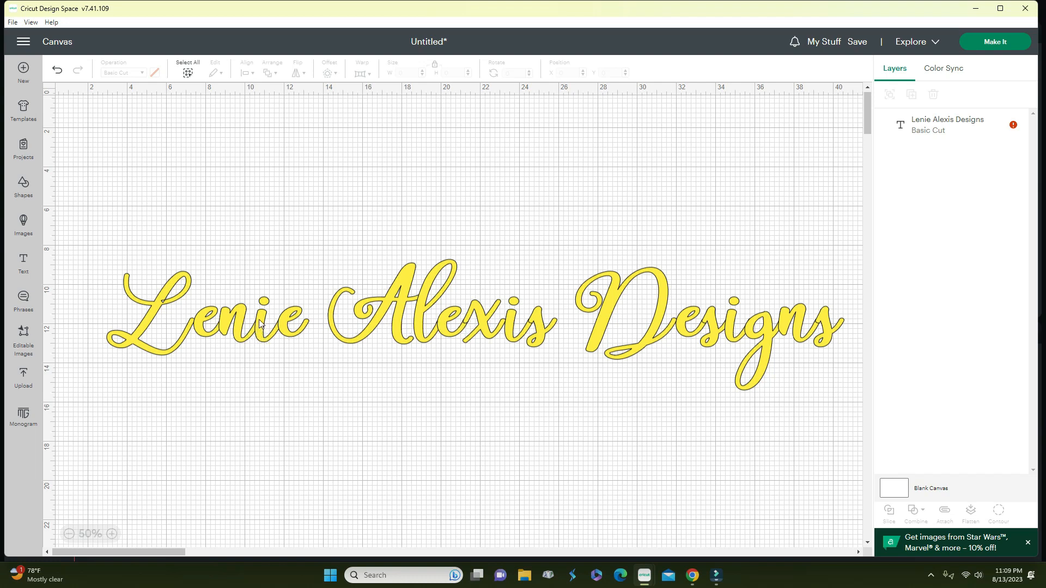
mouse_move(273, 333)
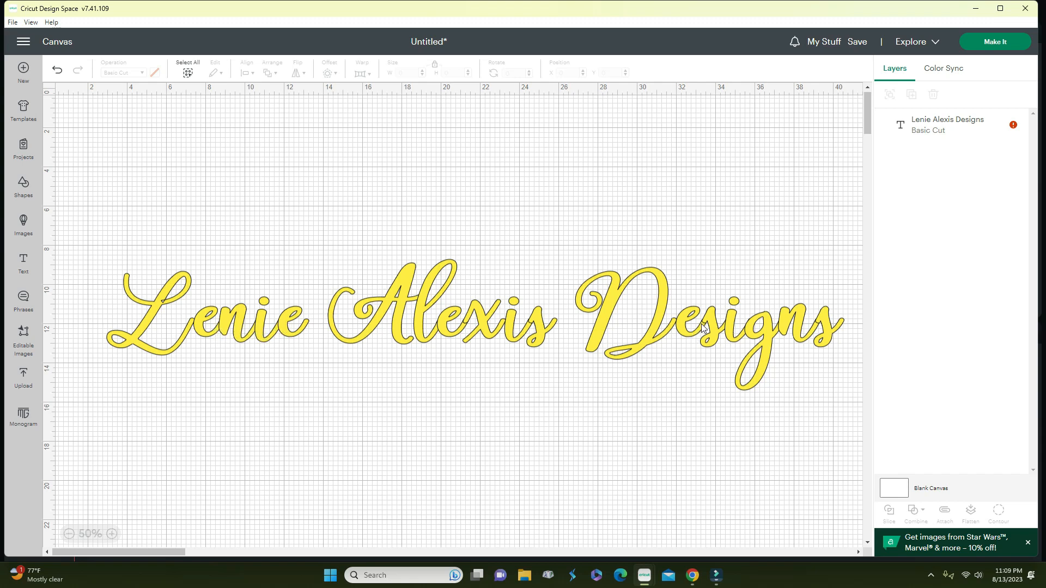
mouse_move(608, 322)
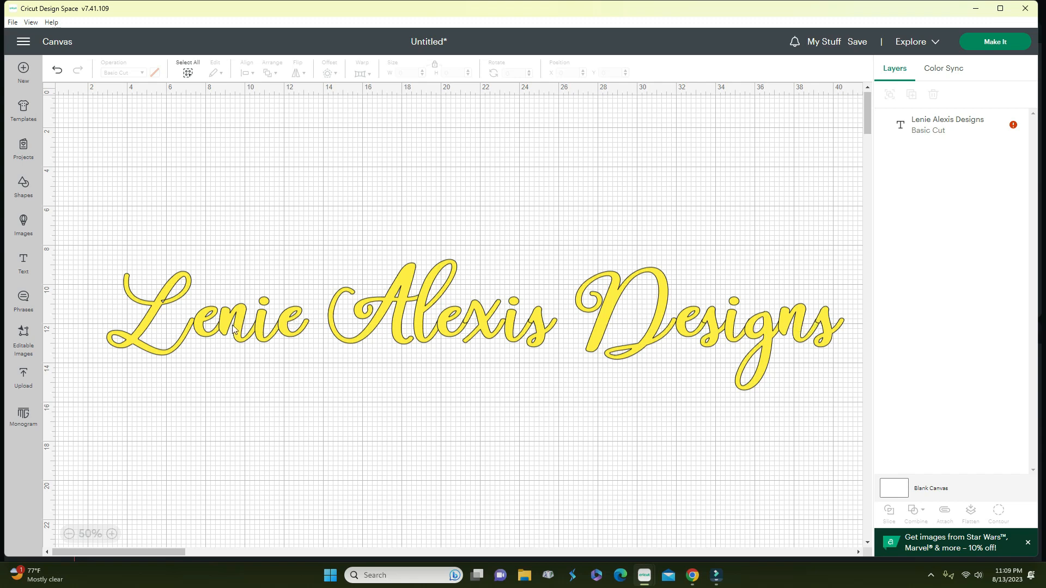
mouse_move(203, 327)
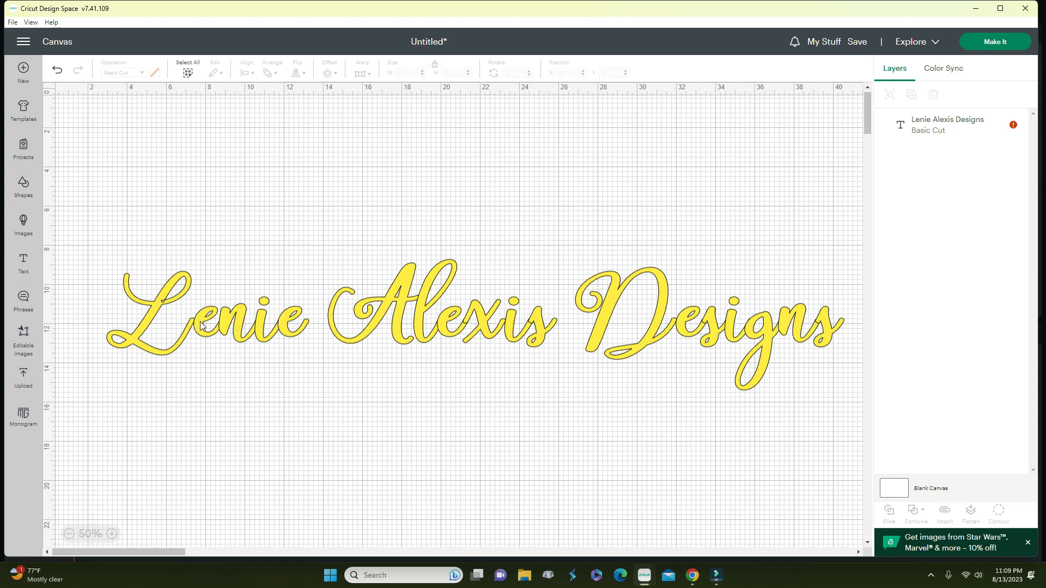
mouse_move(233, 343)
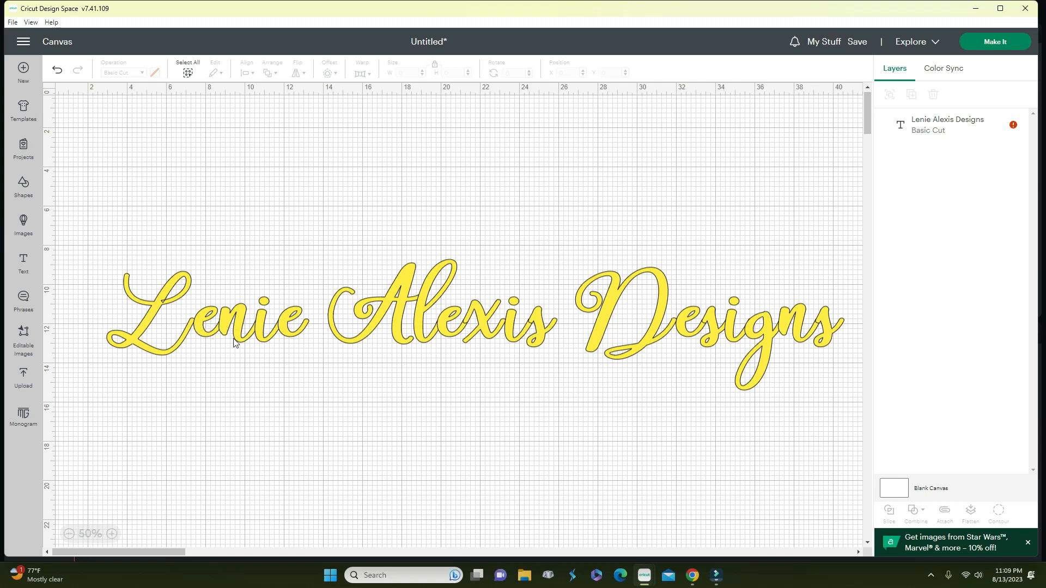
mouse_move(300, 340)
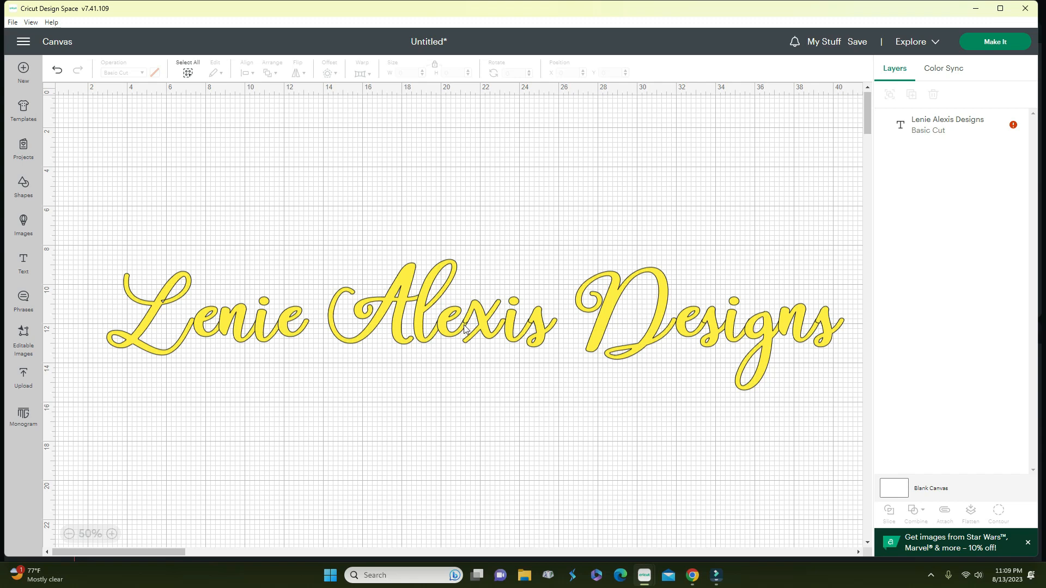
mouse_move(488, 333)
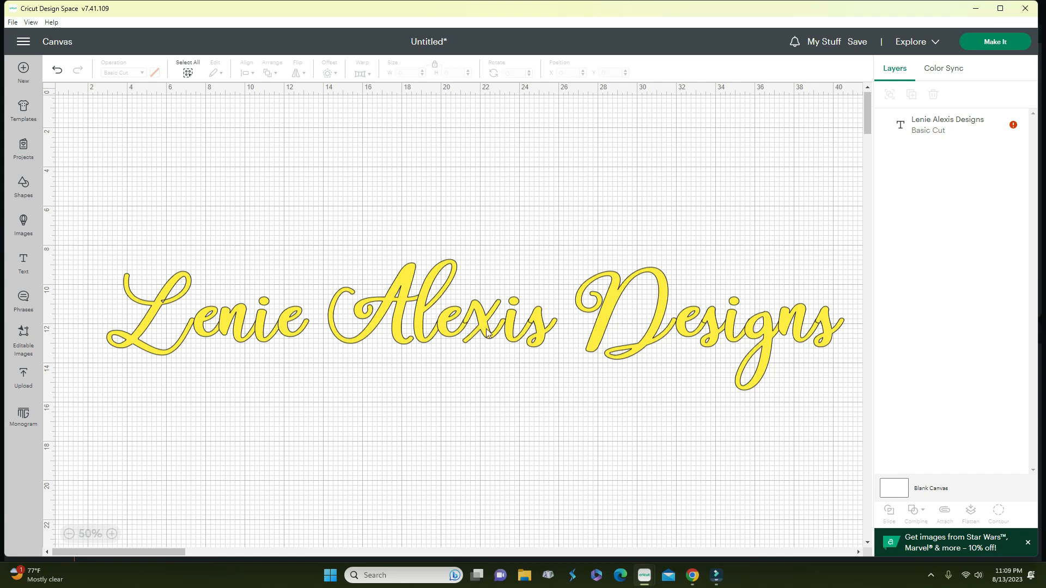
mouse_move(713, 337)
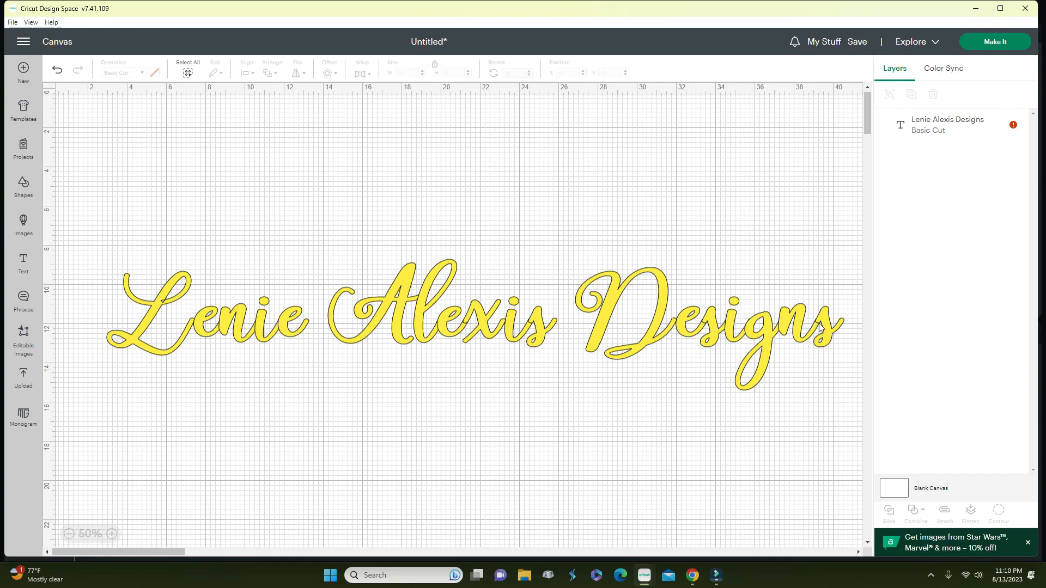
mouse_move(749, 344)
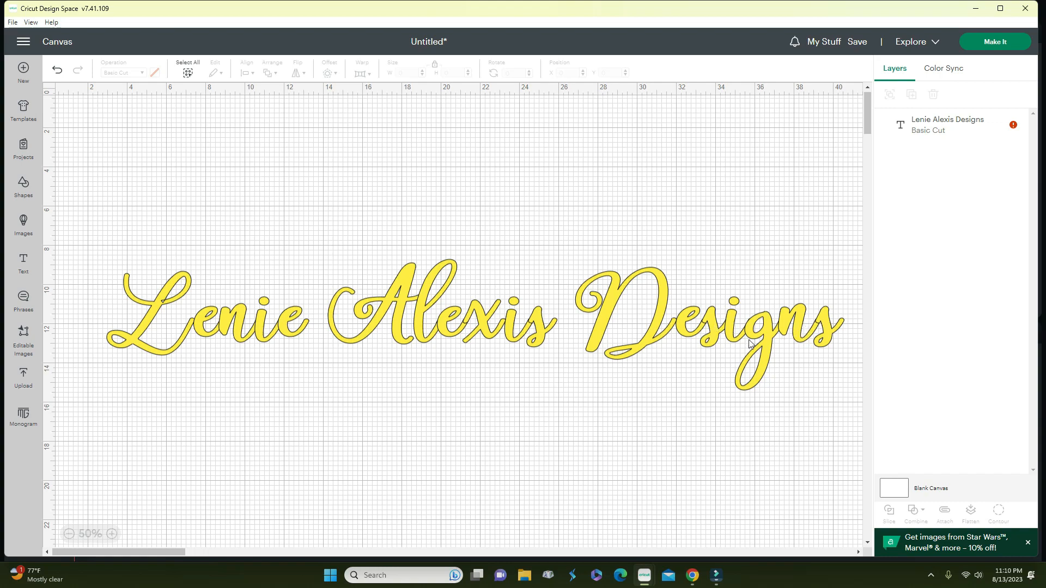
left_click(506, 334)
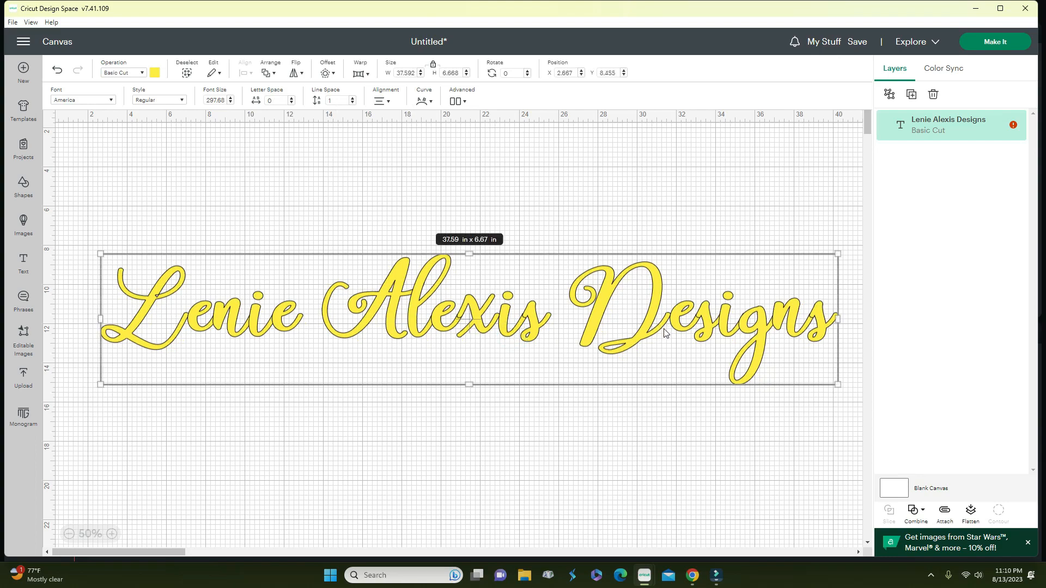
mouse_move(664, 359)
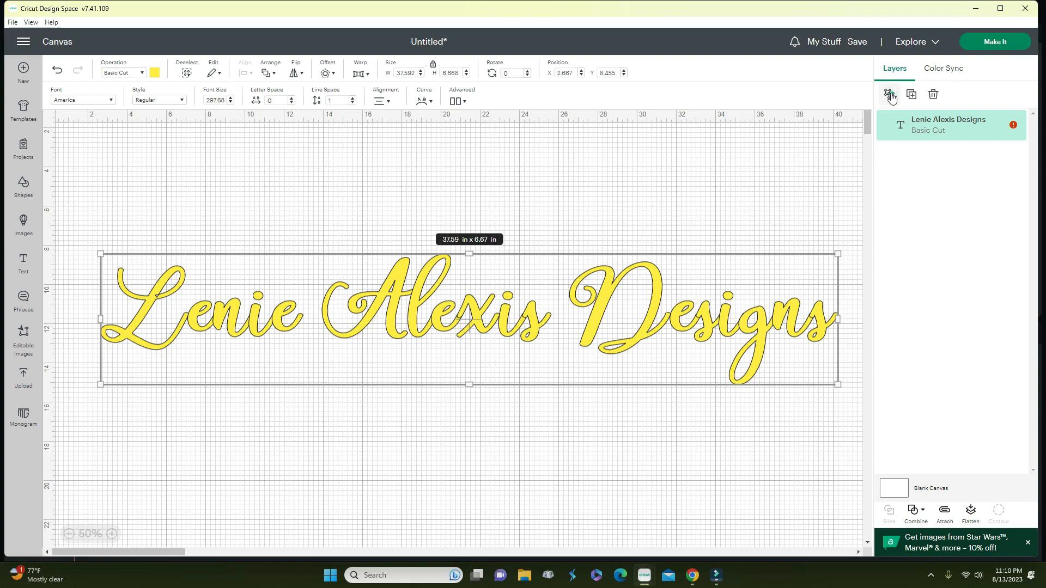
left_click(890, 93)
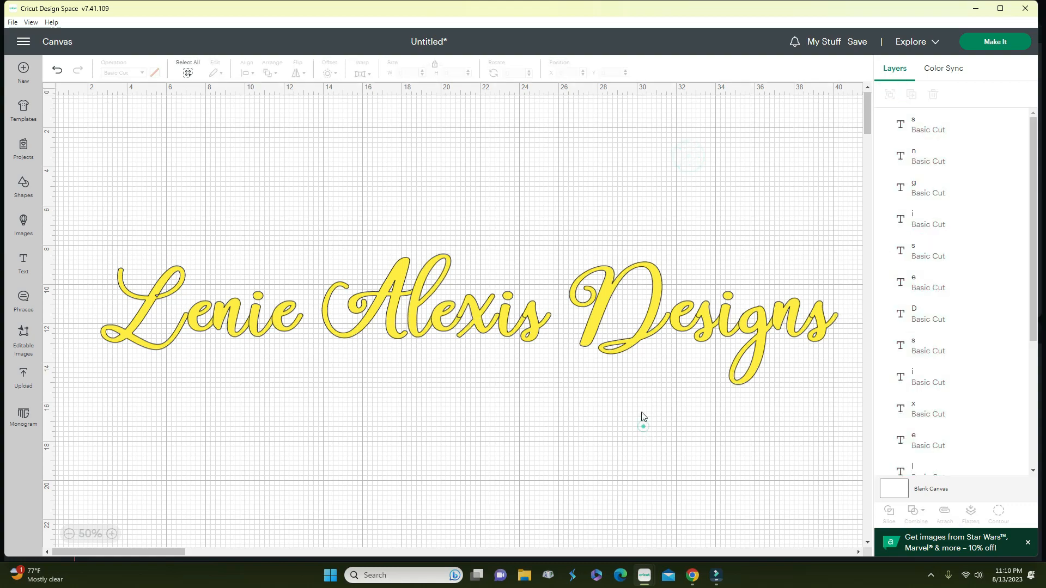
Check the letters are separate by selecting L and the 'is' of Alexis, then deselect.
left_click(624, 307)
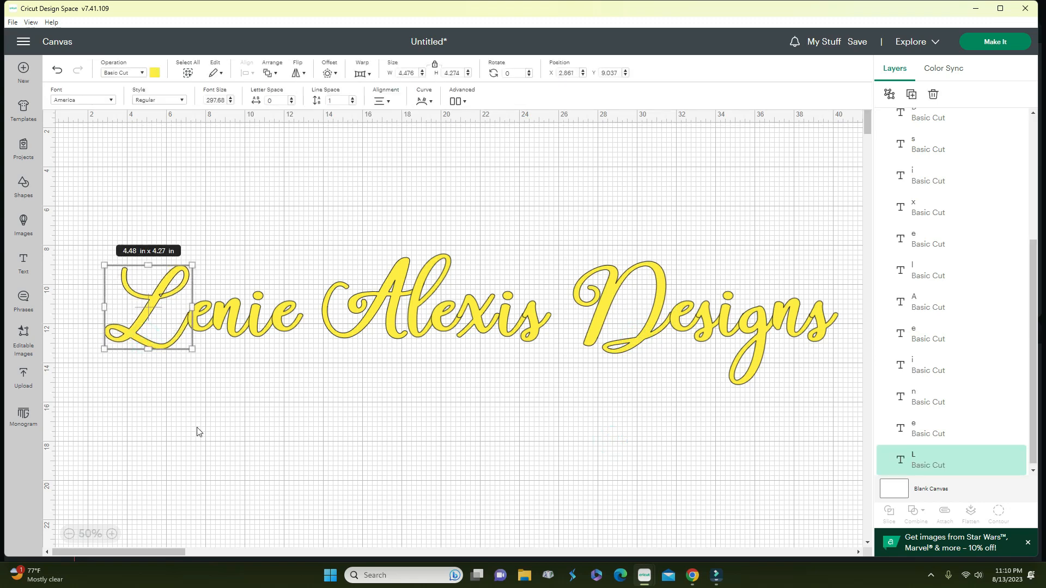
left_click(497, 427)
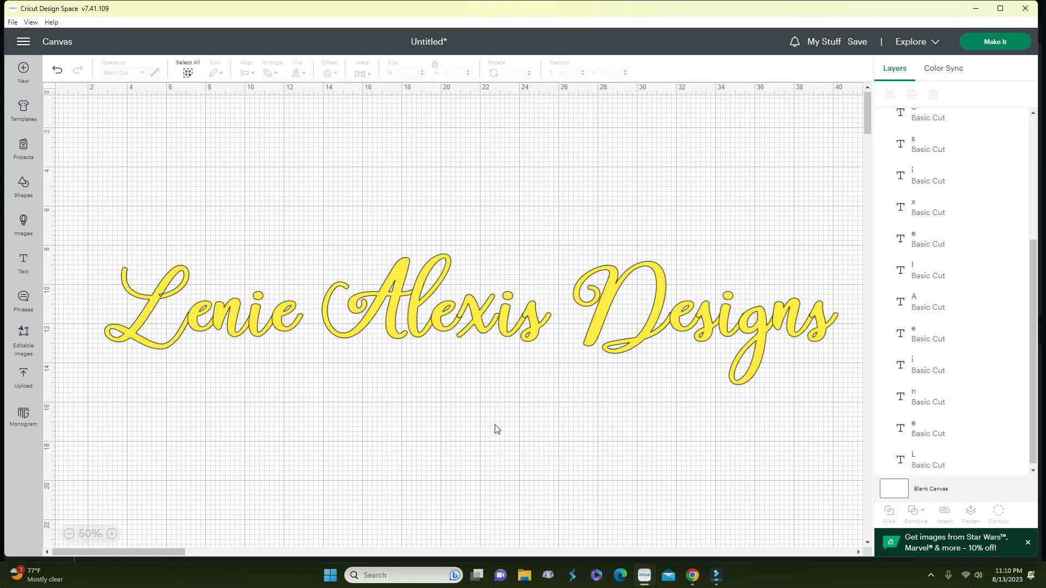
left_click(522, 317)
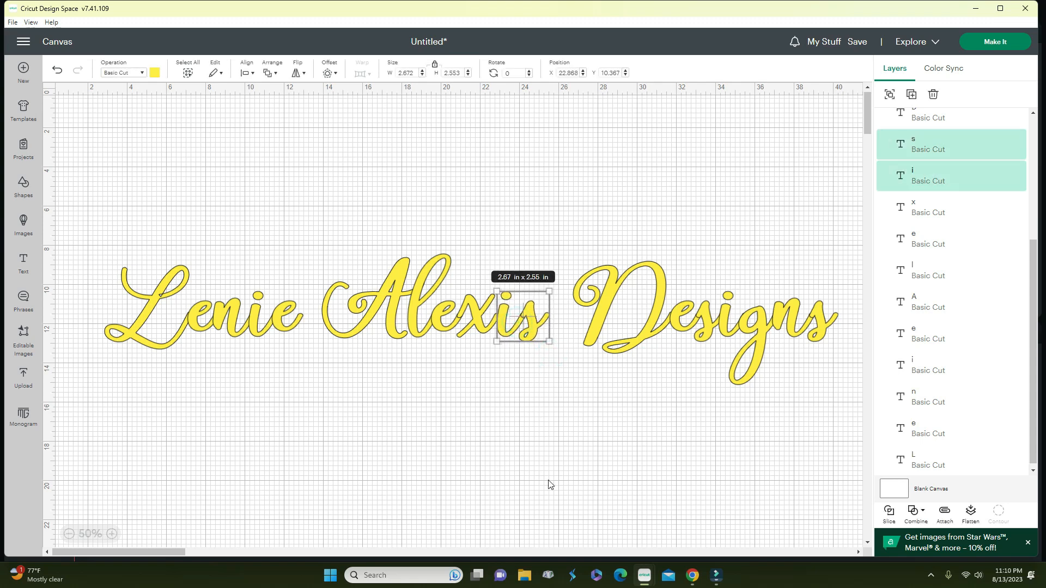
left_click(93, 221)
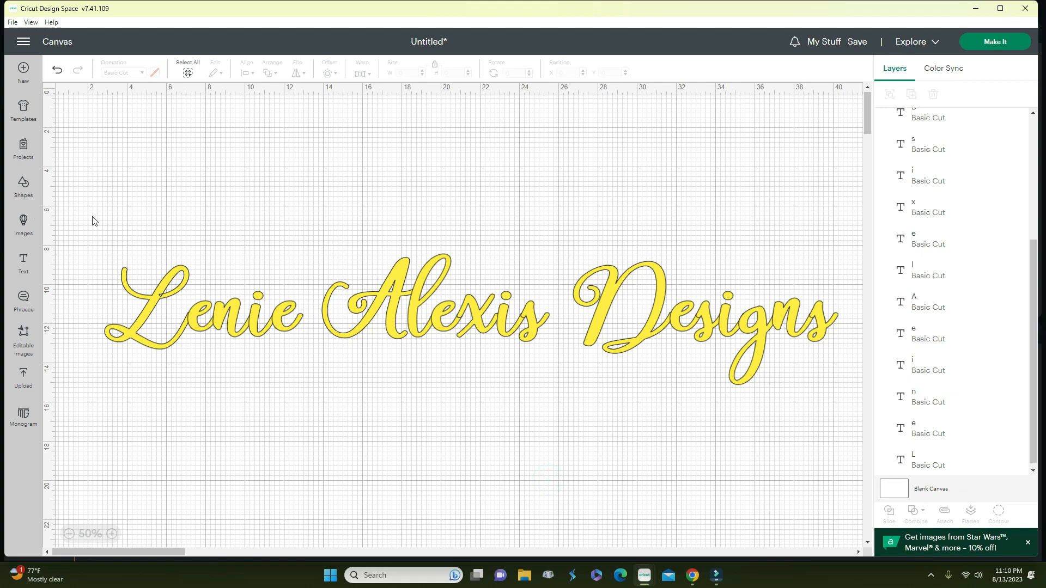
Select all the letters and weld them into a single shape via the Combine dropdown.
left_click(187, 67)
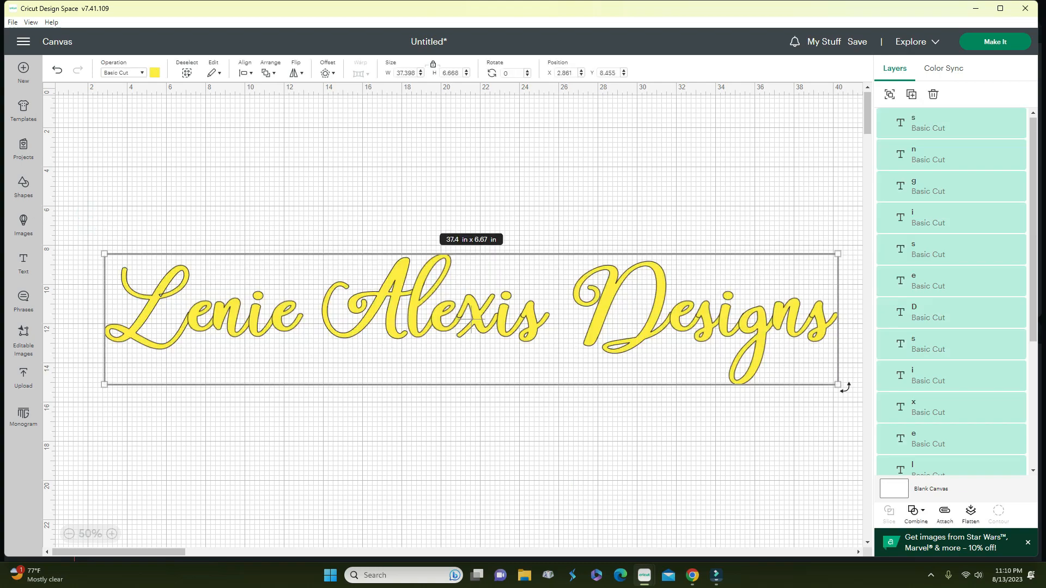
mouse_move(691, 493)
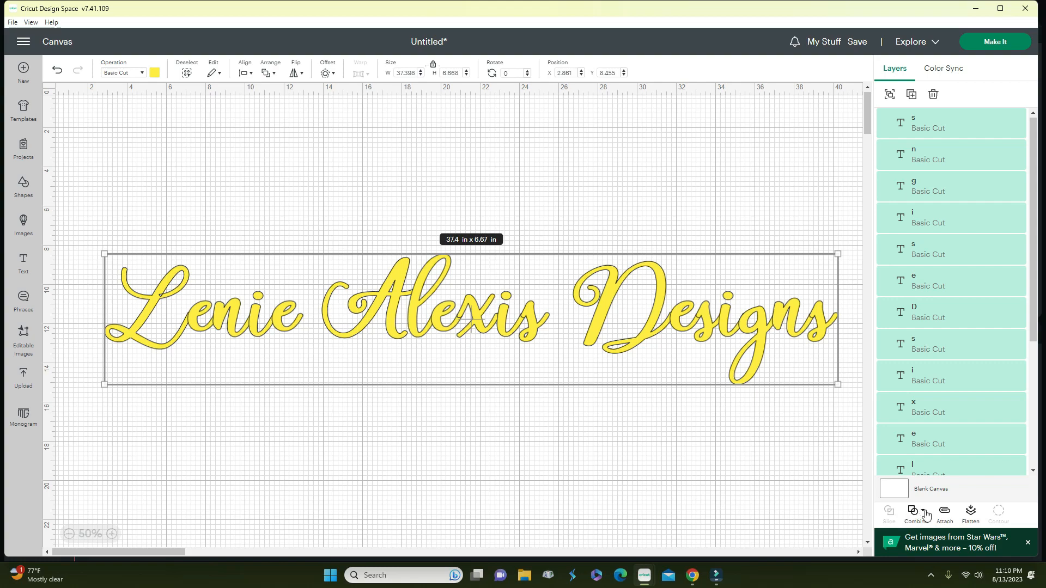
left_click(915, 513)
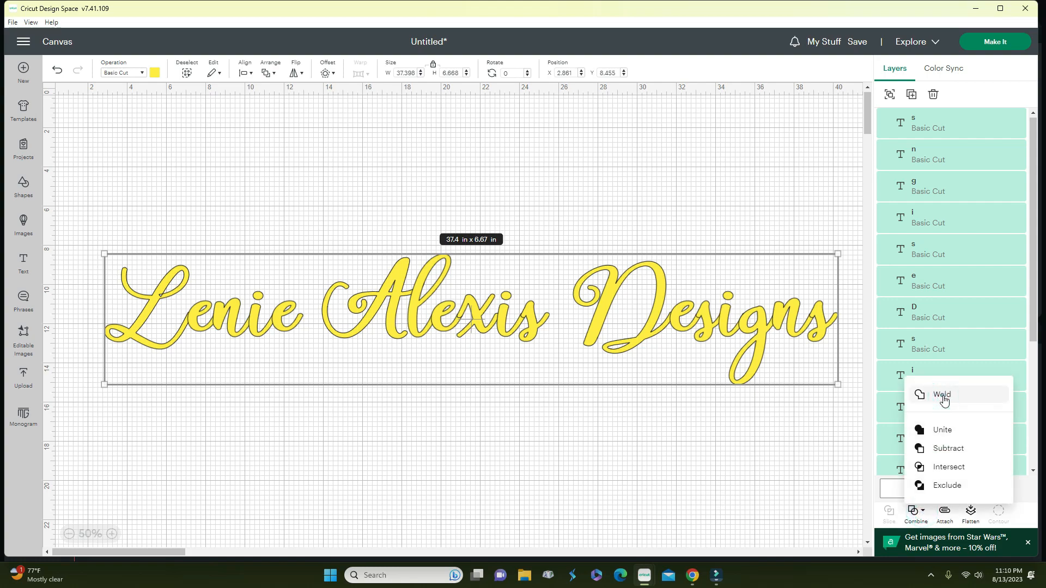
left_click(941, 395)
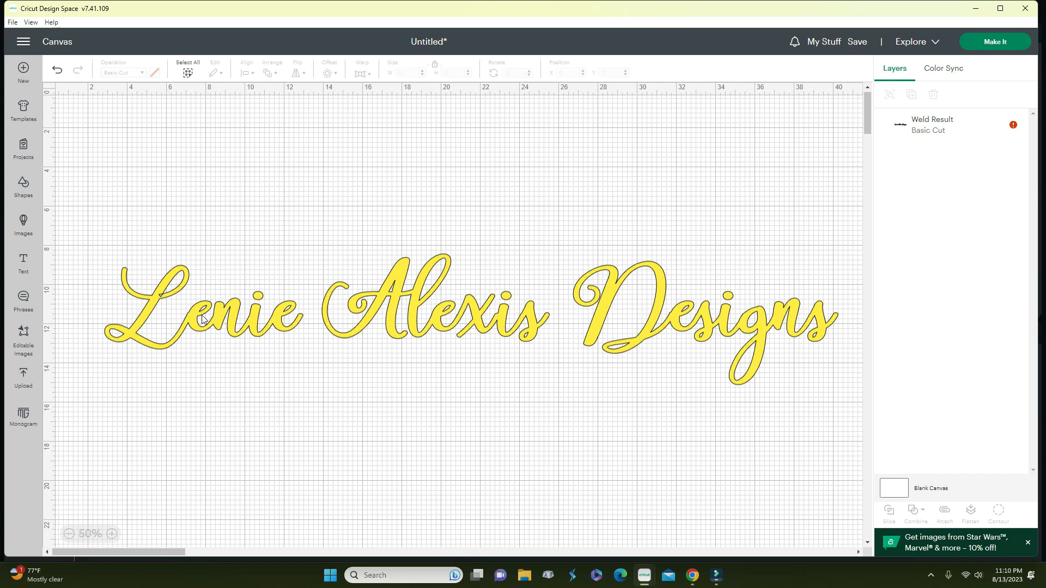
mouse_move(260, 309)
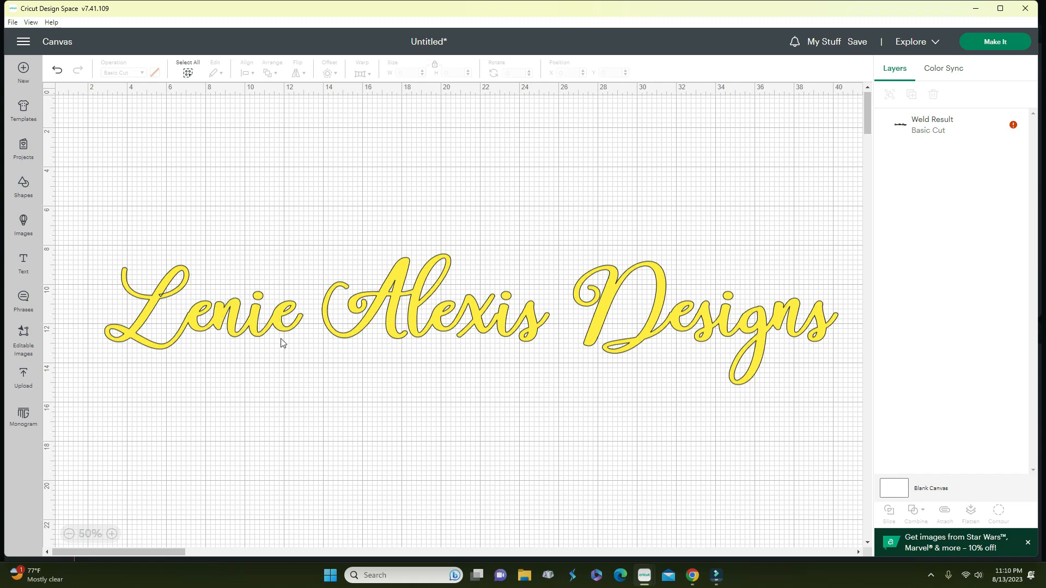
Nudge the welded 'Lenie Alexis Designs' shape slightly lower on the canvas.
left_click(472, 331)
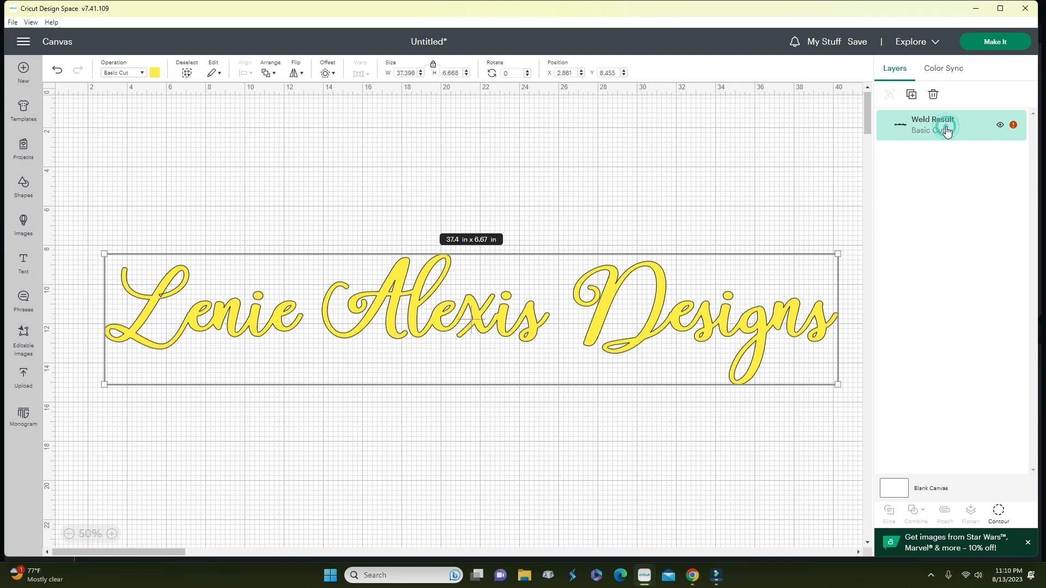
right_click(931, 125)
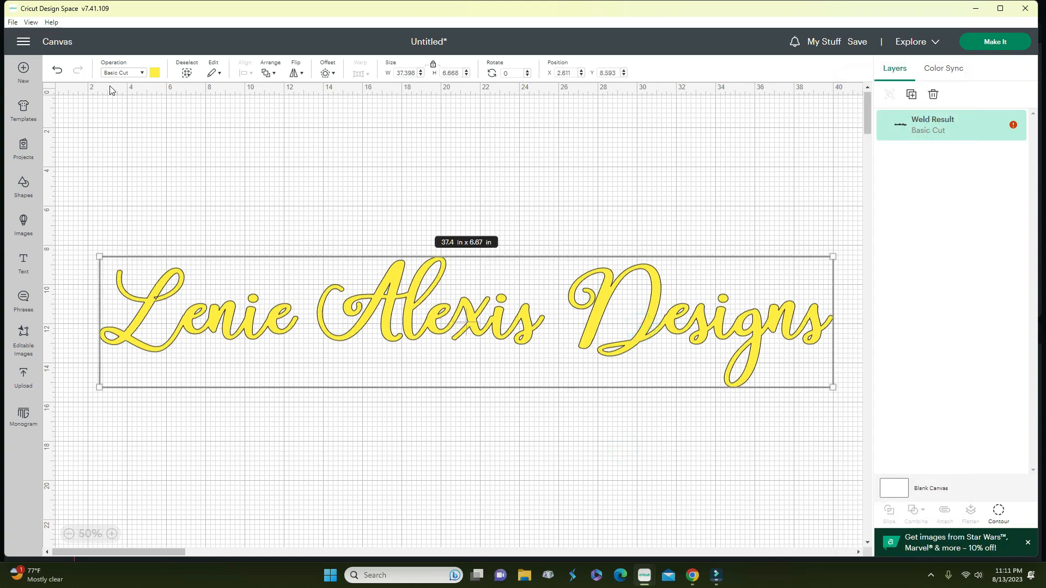
left_click_drag(468, 320, 457, 331)
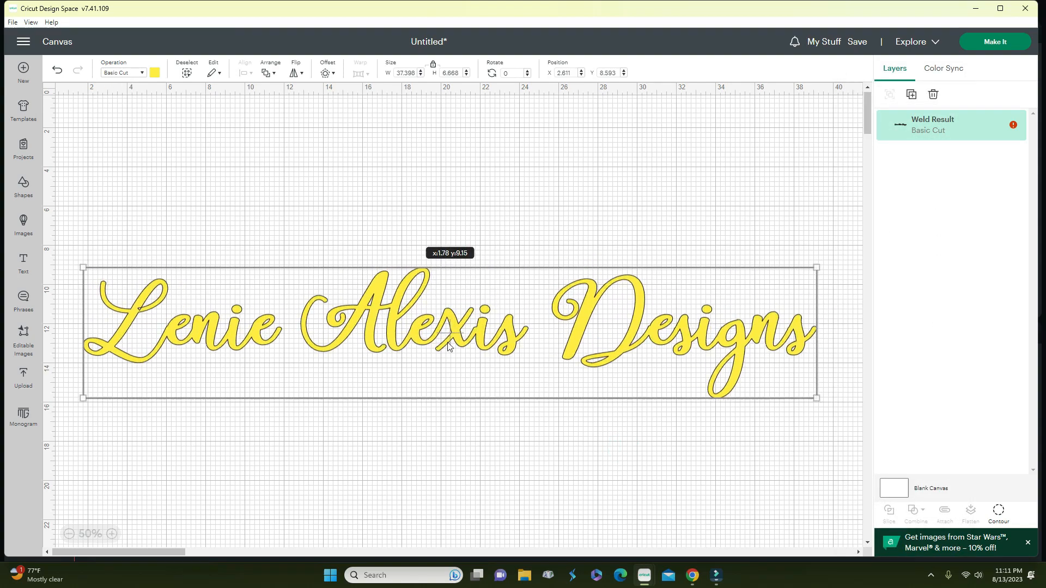
left_click_drag(448, 327, 458, 337)
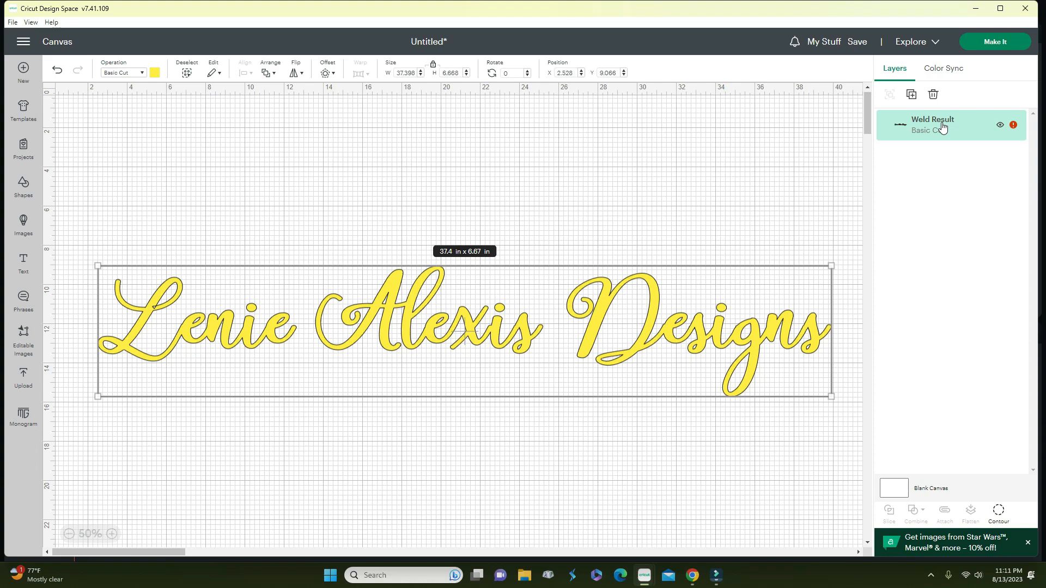
View the welded shape's Image Info to check which font it uses.
right_click(933, 124)
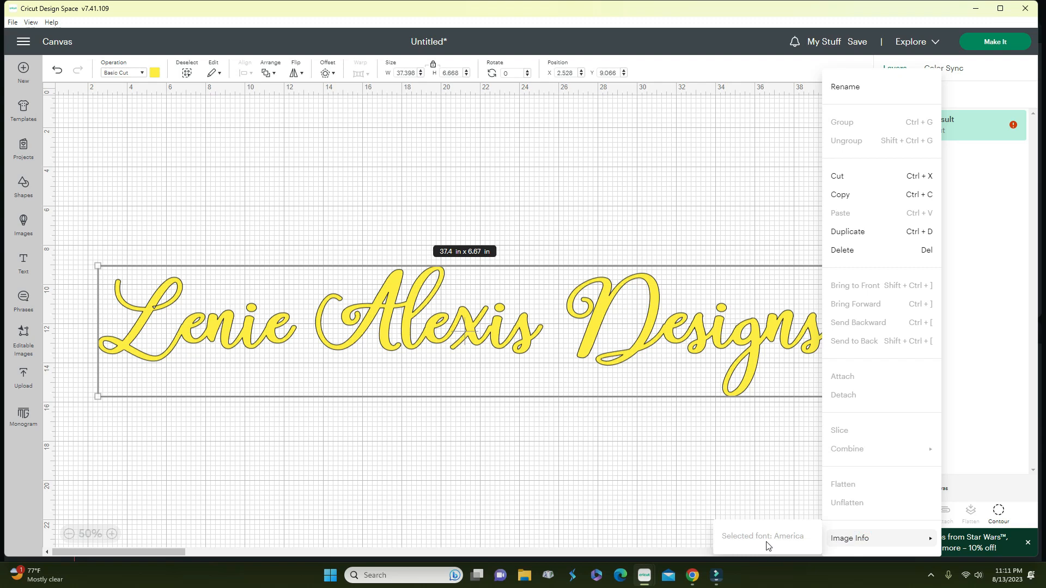
left_click(183, 157)
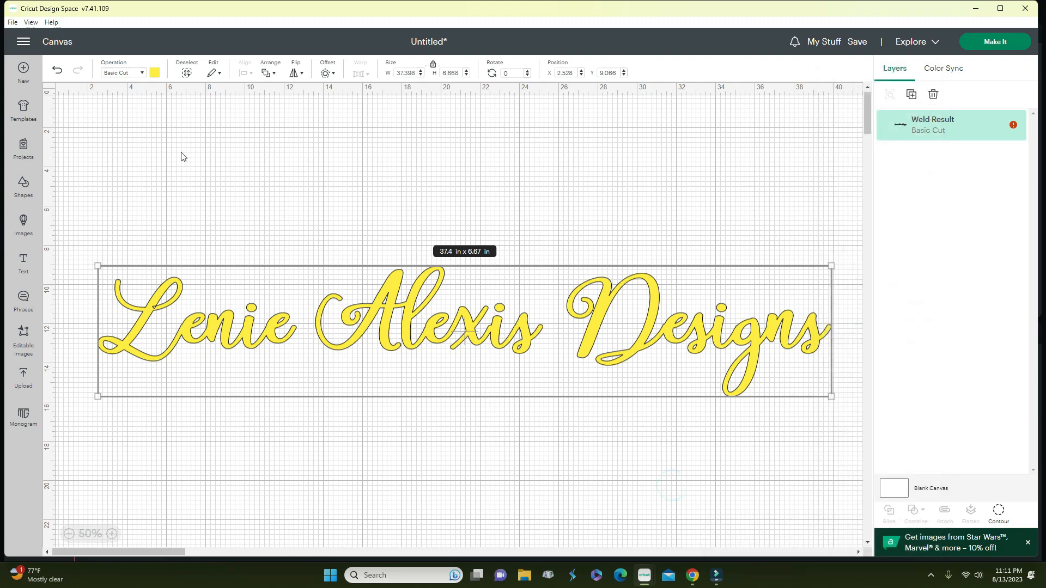
mouse_move(386, 241)
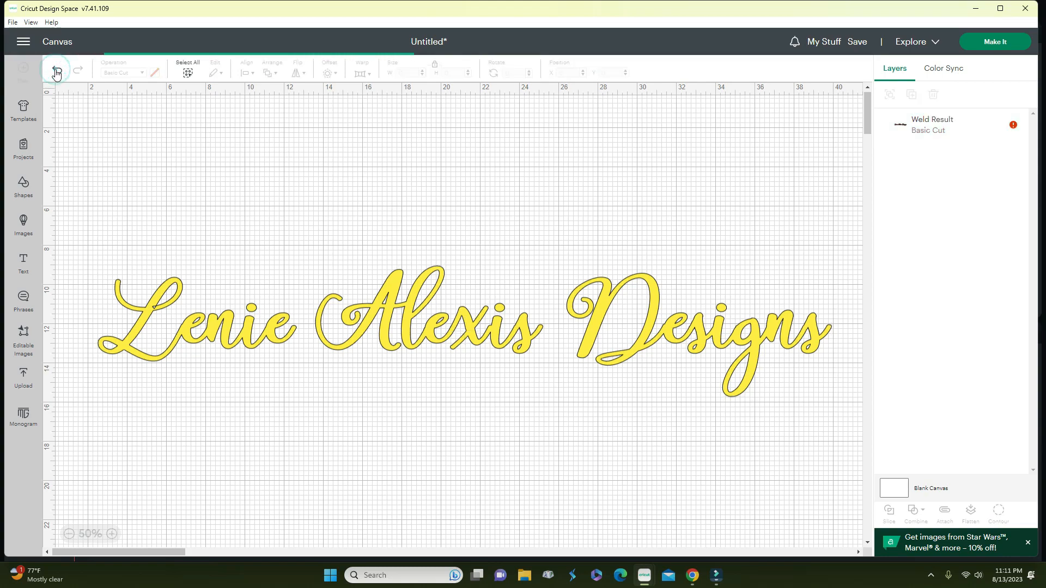
Undo three times to restore 'Lenie Alexis Designs' as one editable text layer.
left_click(55, 72)
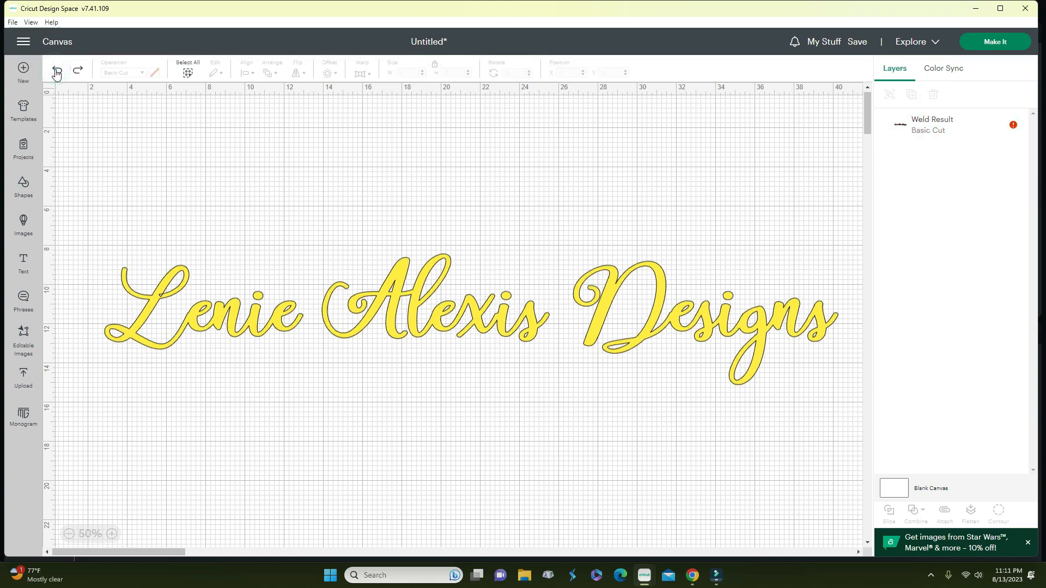
left_click(54, 69)
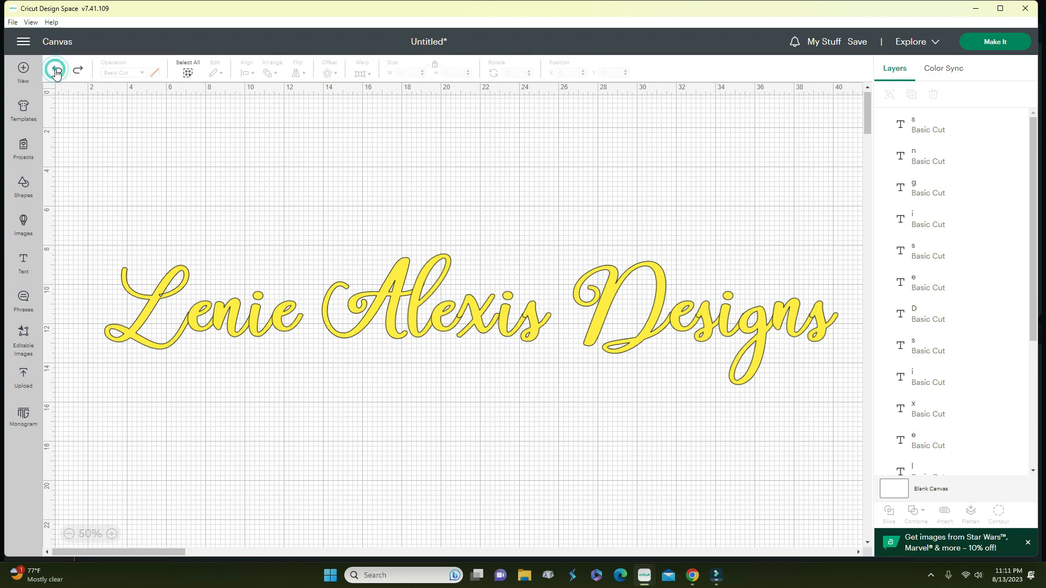
left_click(54, 70)
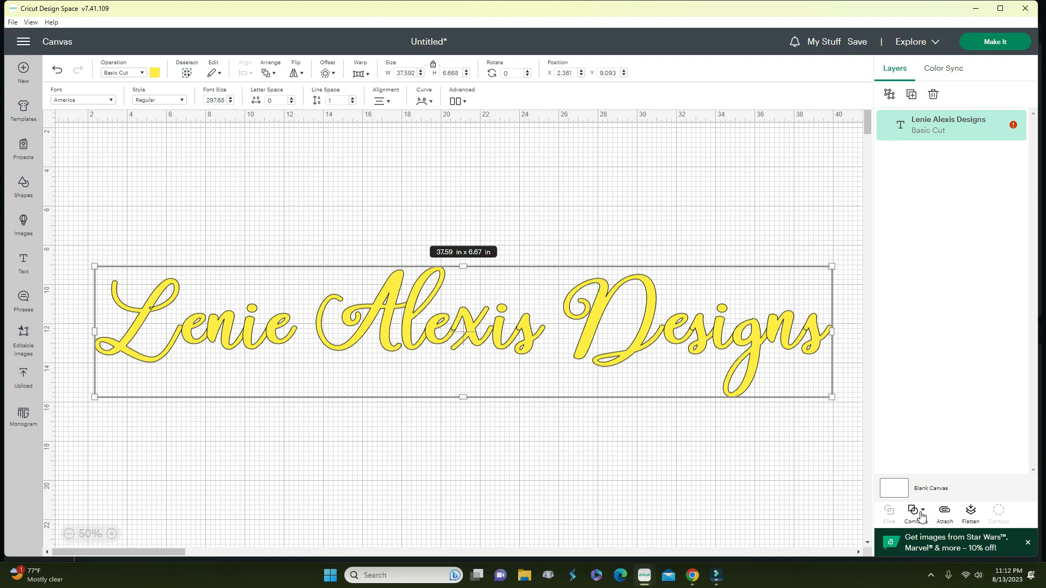
Weld the yellow script letters into one Weld Result shape and check its Image Info.
left_click(917, 512)
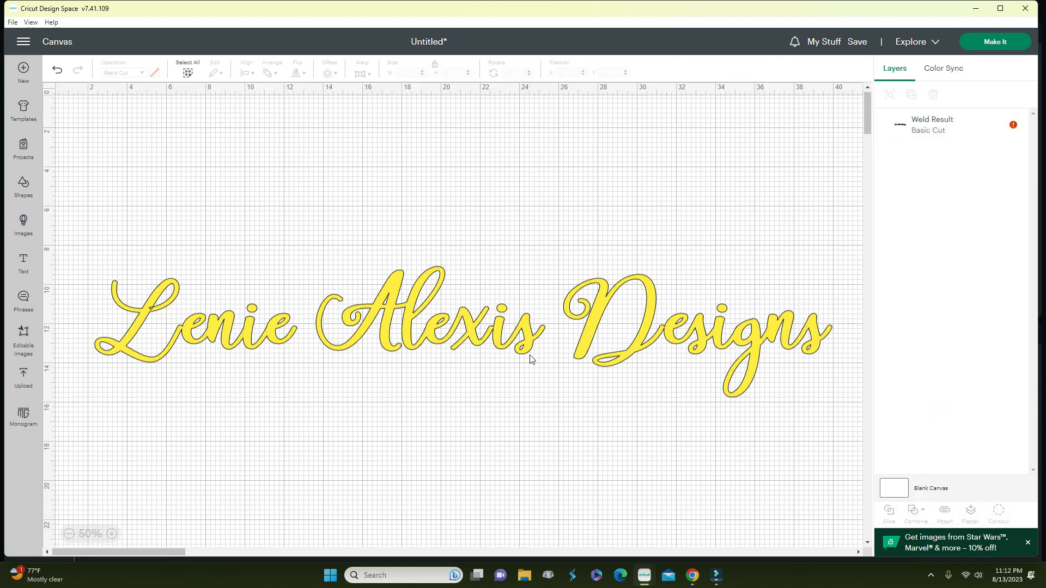
right_click(940, 124)
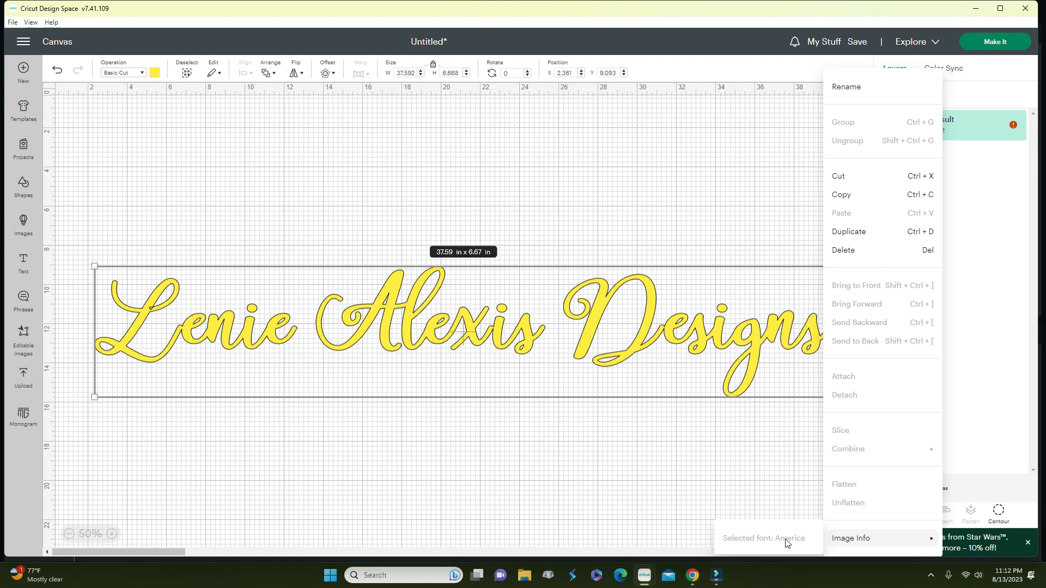
mouse_move(807, 551)
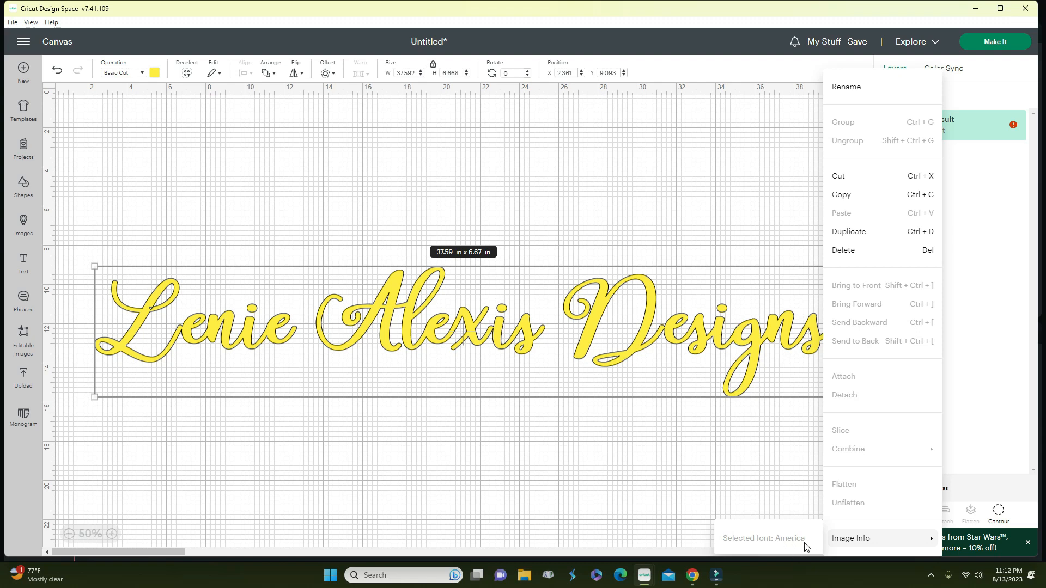
mouse_move(688, 459)
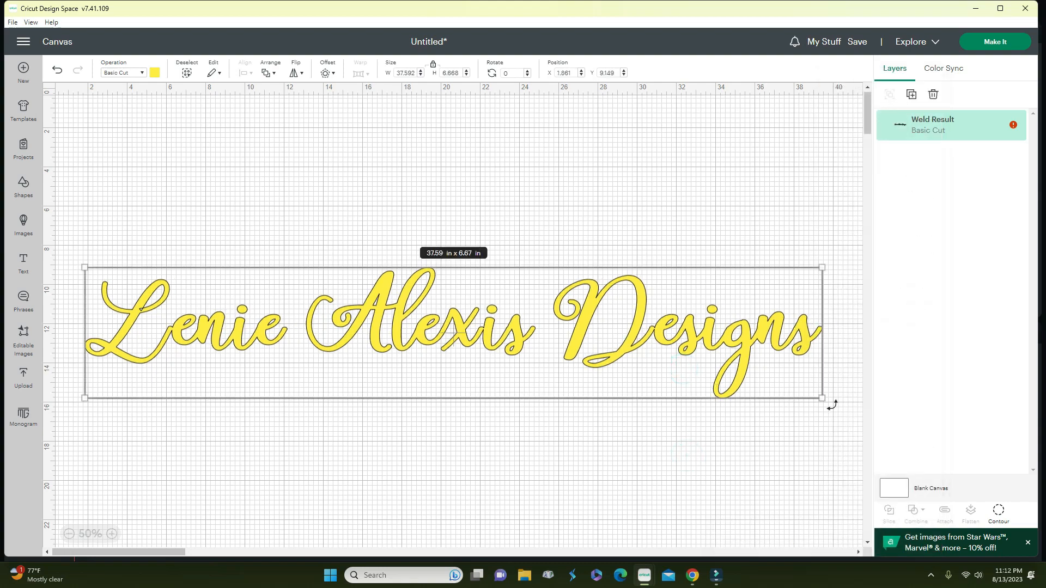
mouse_move(824, 398)
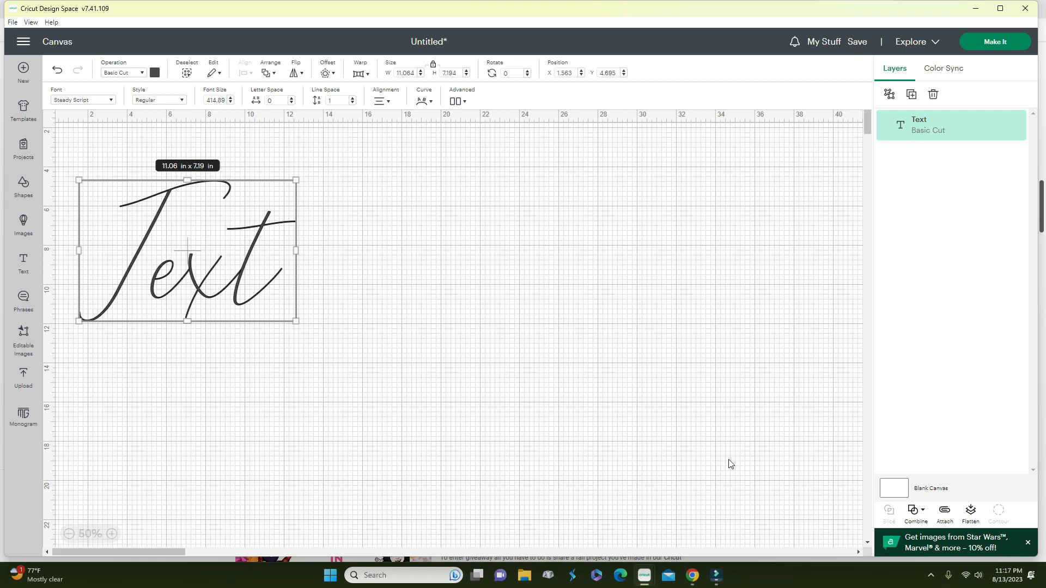
mouse_move(293, 319)
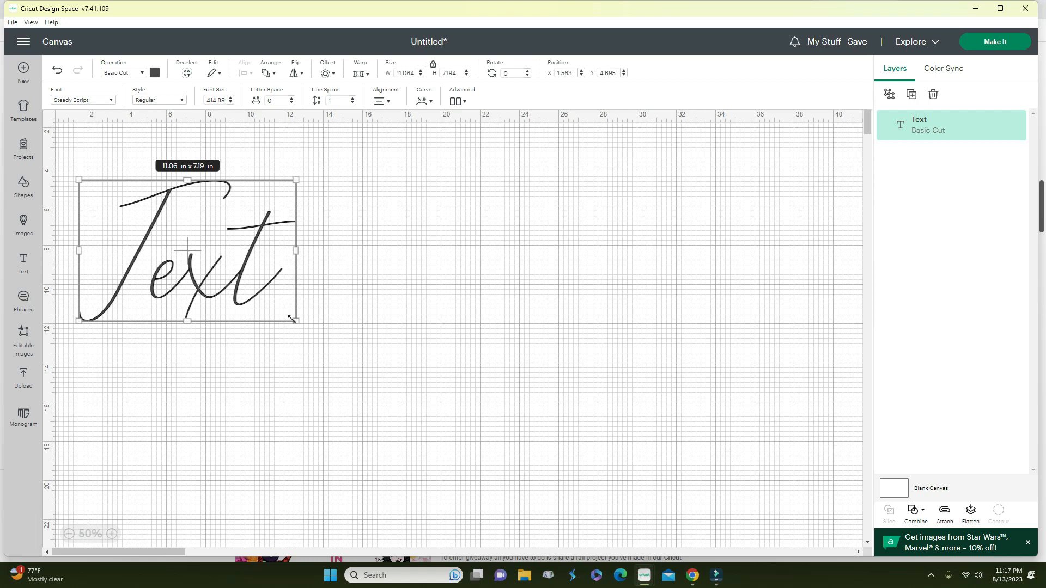
Drag the Text layer larger to about 17 by 11 inches and browse the font list.
left_click_drag(293, 319, 469, 403)
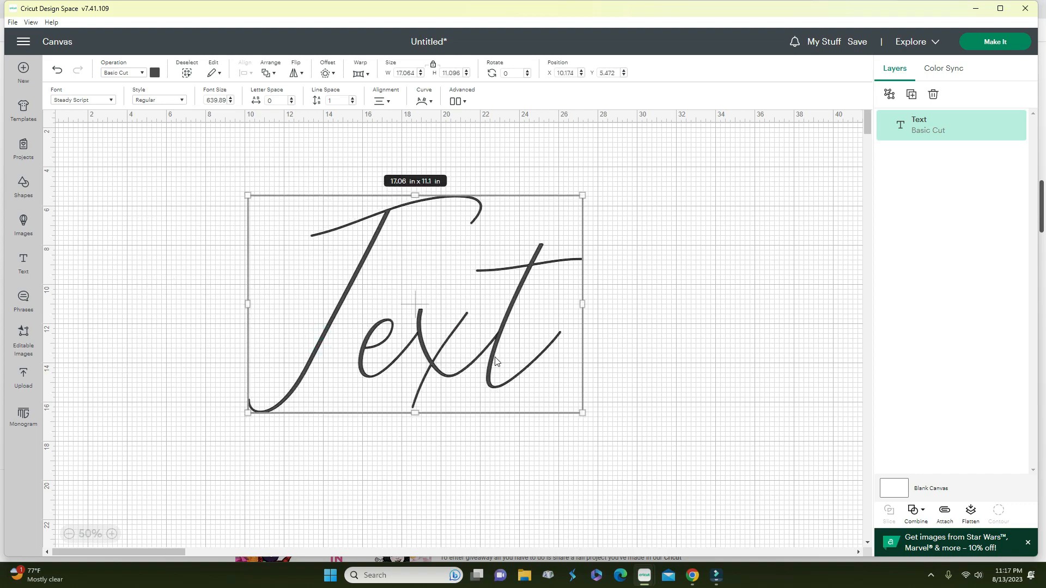
left_click(109, 100)
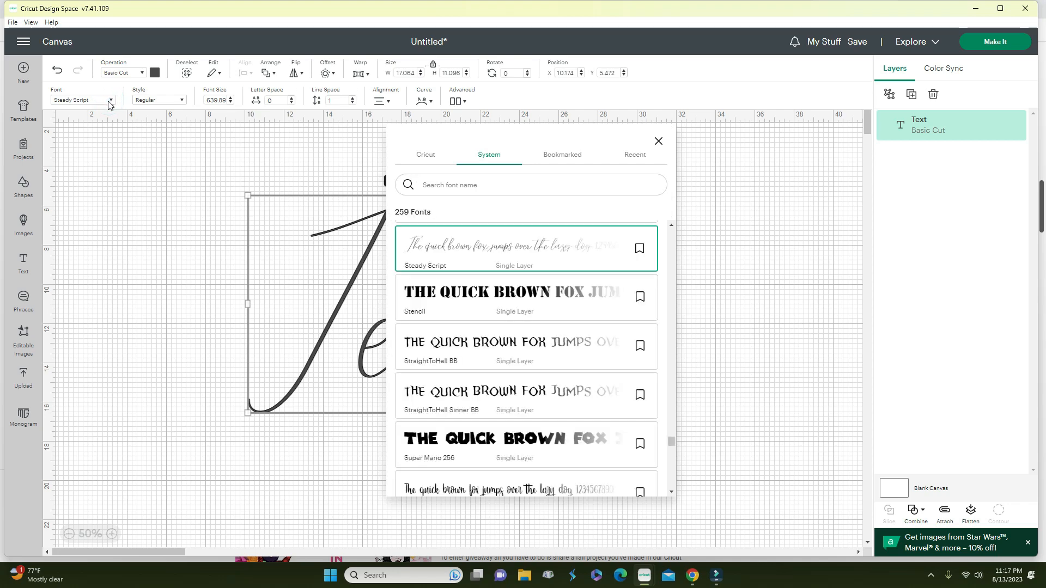
mouse_move(234, 237)
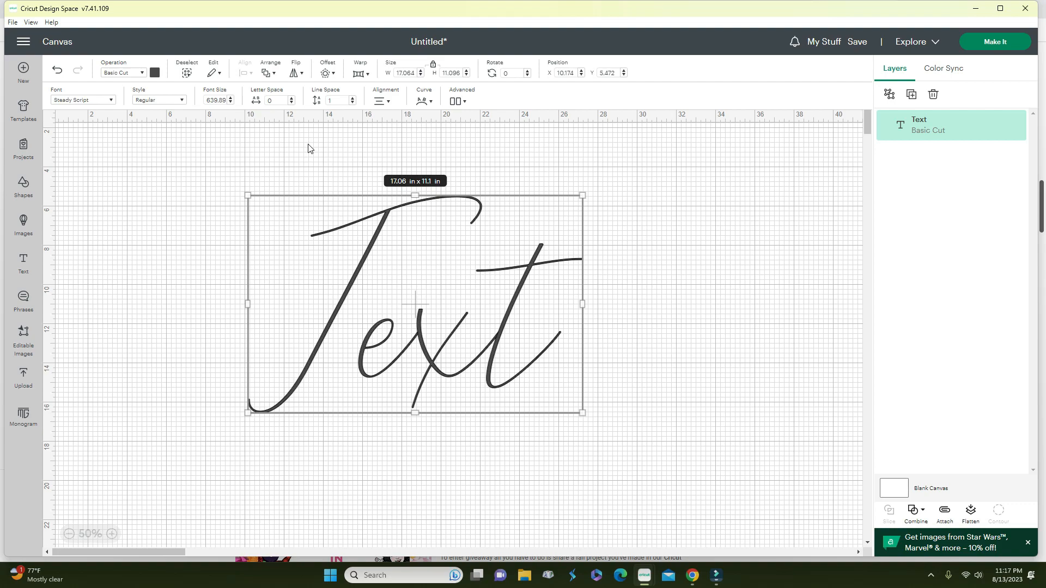
mouse_move(311, 148)
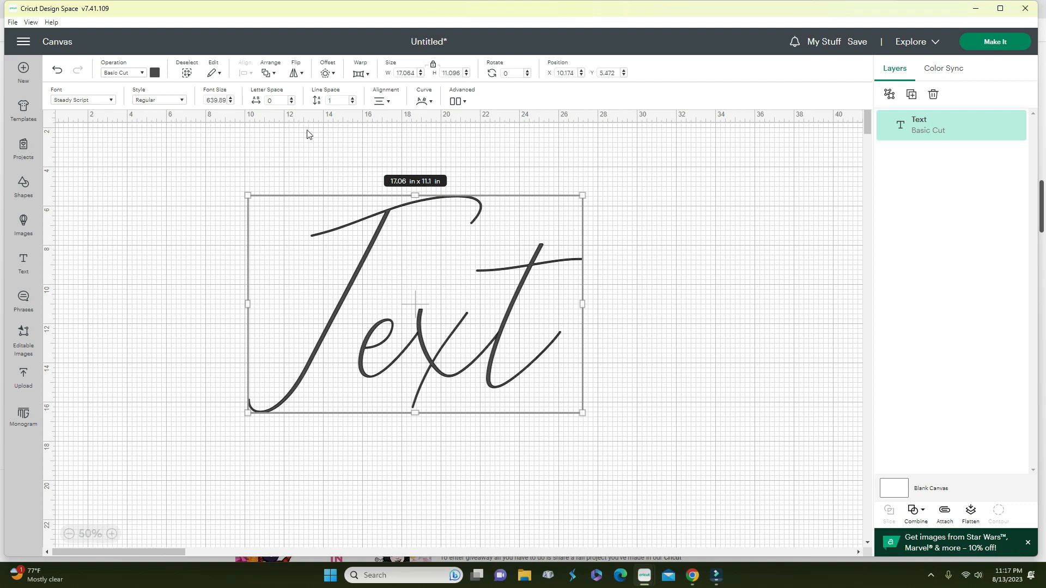
Add two Offset outlines at distance 0.111 around the thin 'Text' script.
left_click(324, 73)
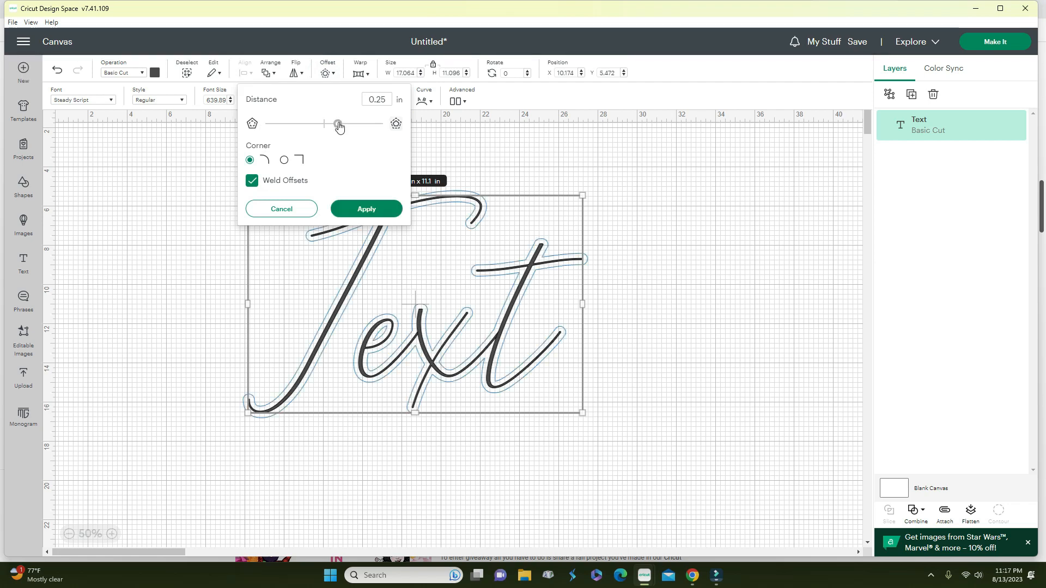
left_click_drag(338, 124, 334, 125)
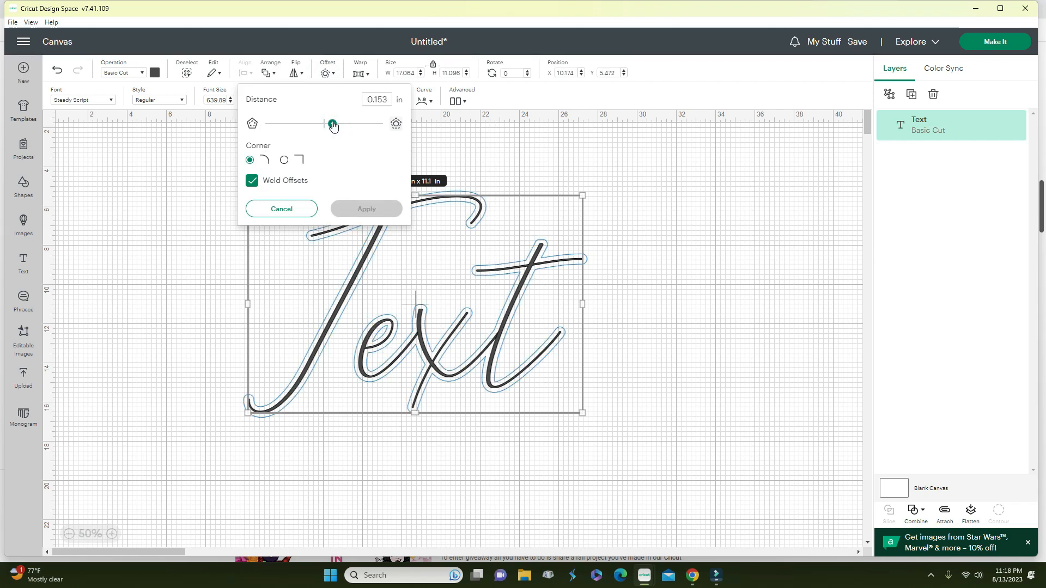
left_click_drag(333, 125, 329, 124)
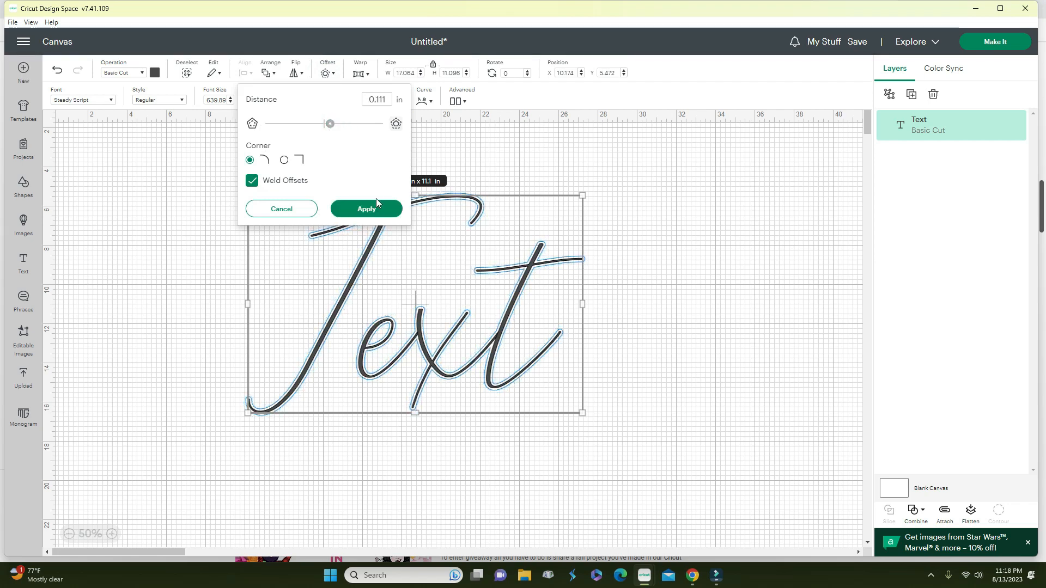
left_click(366, 210)
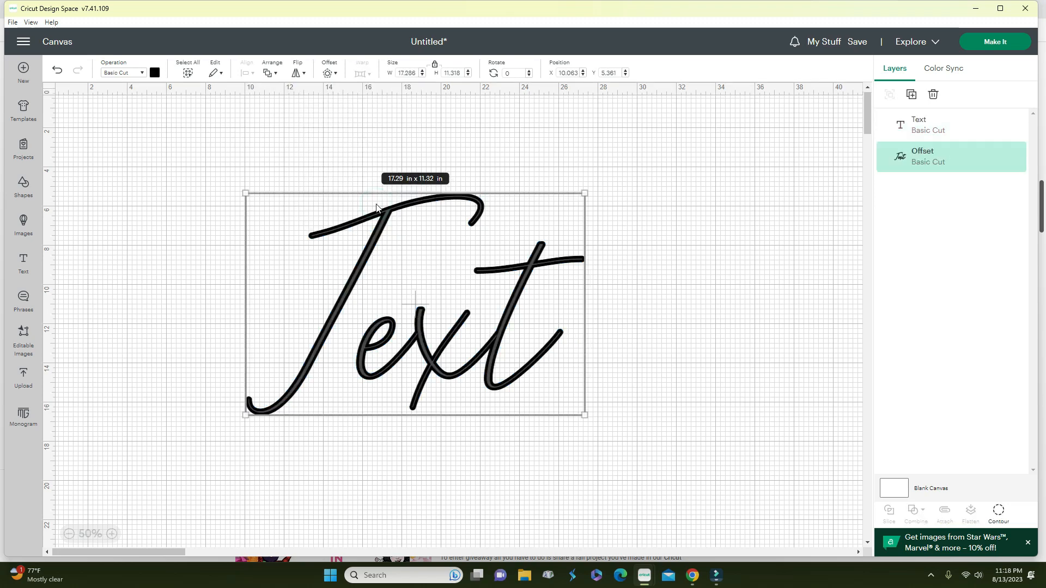
mouse_move(327, 240)
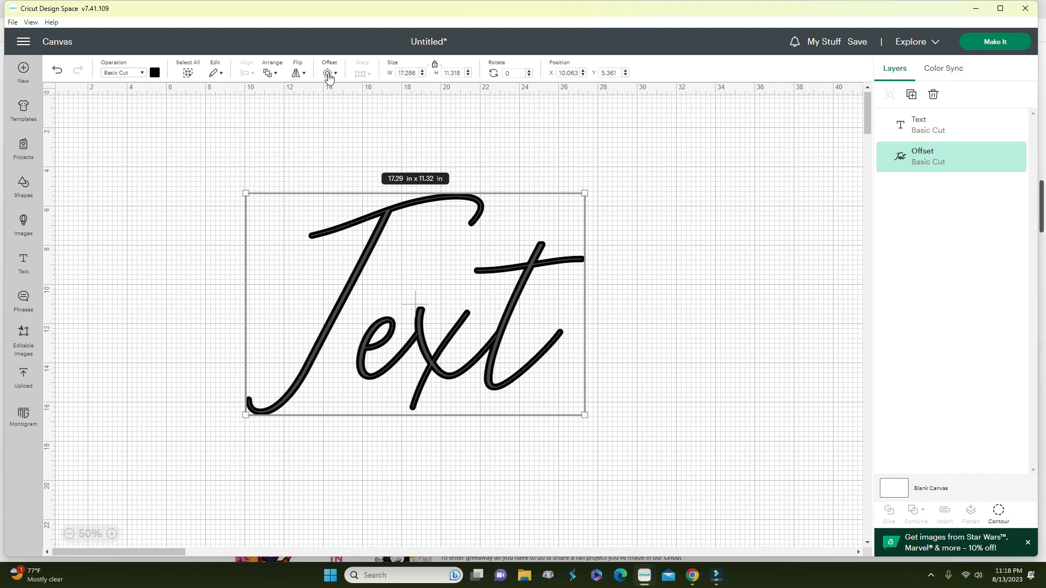
left_click(328, 73)
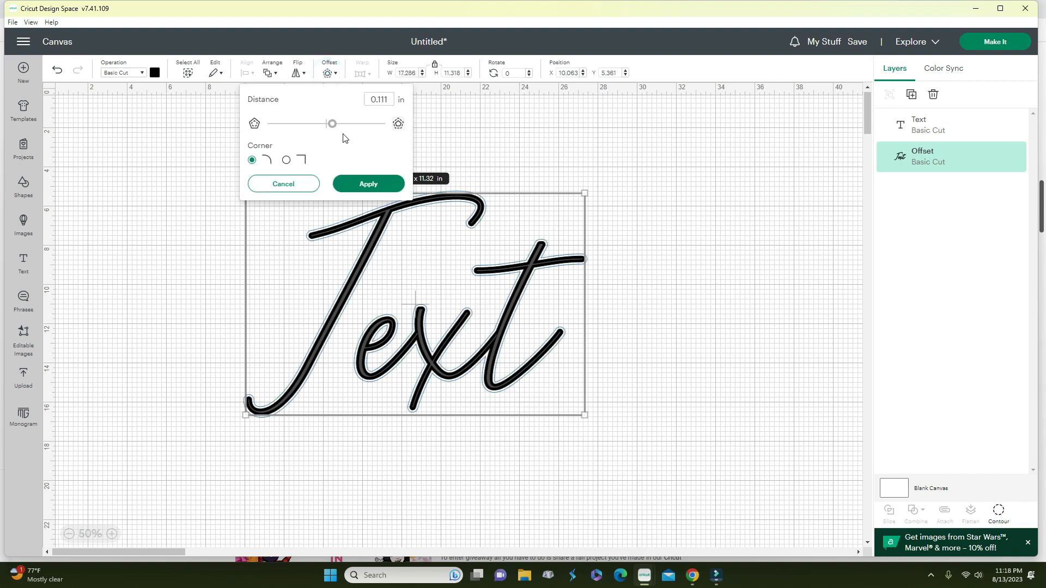
left_click(367, 184)
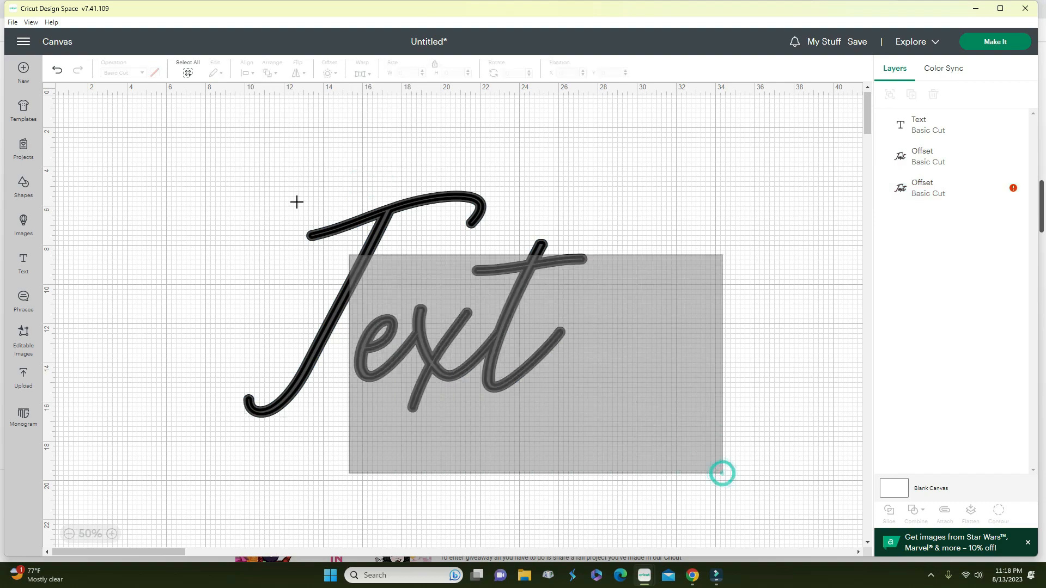
Select the script with both outlines and weld them into one bold Weld Result shape.
left_click(187, 62)
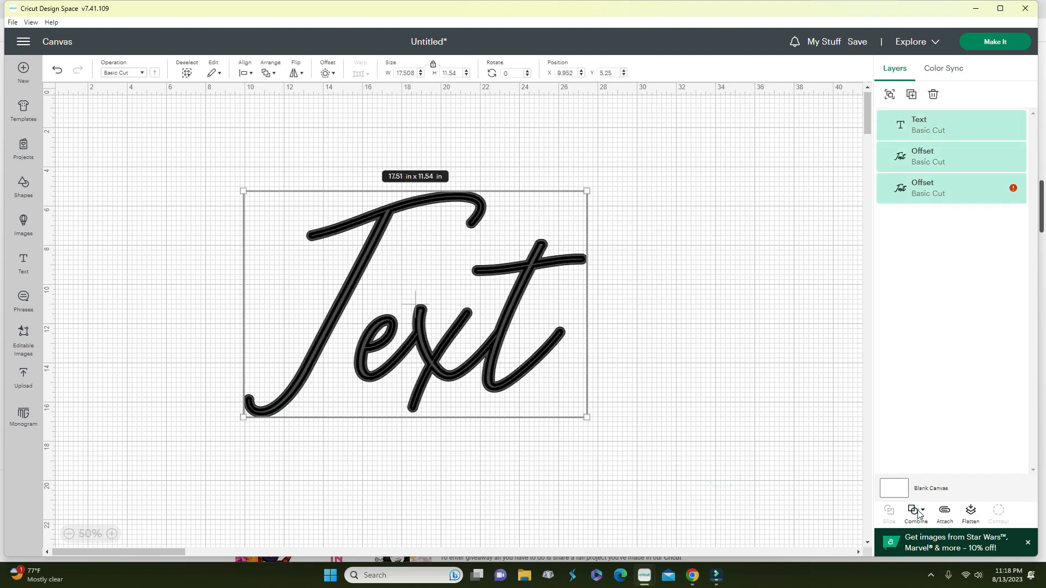
left_click(915, 512)
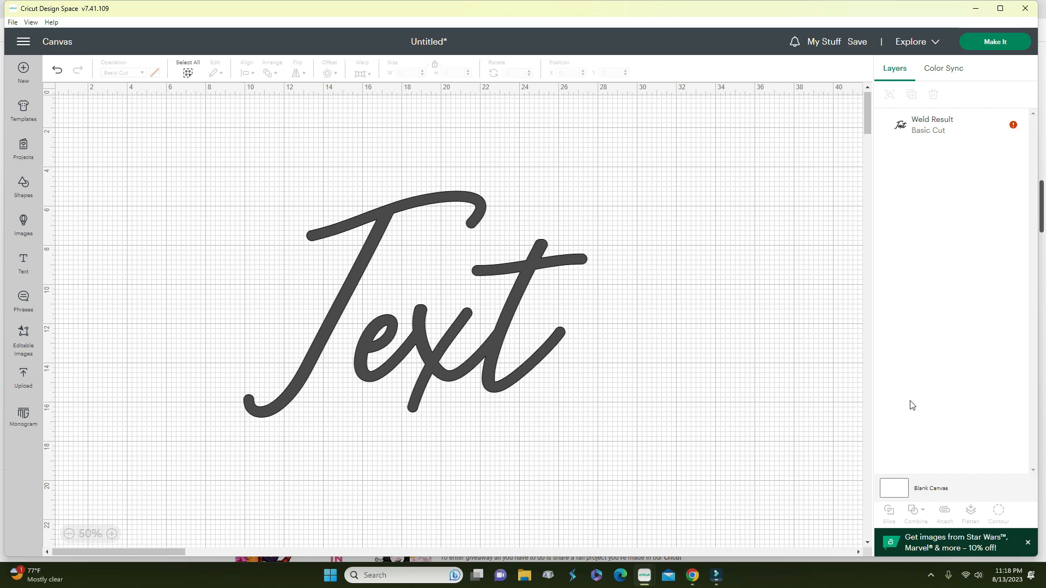
mouse_move(887, 411)
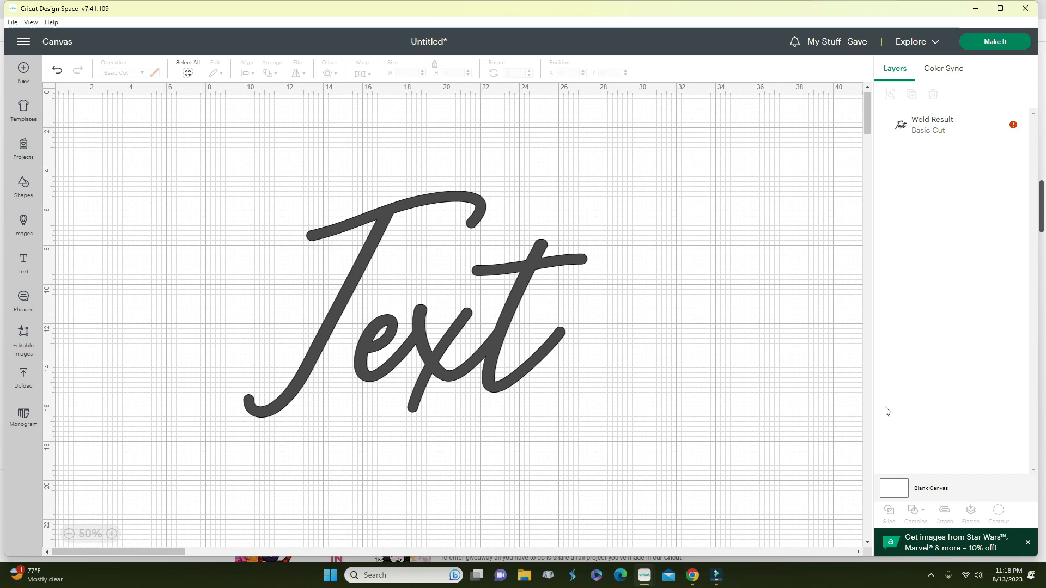
mouse_move(876, 413)
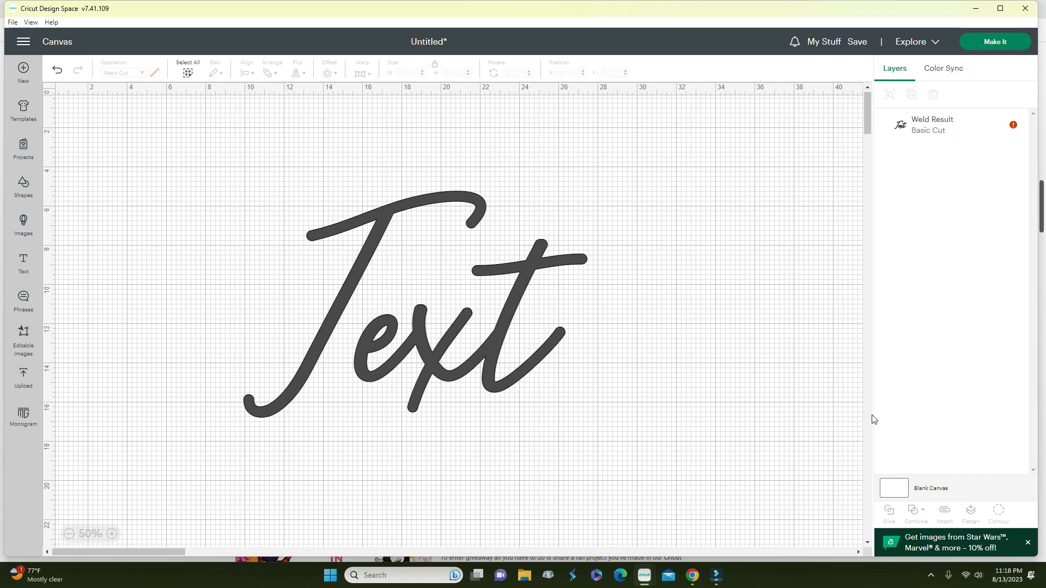
left_click(410, 301)
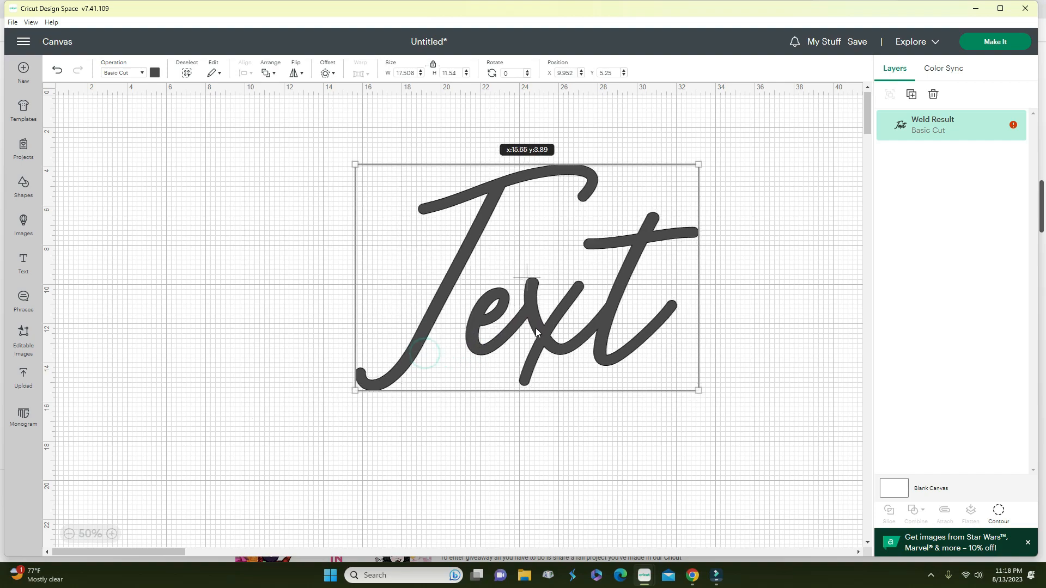
Shrink the welded Text to the right side and add a heart enlarged to about 5.5 by 4.9 inches.
left_click_drag(699, 390, 564, 302)
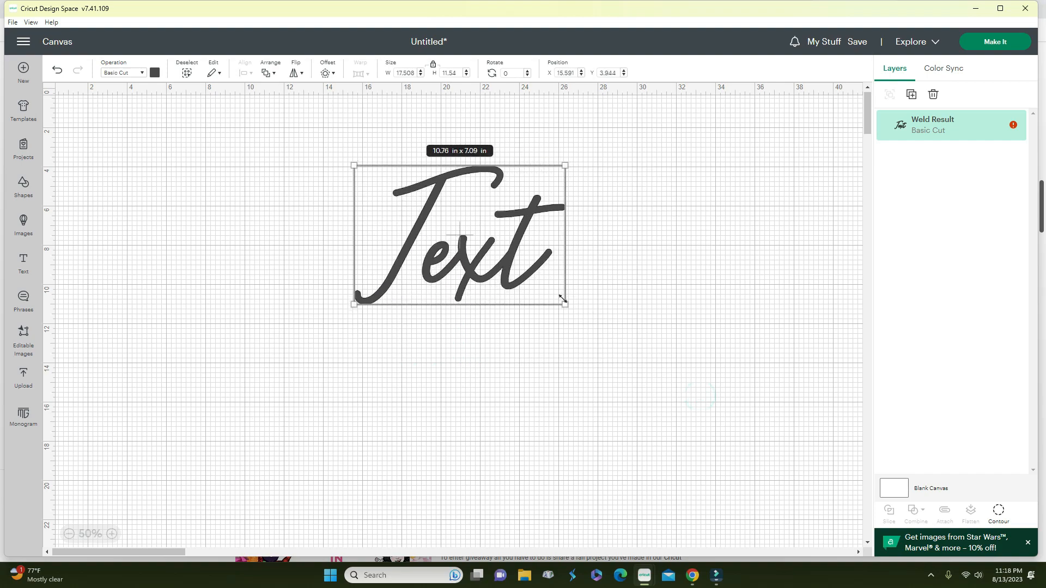
left_click_drag(564, 301, 770, 301)
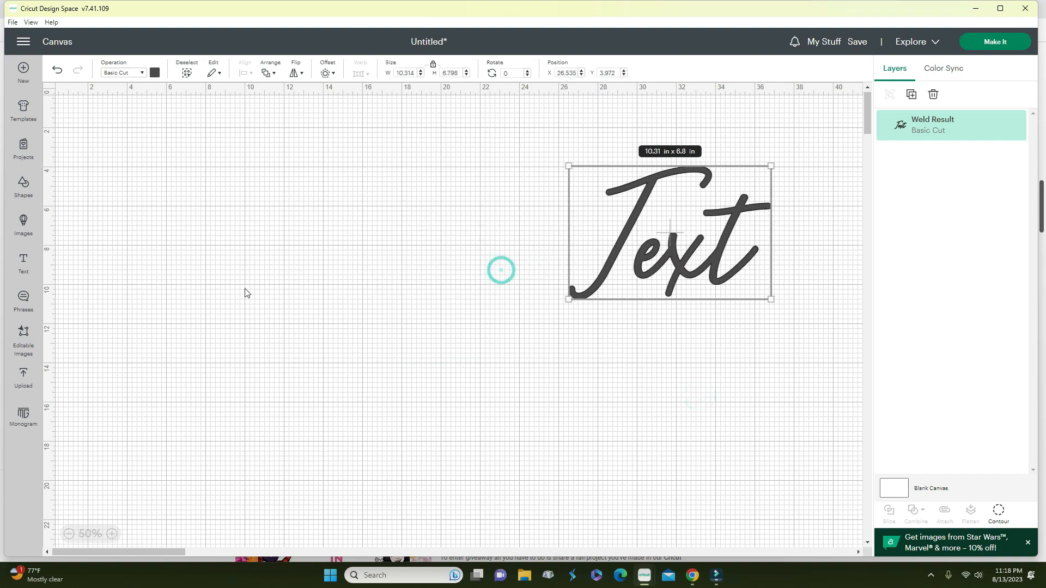
mouse_move(23, 192)
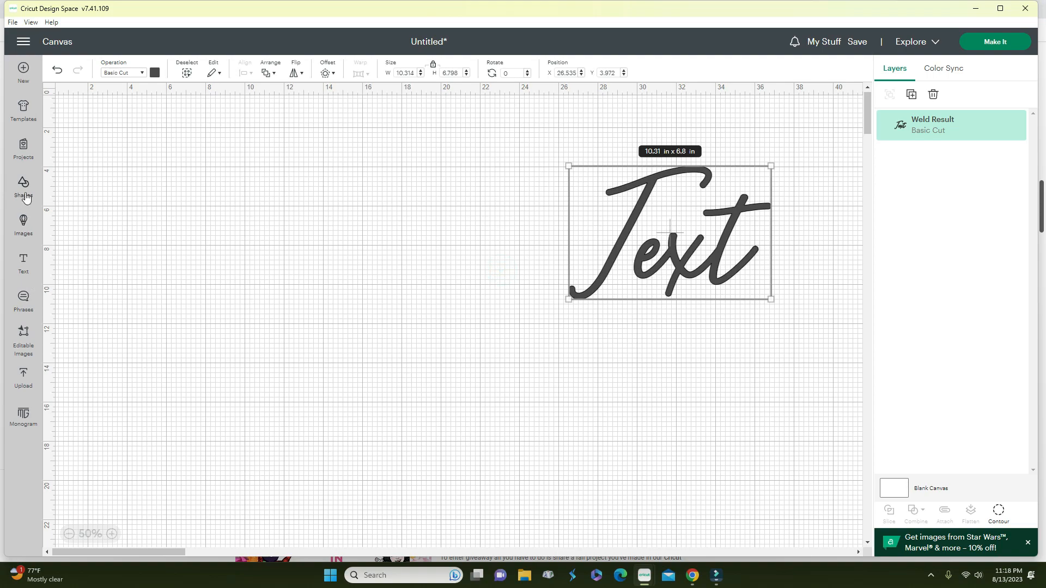
left_click(120, 210)
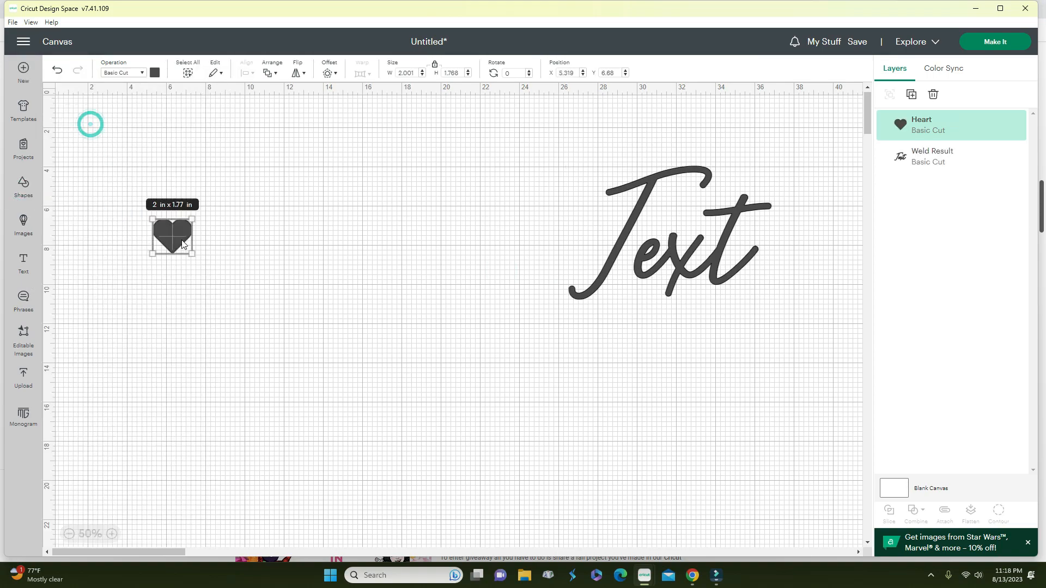
left_click_drag(194, 255, 263, 319)
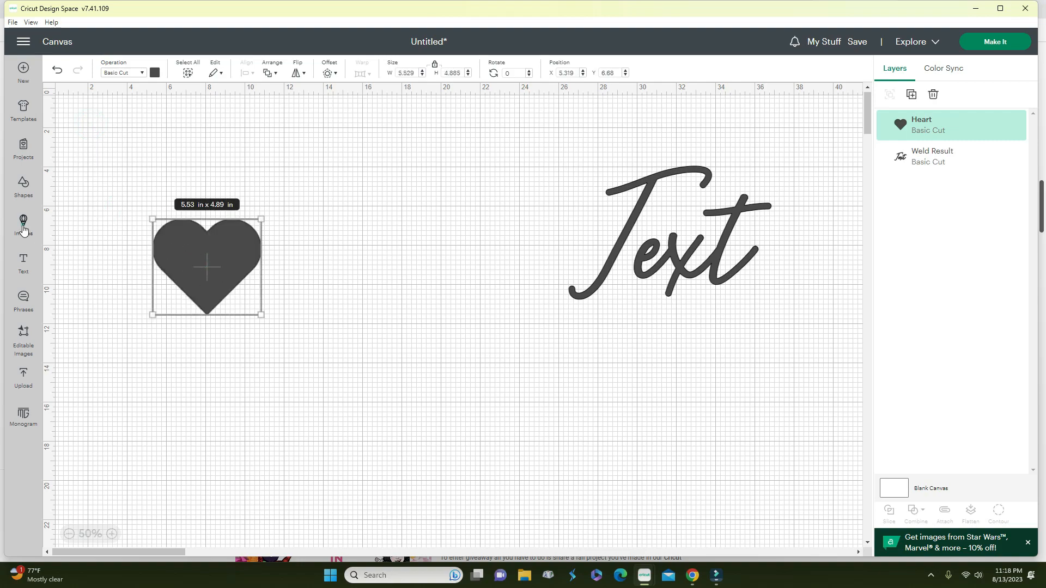
Insert a circle from Shapes, enlarge it over the heart's lower part, and weld both together.
left_click(23, 224)
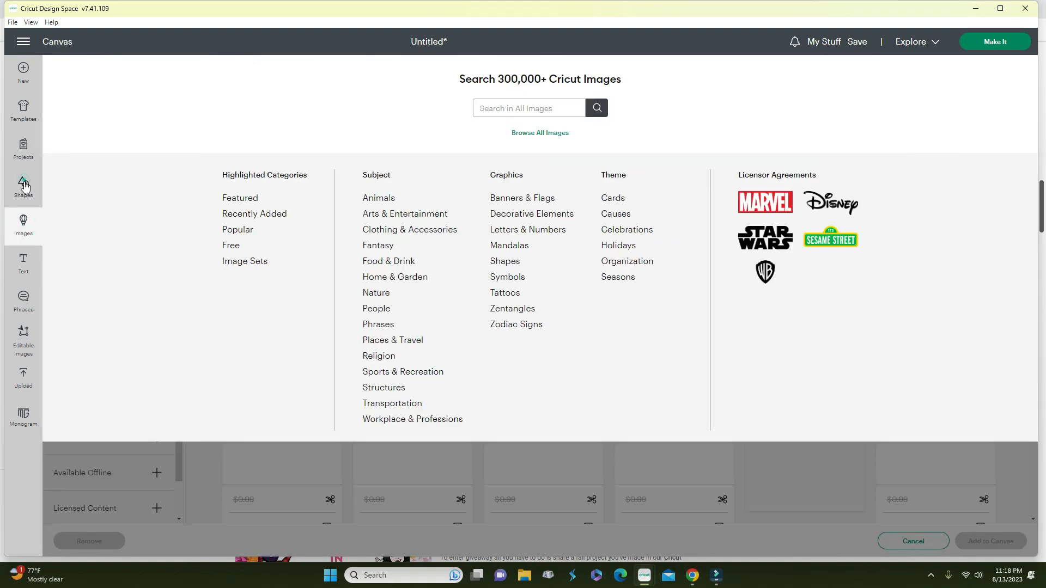
left_click(23, 187)
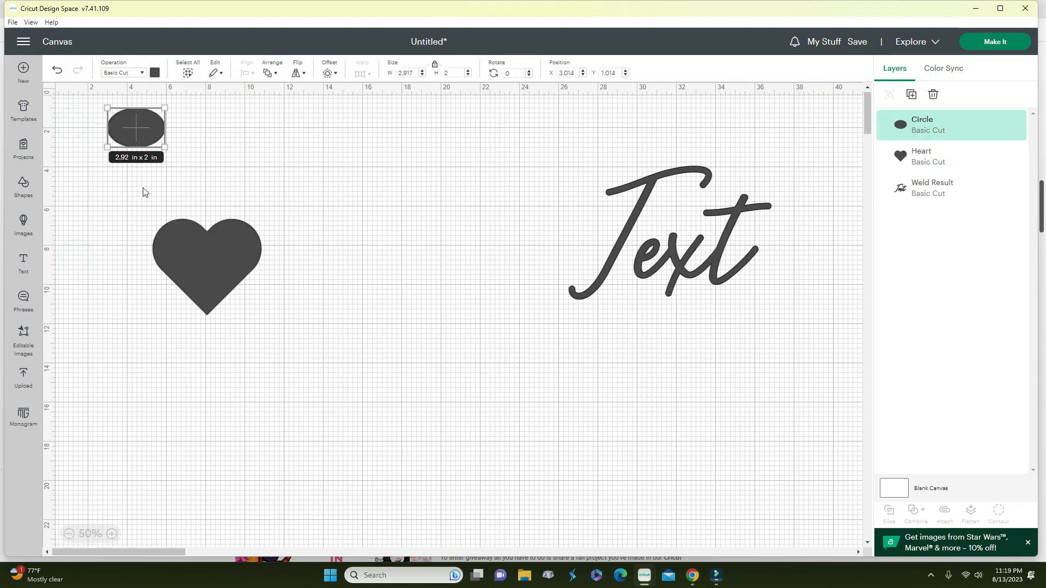
left_click_drag(135, 126, 281, 307)
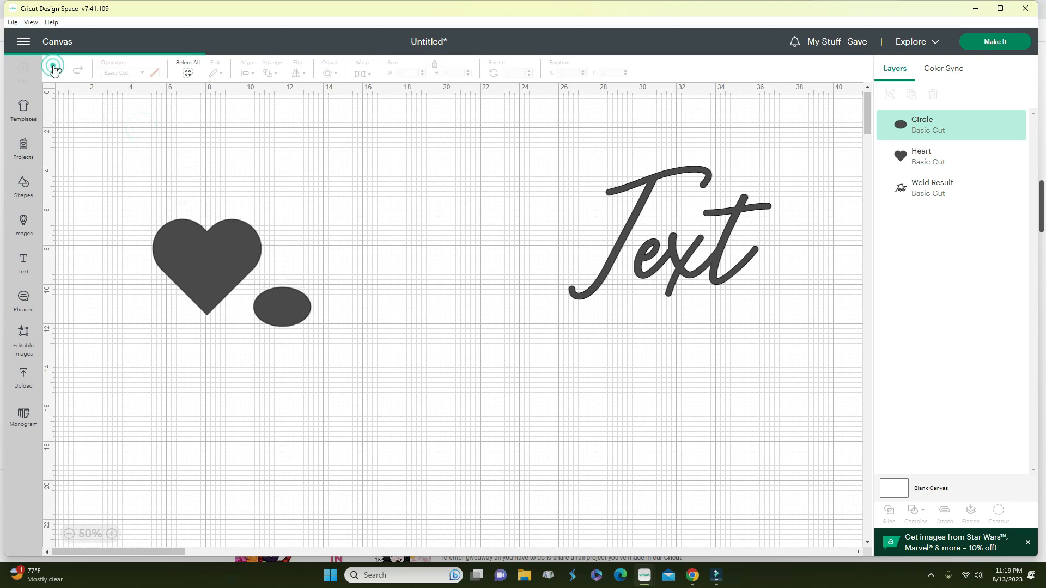
left_click(55, 69)
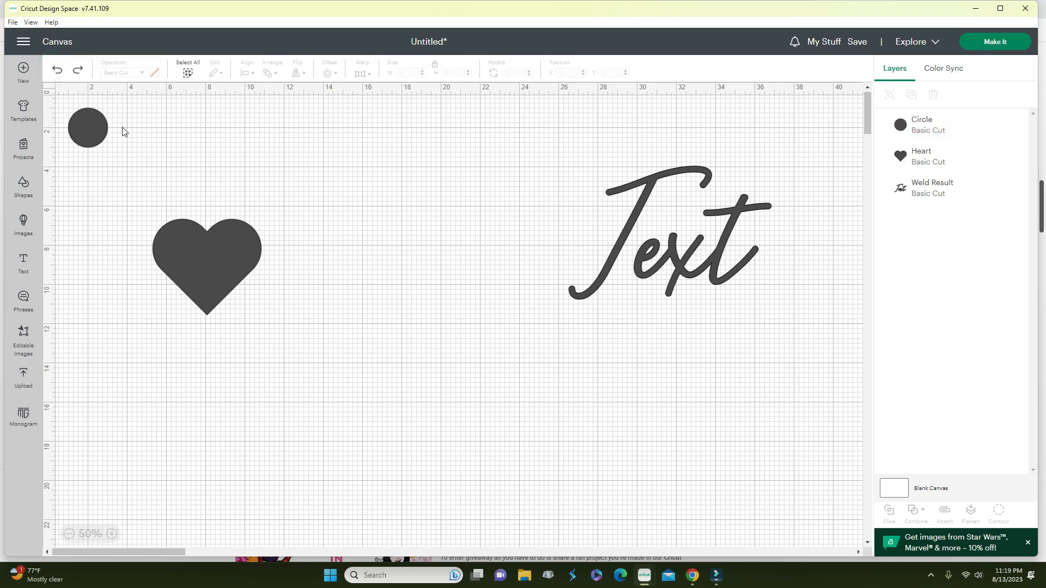
left_click_drag(87, 127, 282, 250)
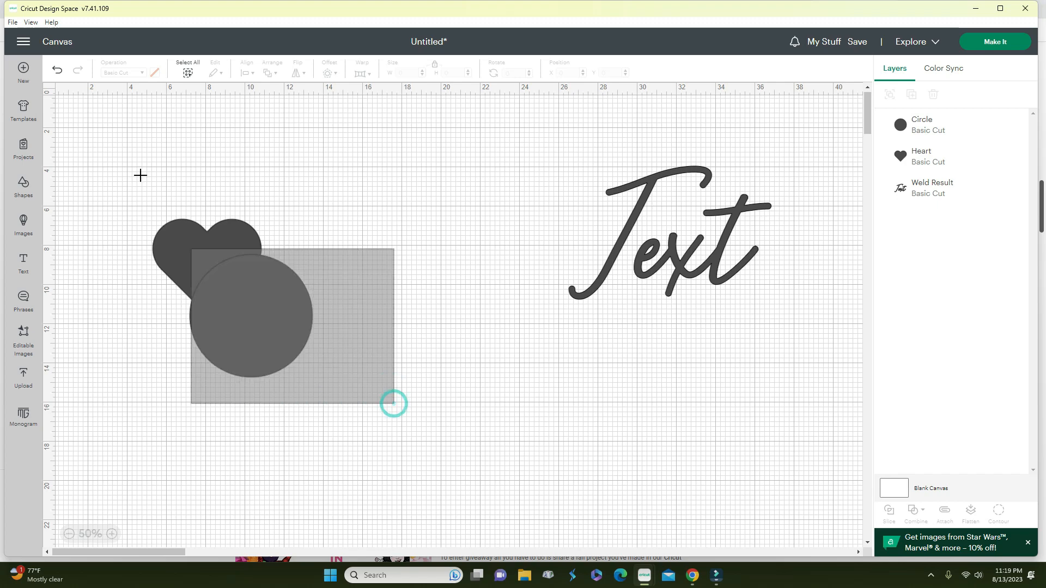
left_click(915, 512)
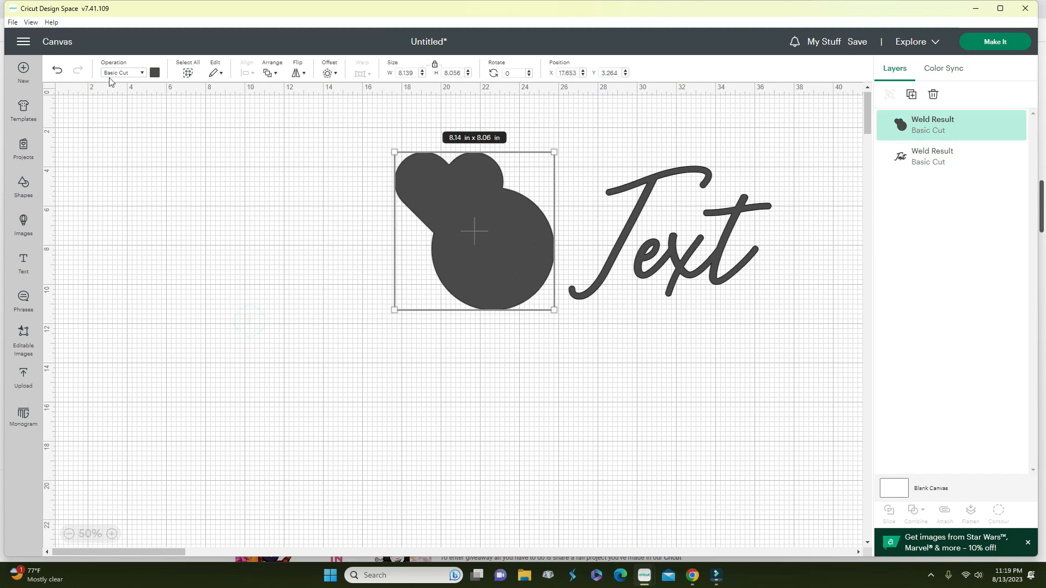
mouse_move(23, 266)
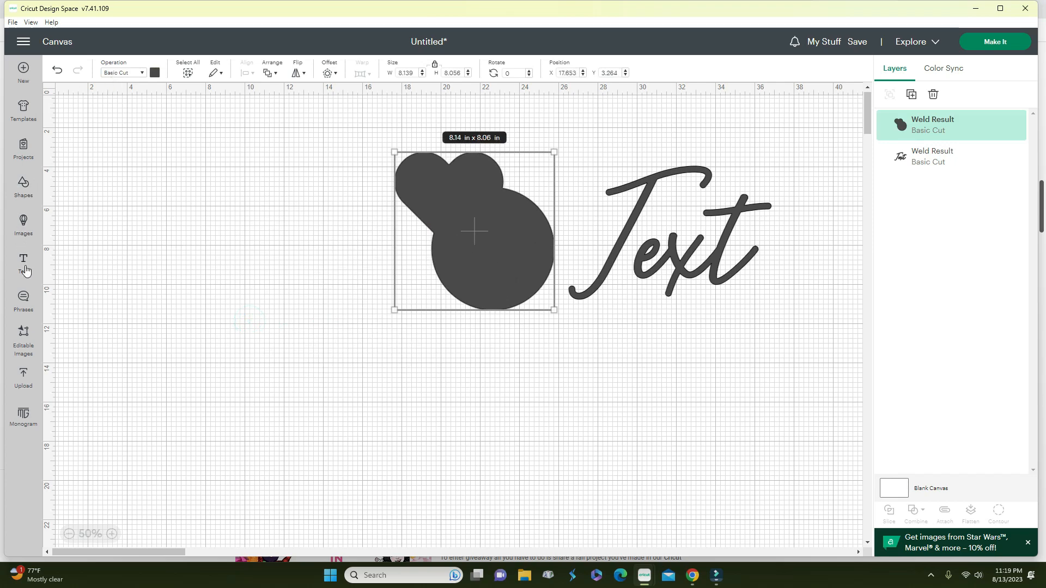
Add a new text box reading 'Lenie Alexis Designs' on the canvas.
left_click(23, 263)
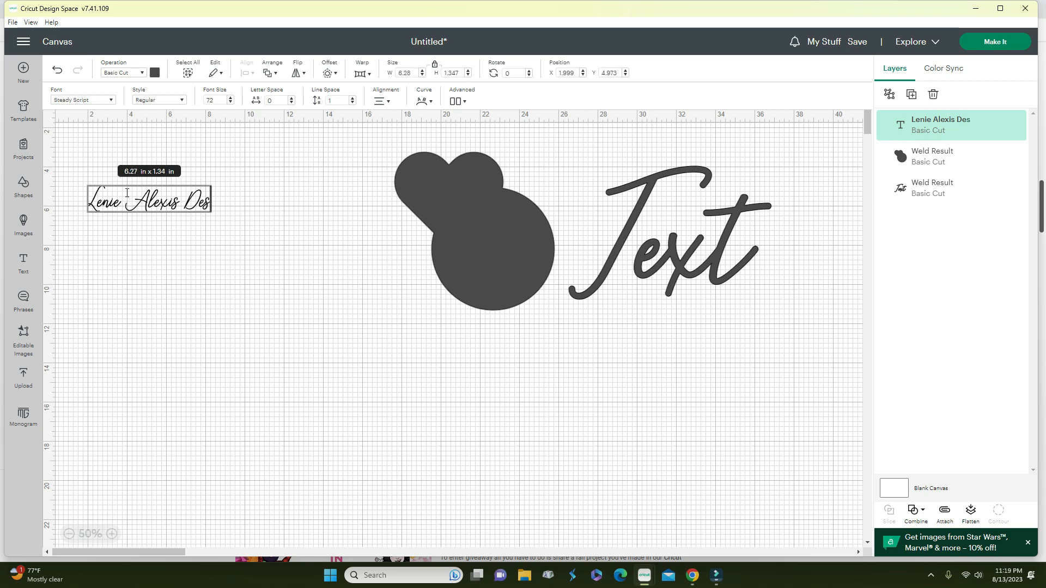
type("igns")
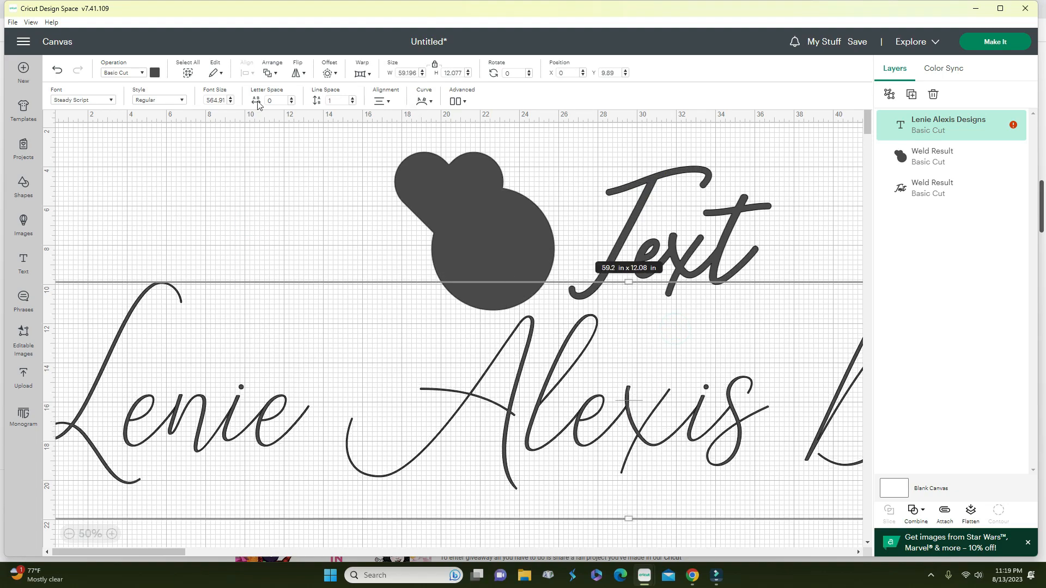
Set the name text to the bookmarked America script font.
left_click(83, 100)
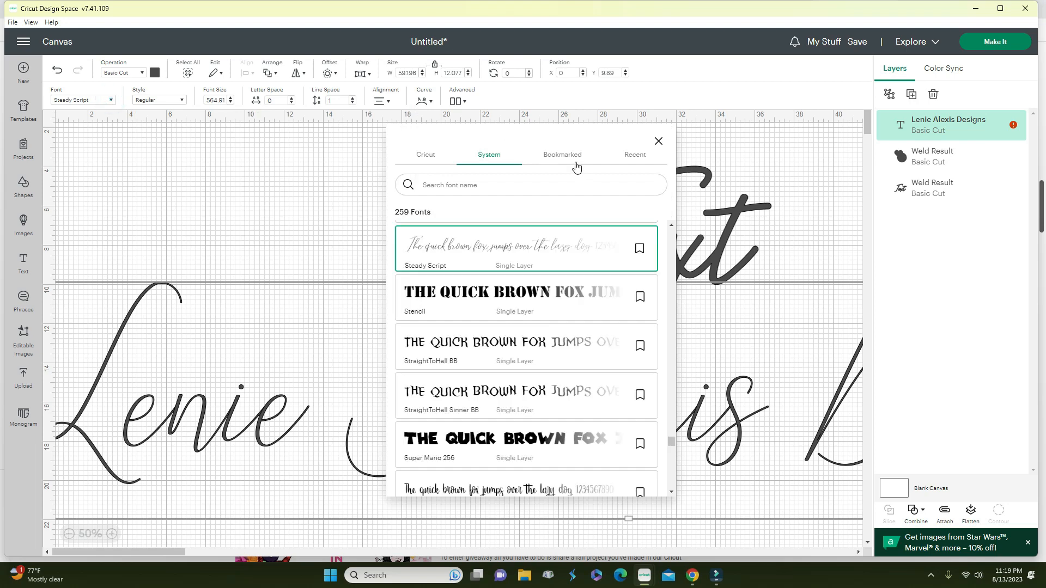
mouse_move(575, 163)
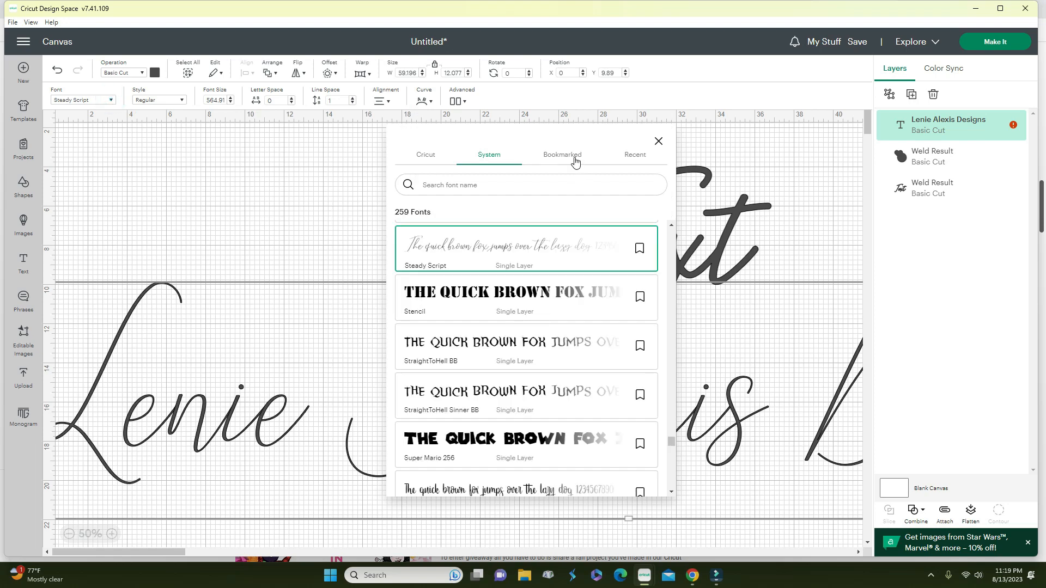
left_click(562, 154)
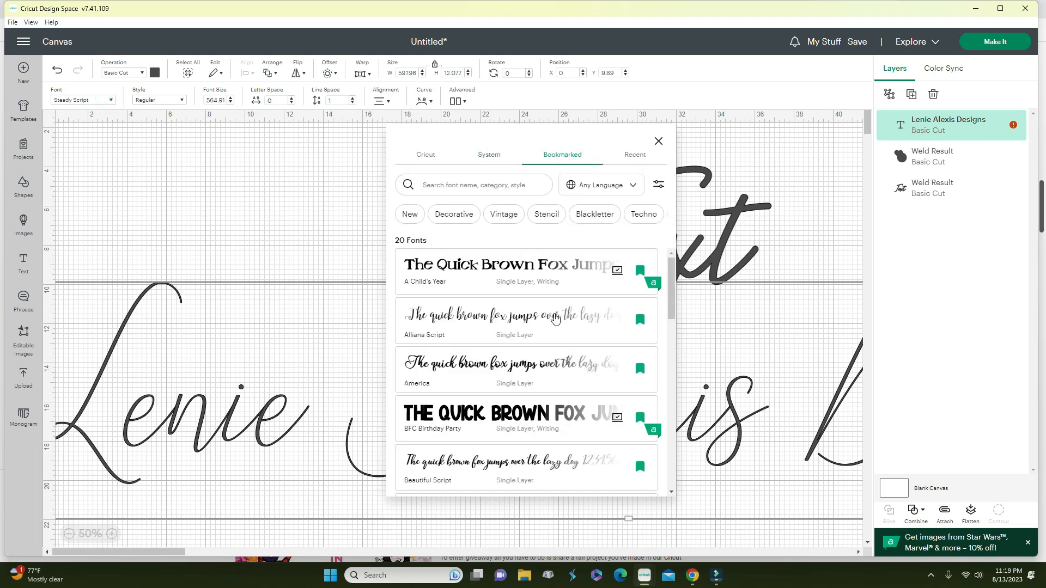
left_click(521, 369)
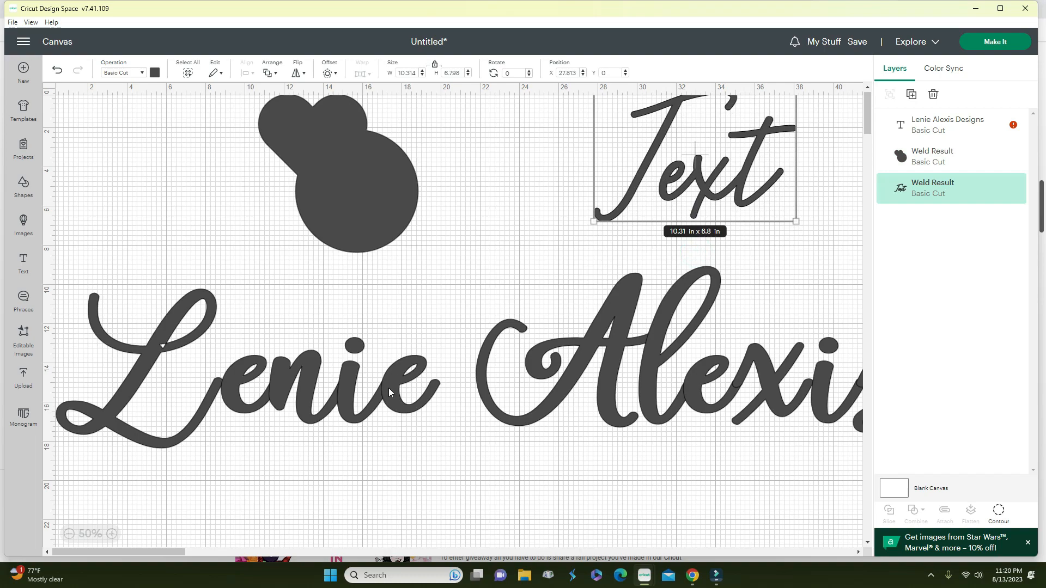
Color the name text yellow and weld its letters into a Weld Result layer.
left_click(154, 72)
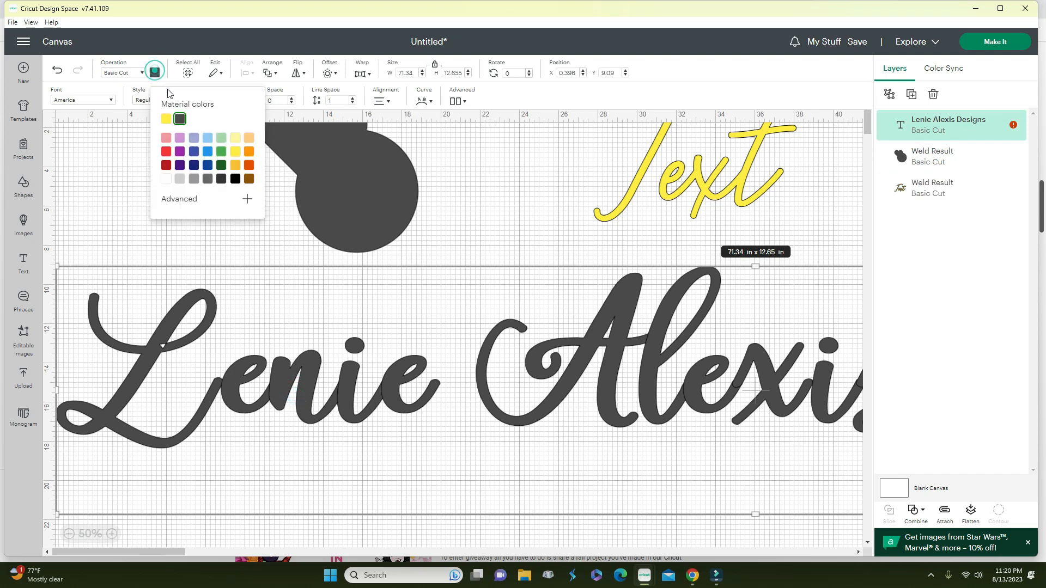
left_click(164, 119)
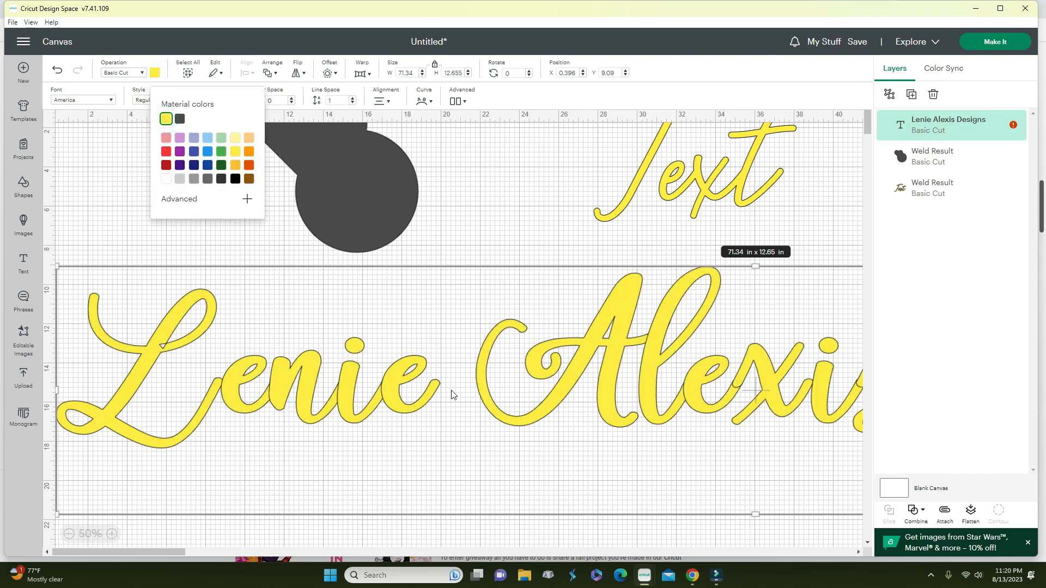
mouse_move(732, 391)
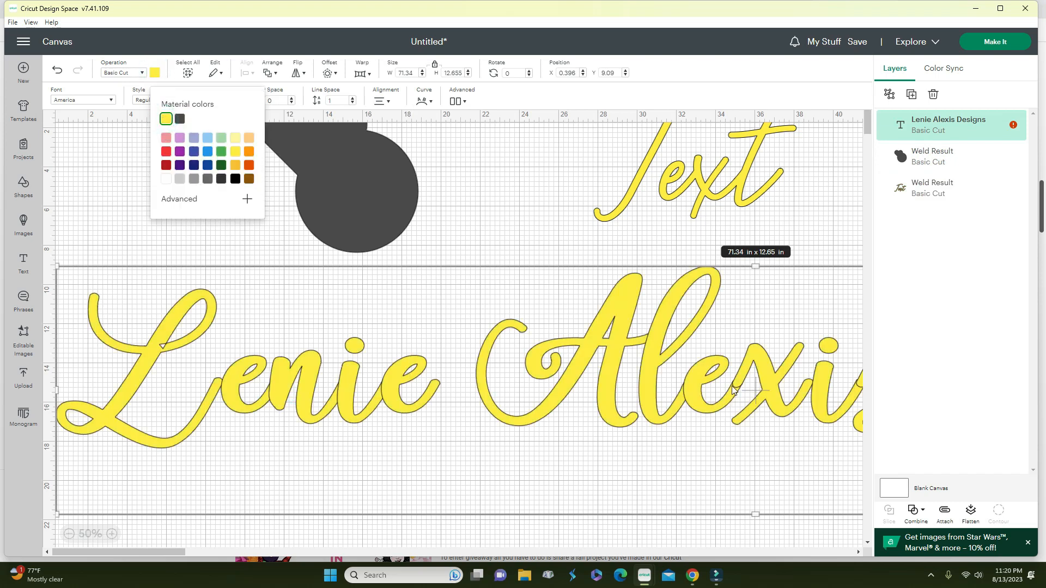
mouse_move(604, 412)
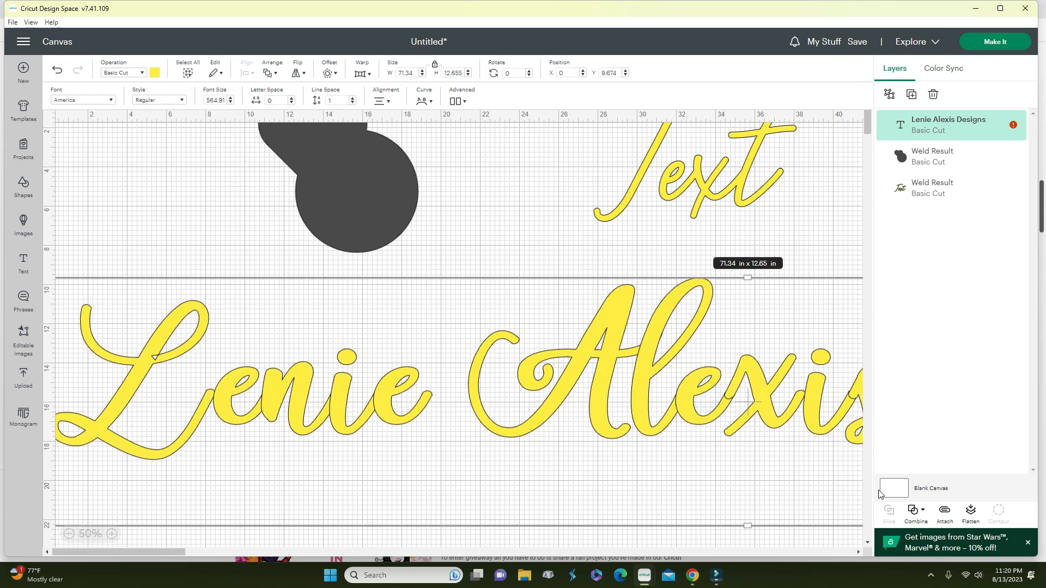
left_click(917, 512)
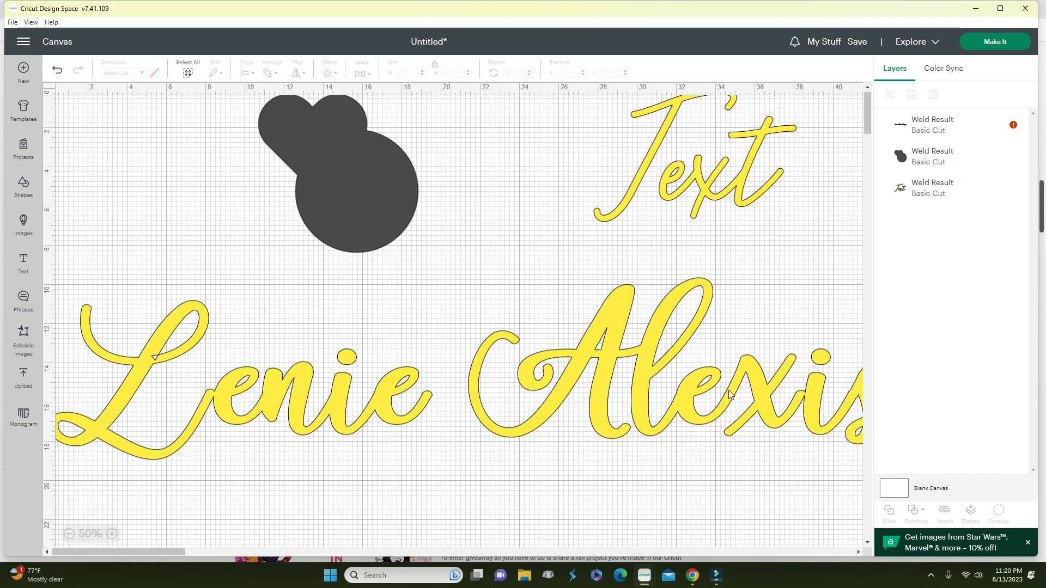
mouse_move(283, 468)
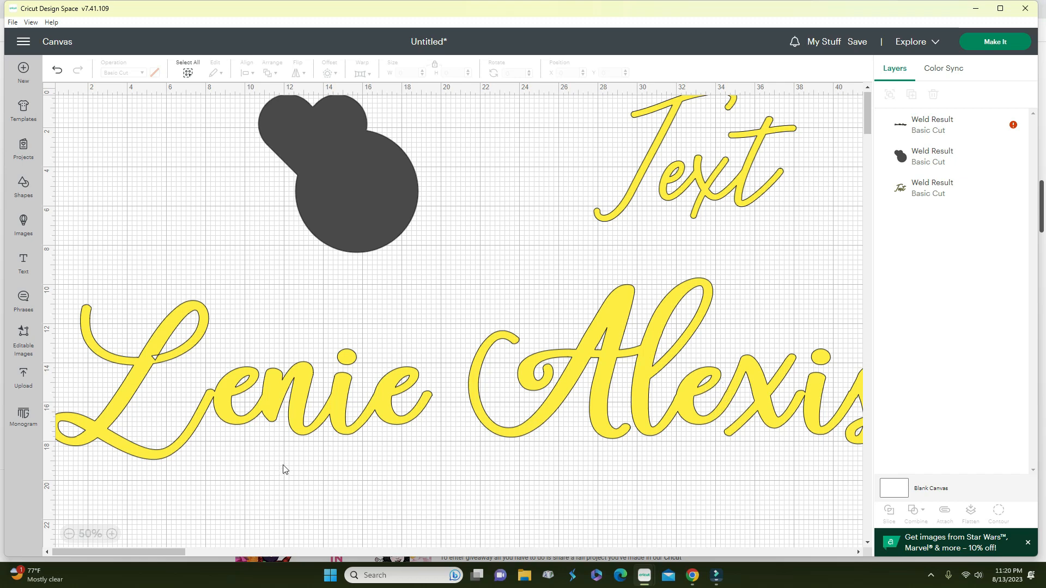
mouse_move(284, 461)
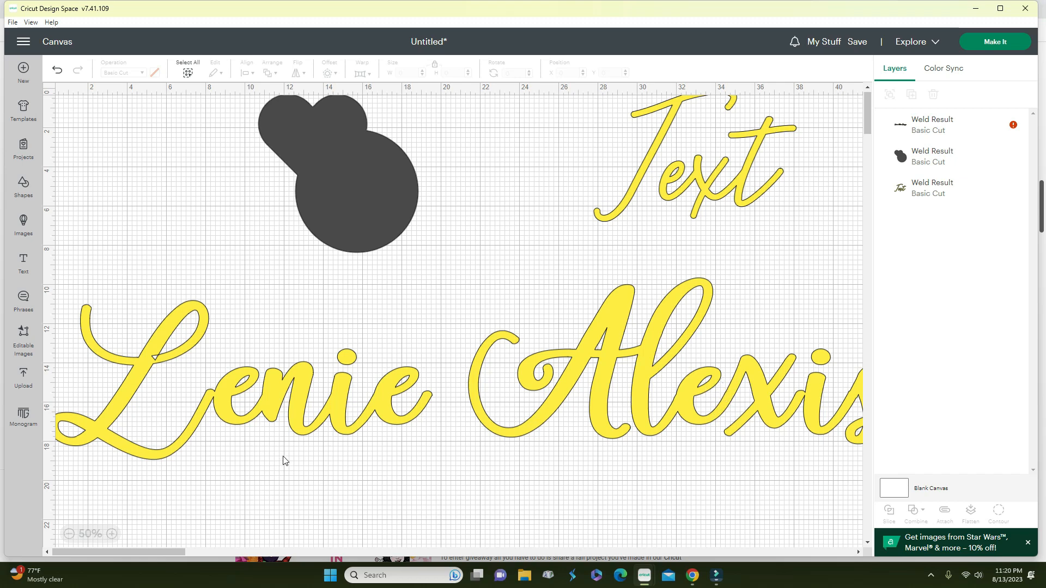
mouse_move(299, 452)
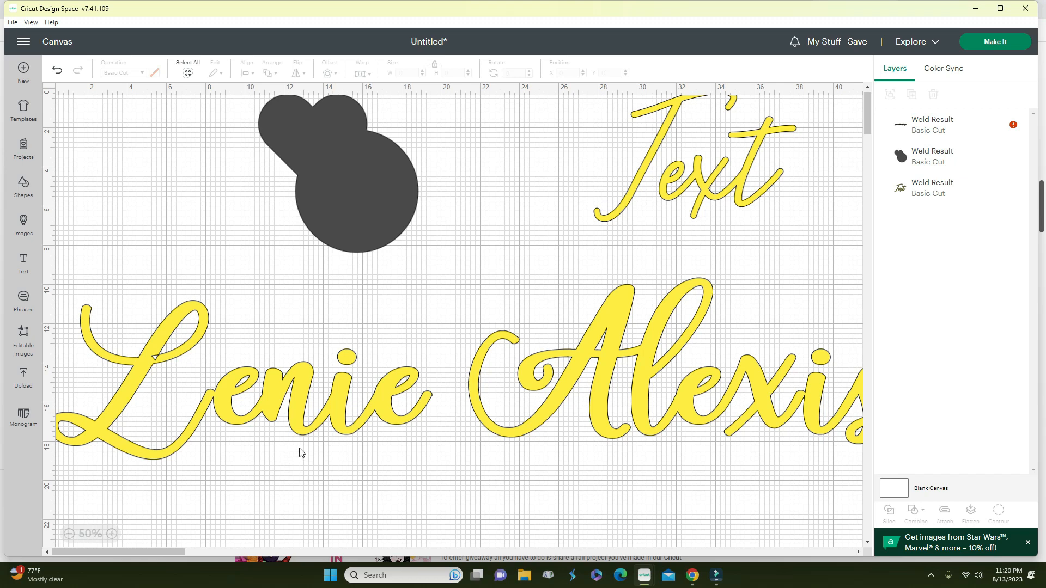
mouse_move(368, 423)
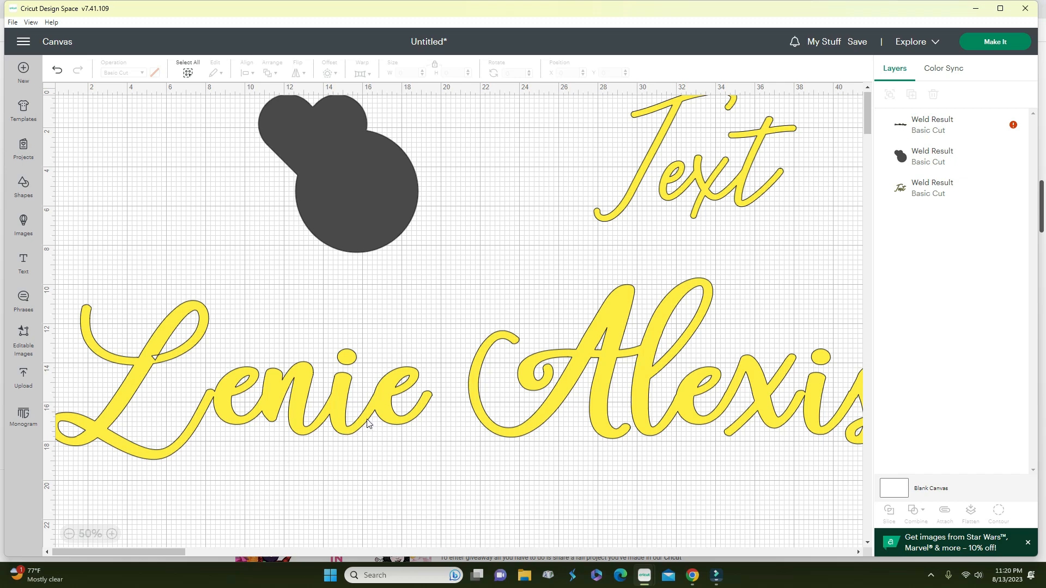
mouse_move(374, 421)
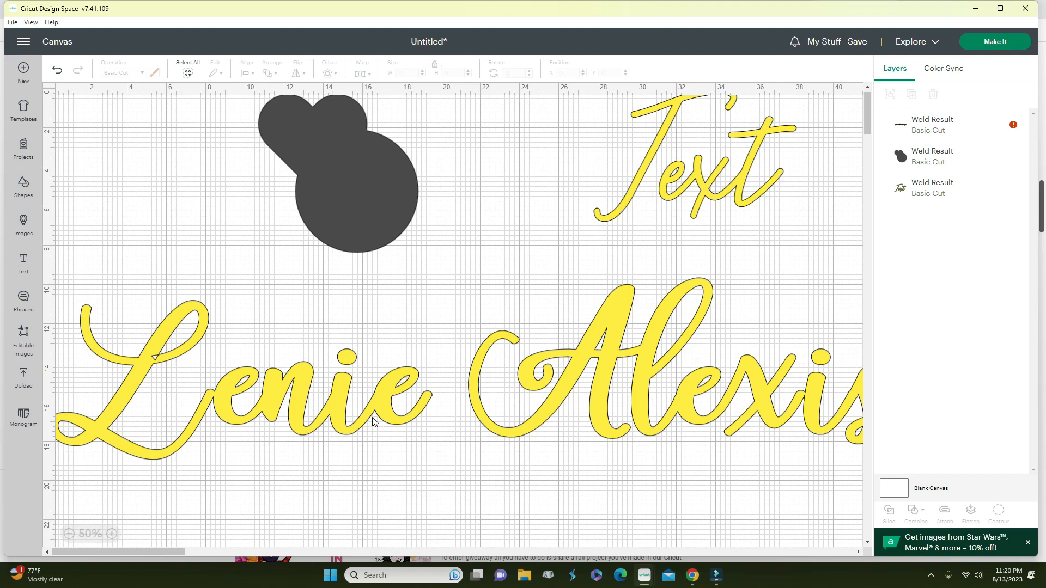
left_click(374, 387)
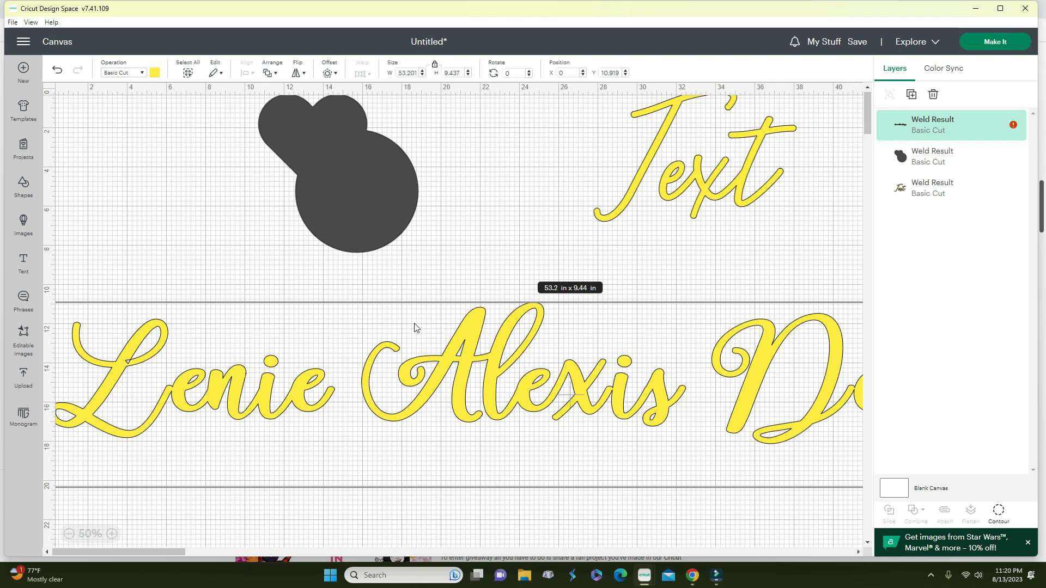
mouse_move(497, 352)
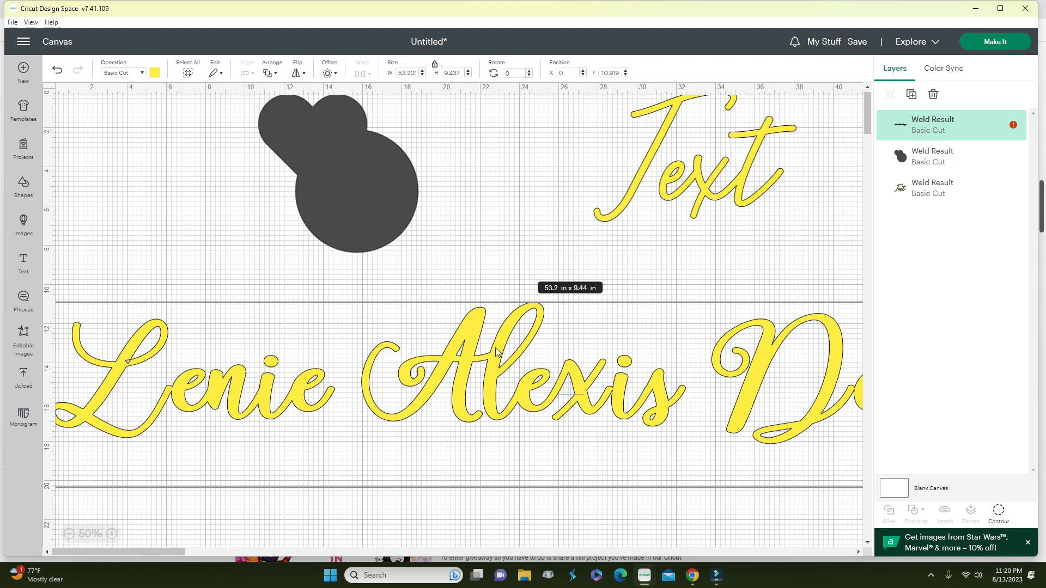
mouse_move(914, 511)
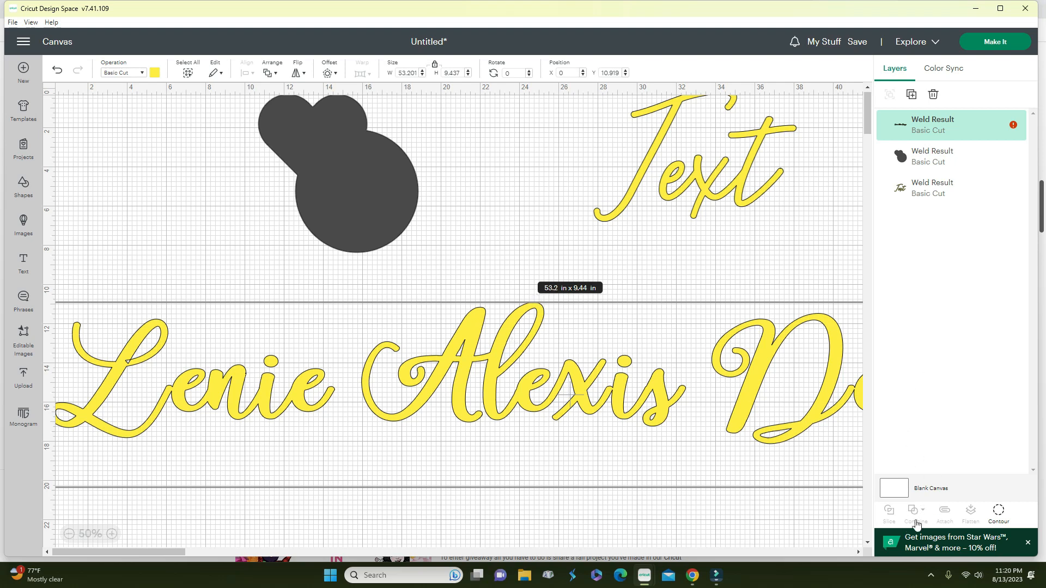
mouse_move(736, 427)
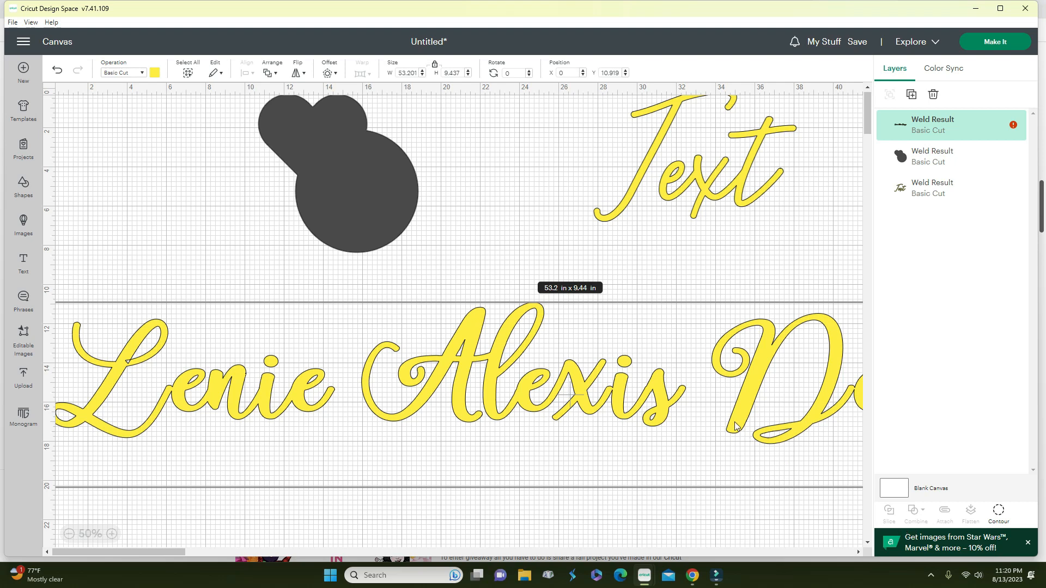
mouse_move(572, 387)
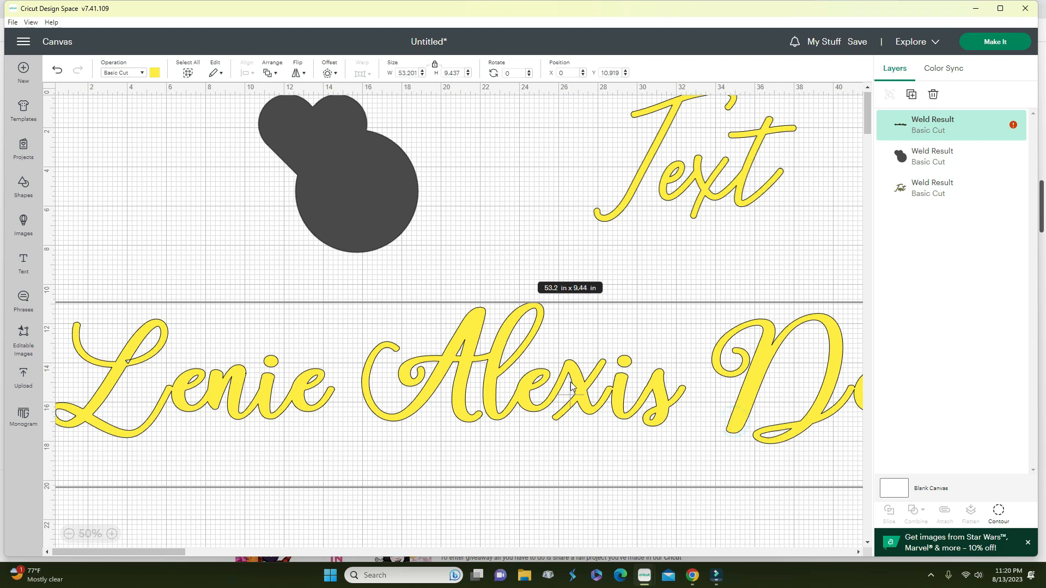
mouse_move(687, 560)
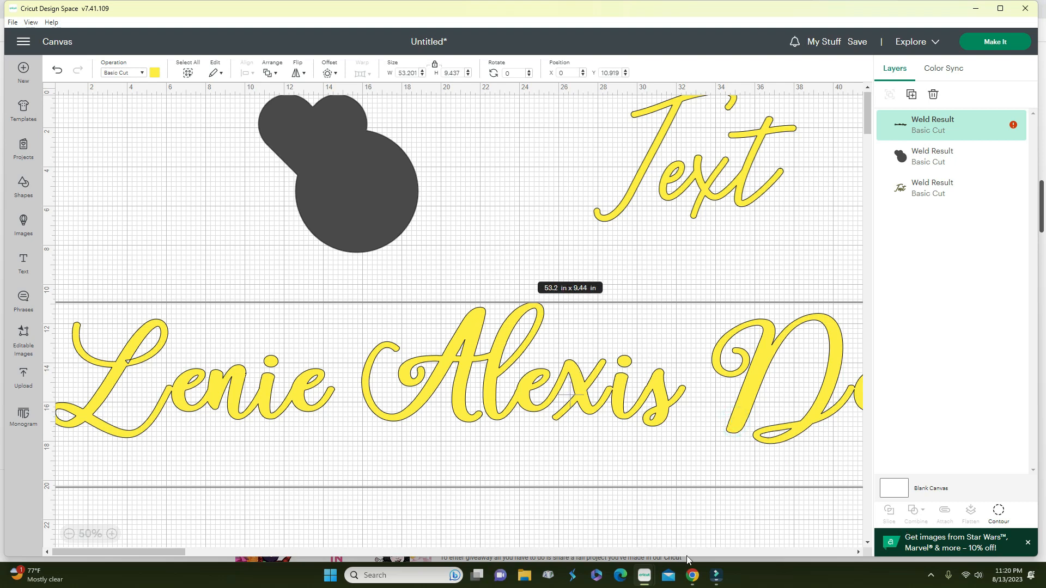